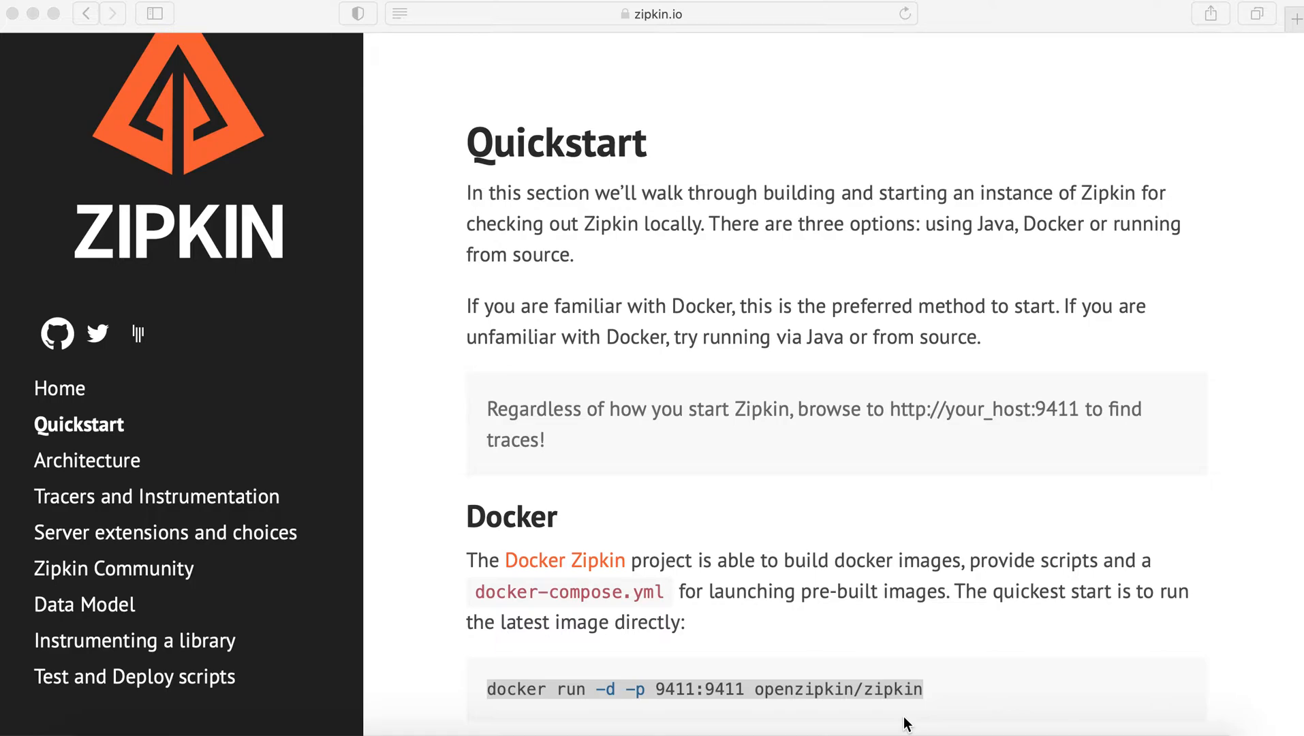
pyautogui.moveTo(889, 665)
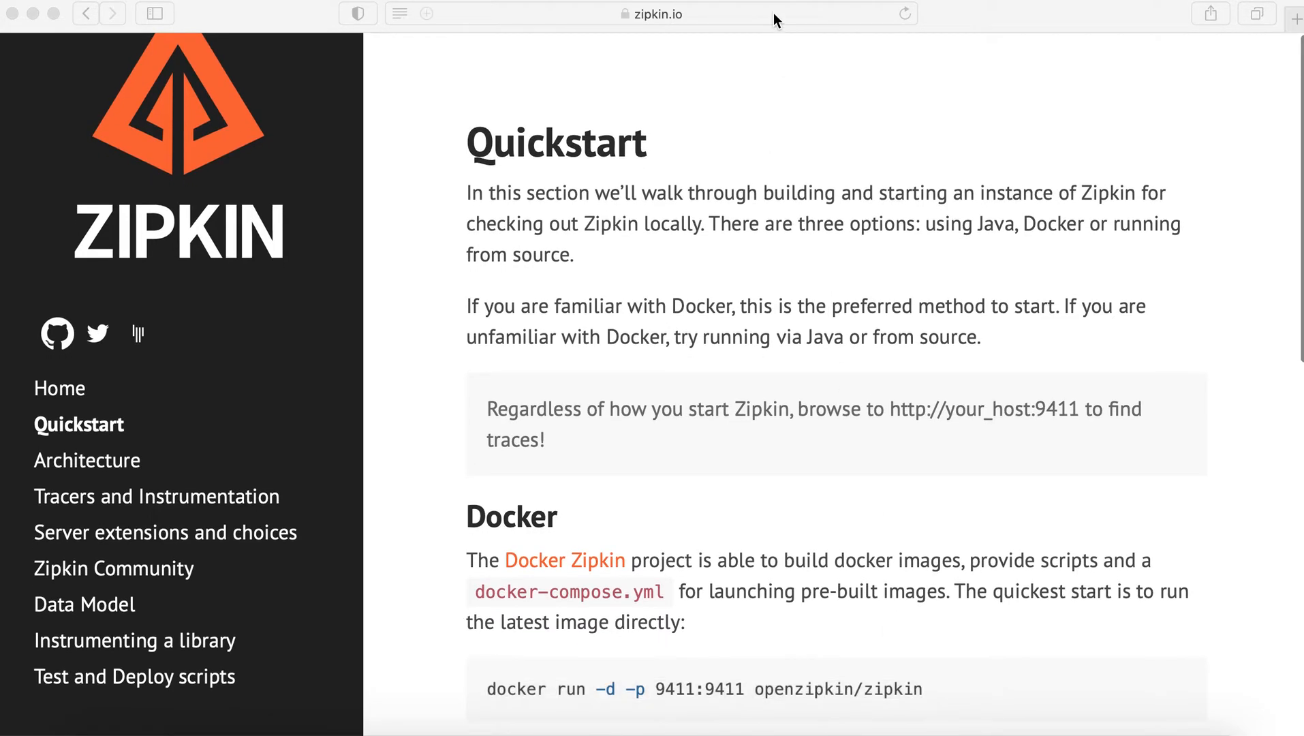
# - Scroll the Quickstart page to the Docker section and copy the docker run command for openzipkin/zipkin
pyautogui.click(648, 14)
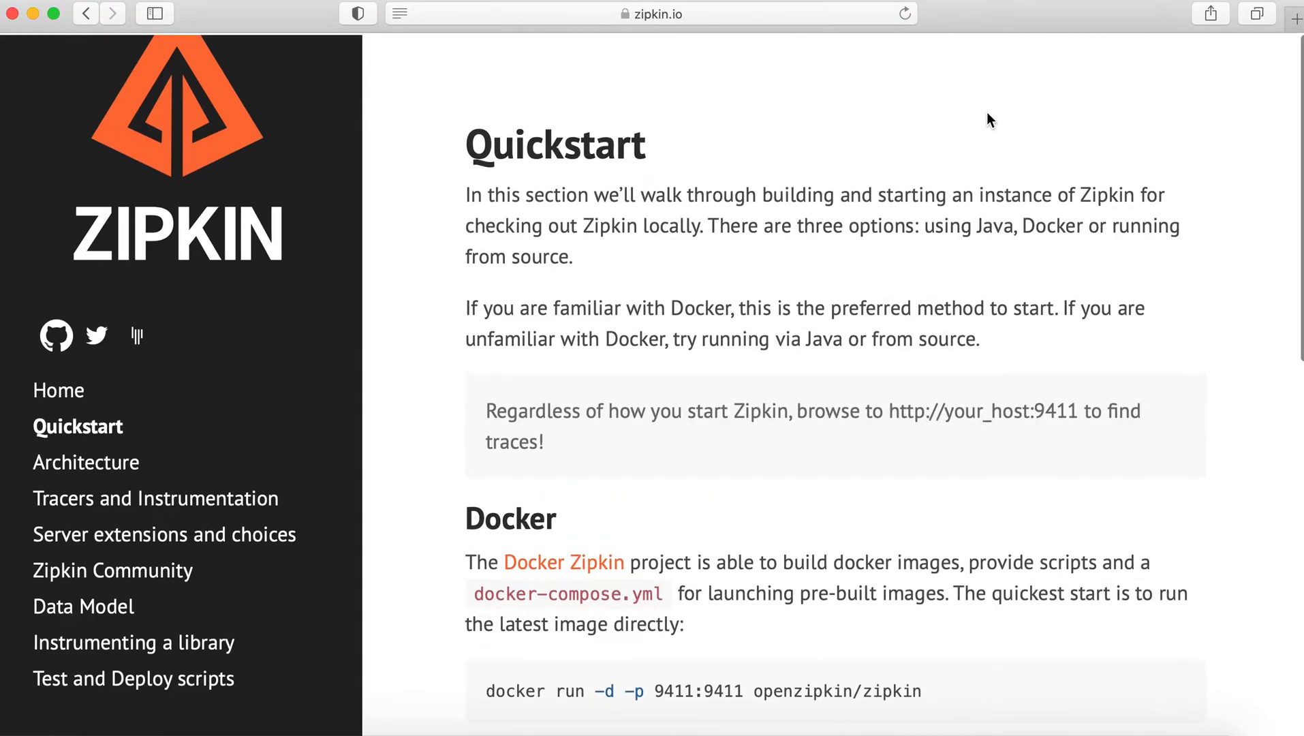
pyautogui.scroll(-3)
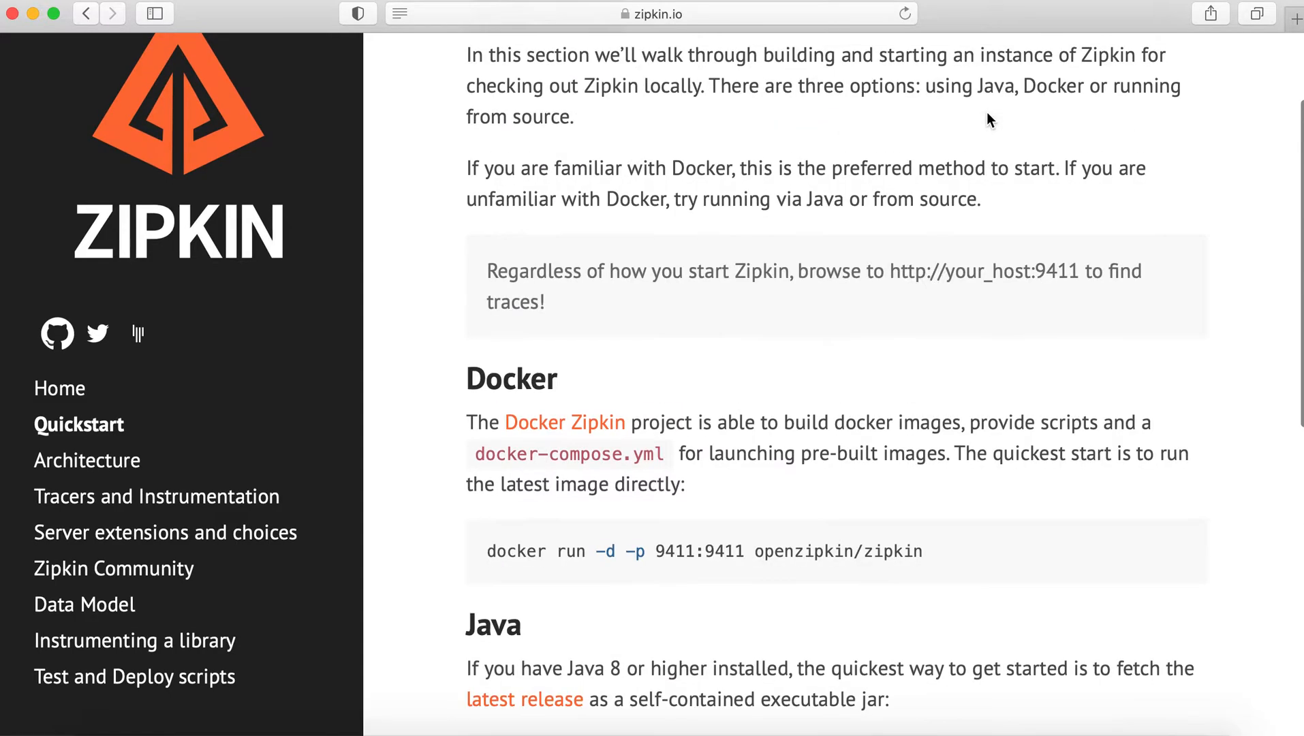
pyautogui.scroll(-3)
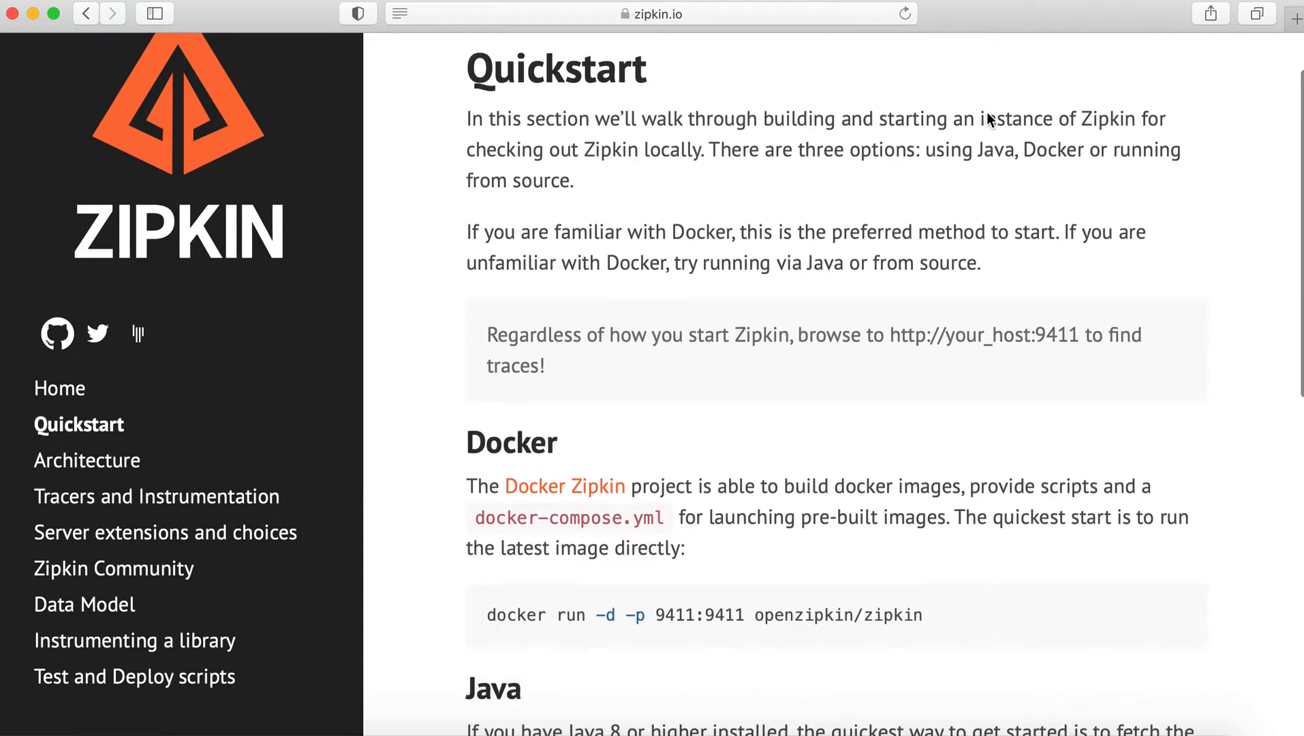
pyautogui.scroll(-3)
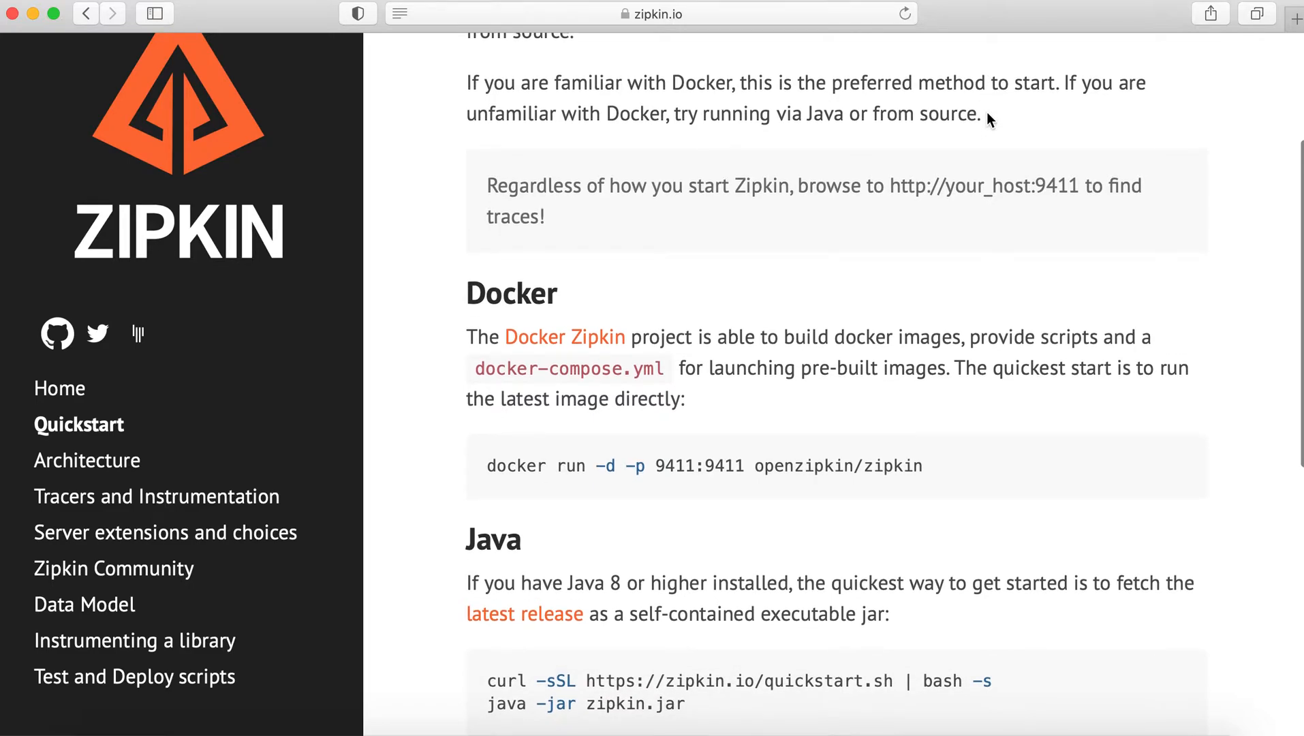
pyautogui.scroll(-3)
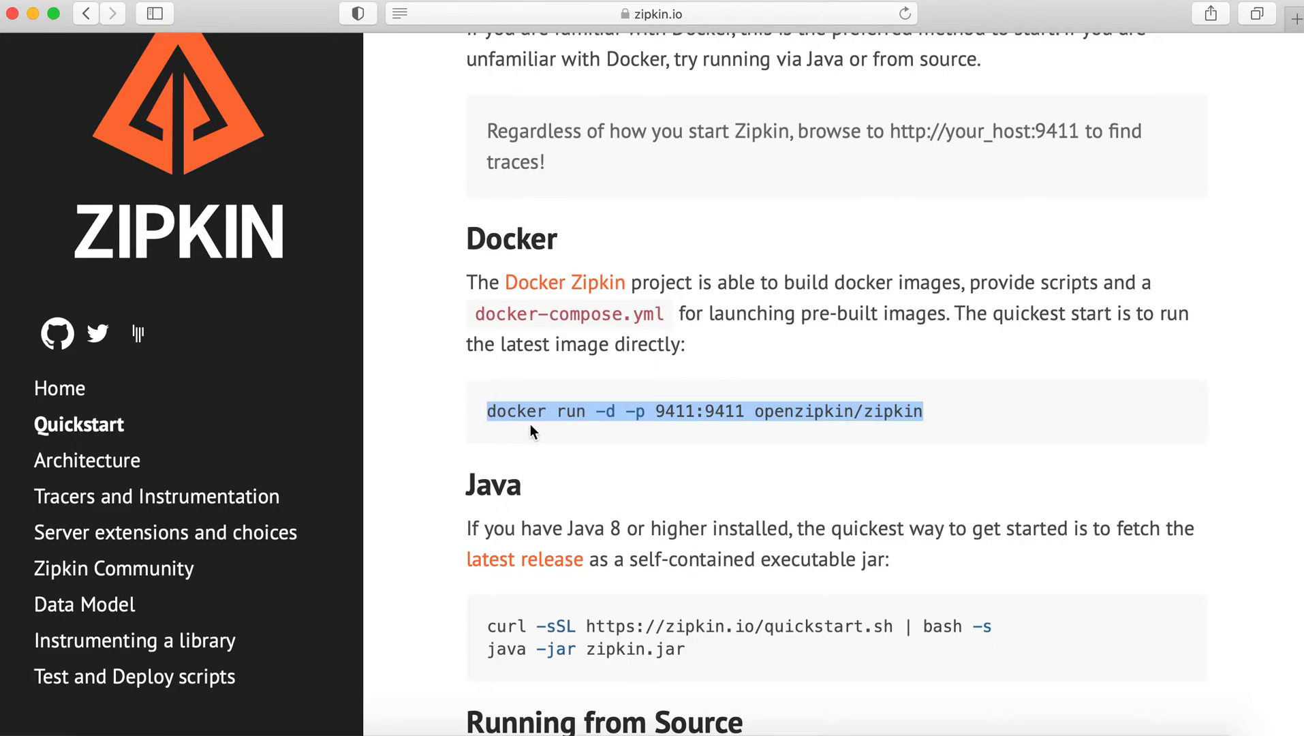
pyautogui.rightClick(533, 410)
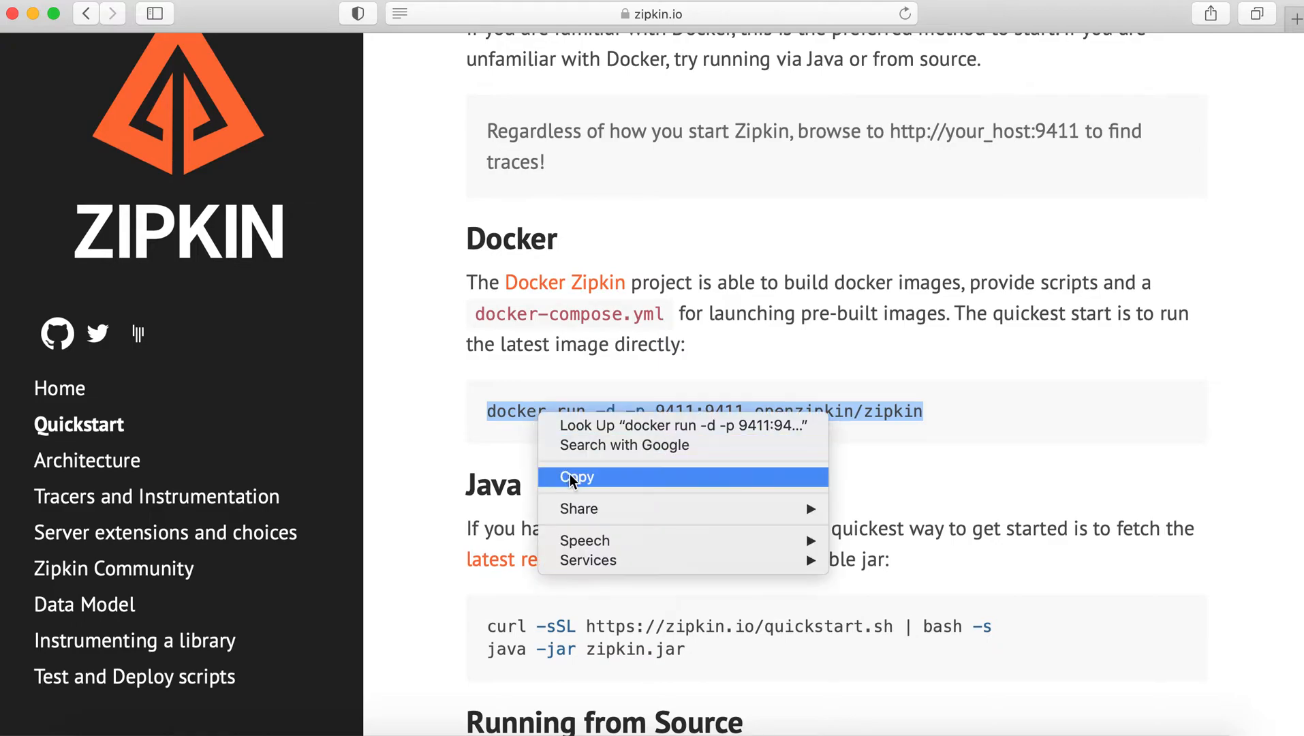
pyautogui.click(576, 477)
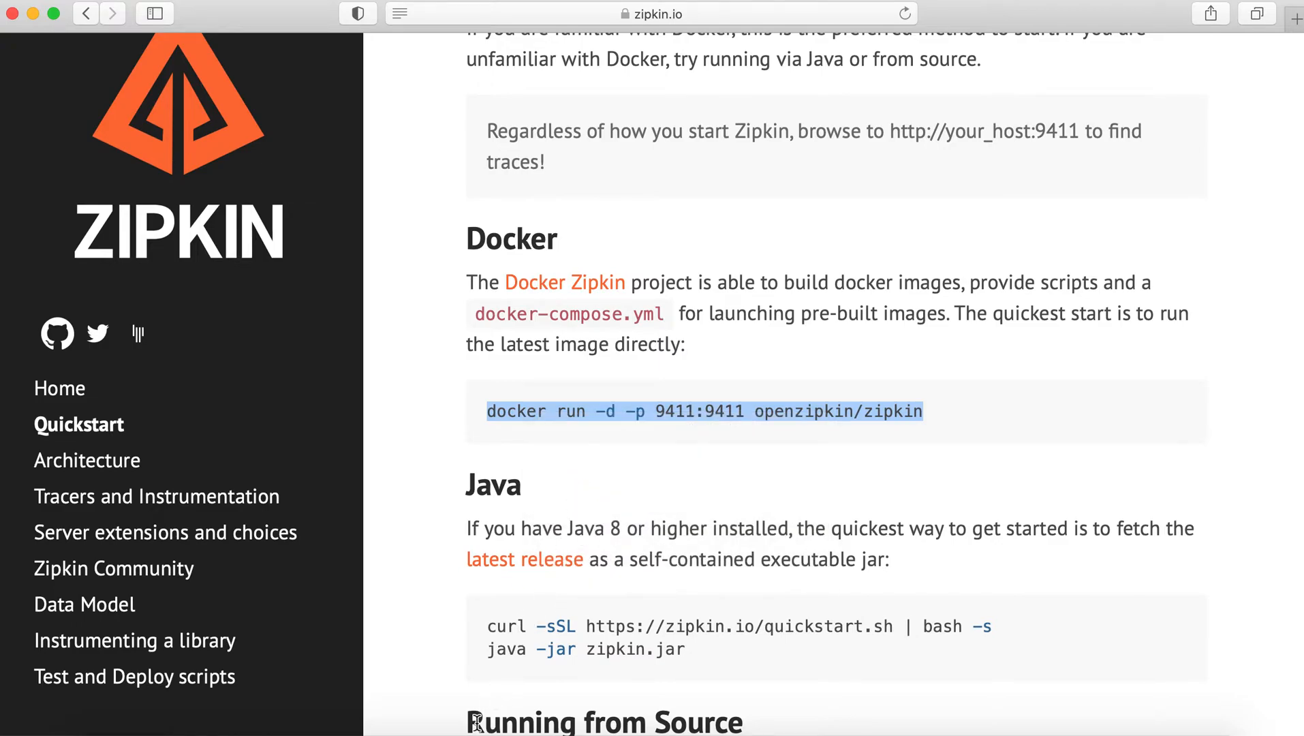
pyautogui.moveTo(473, 729)
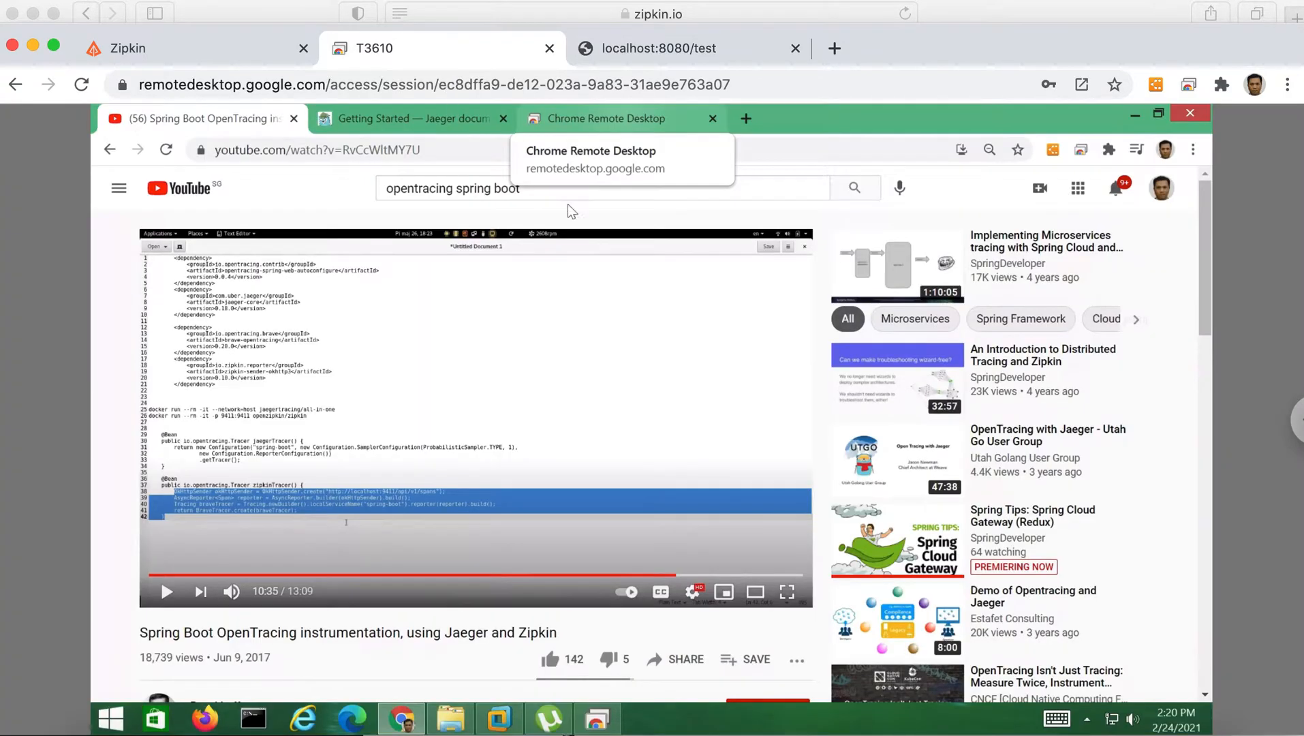
# - In the Ubuntu terminal, start an openzipkin/zipkin container mapping port 9444 to 9411
pyautogui.click(498, 718)
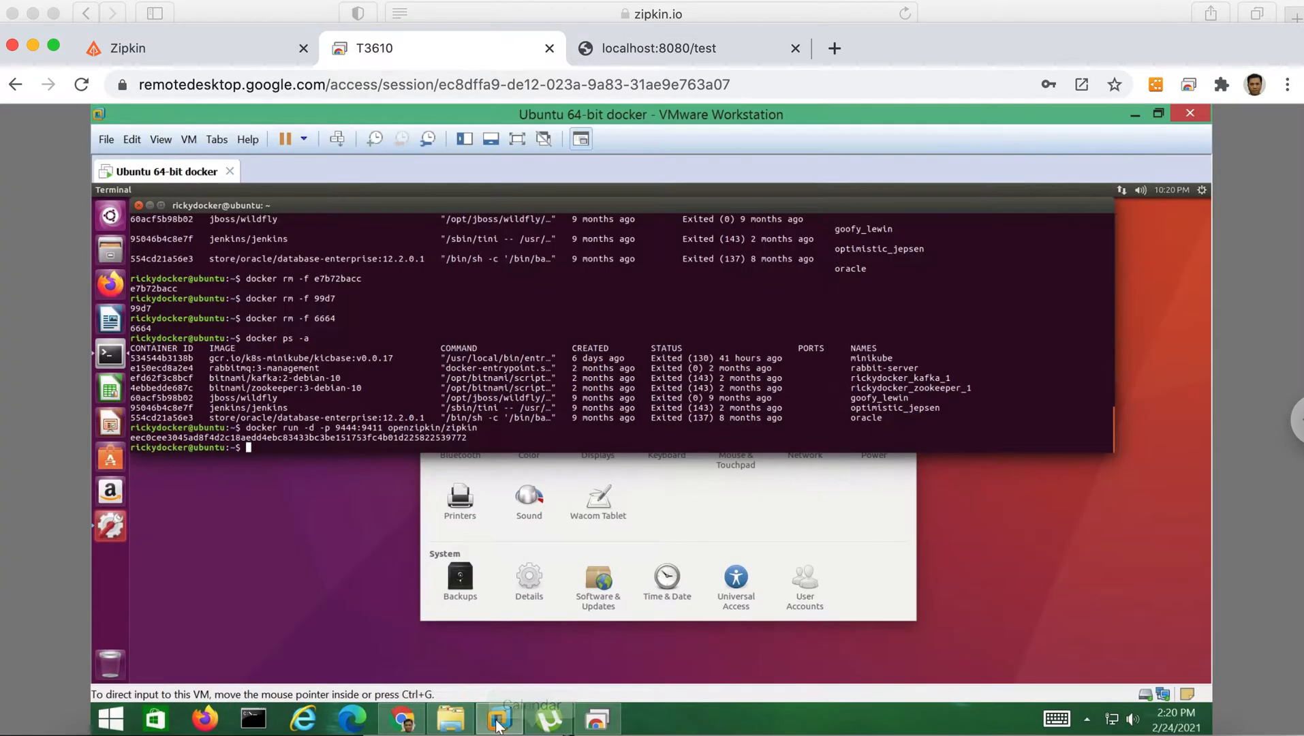
pyautogui.moveTo(499, 718)
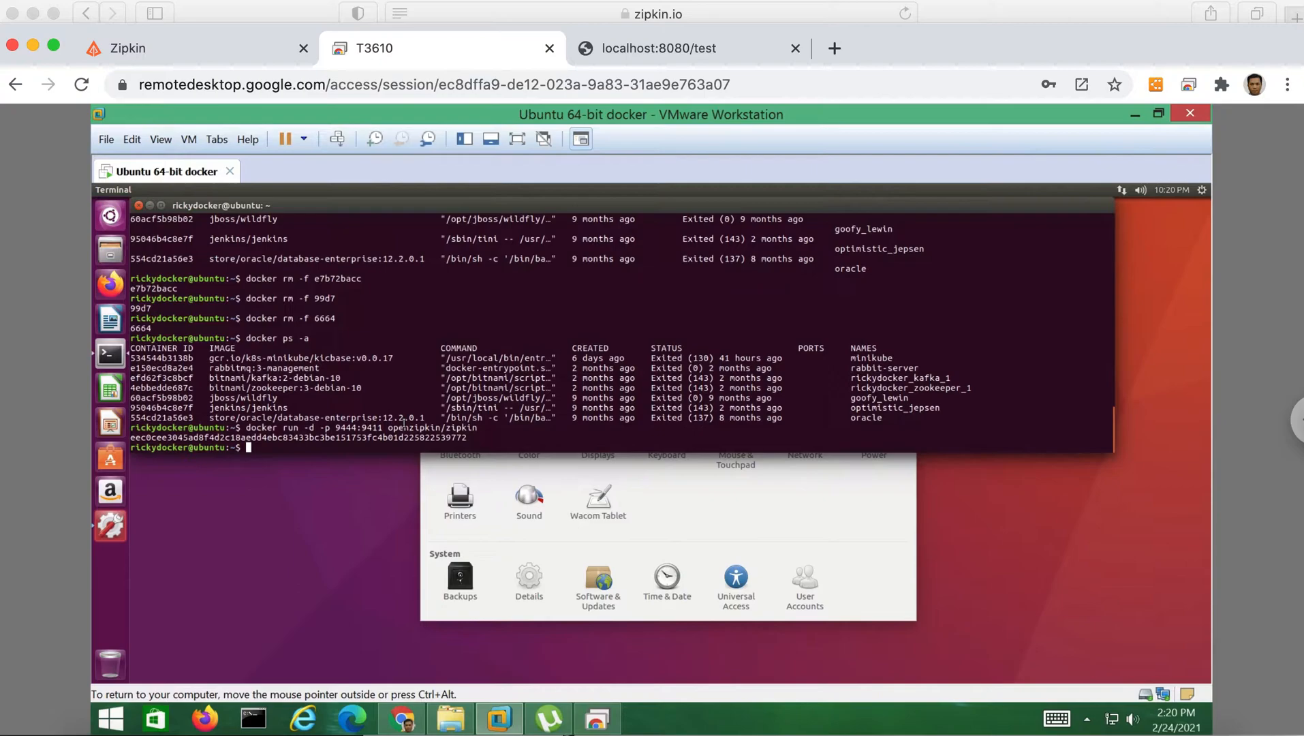
pyautogui.moveTo(286, 450)
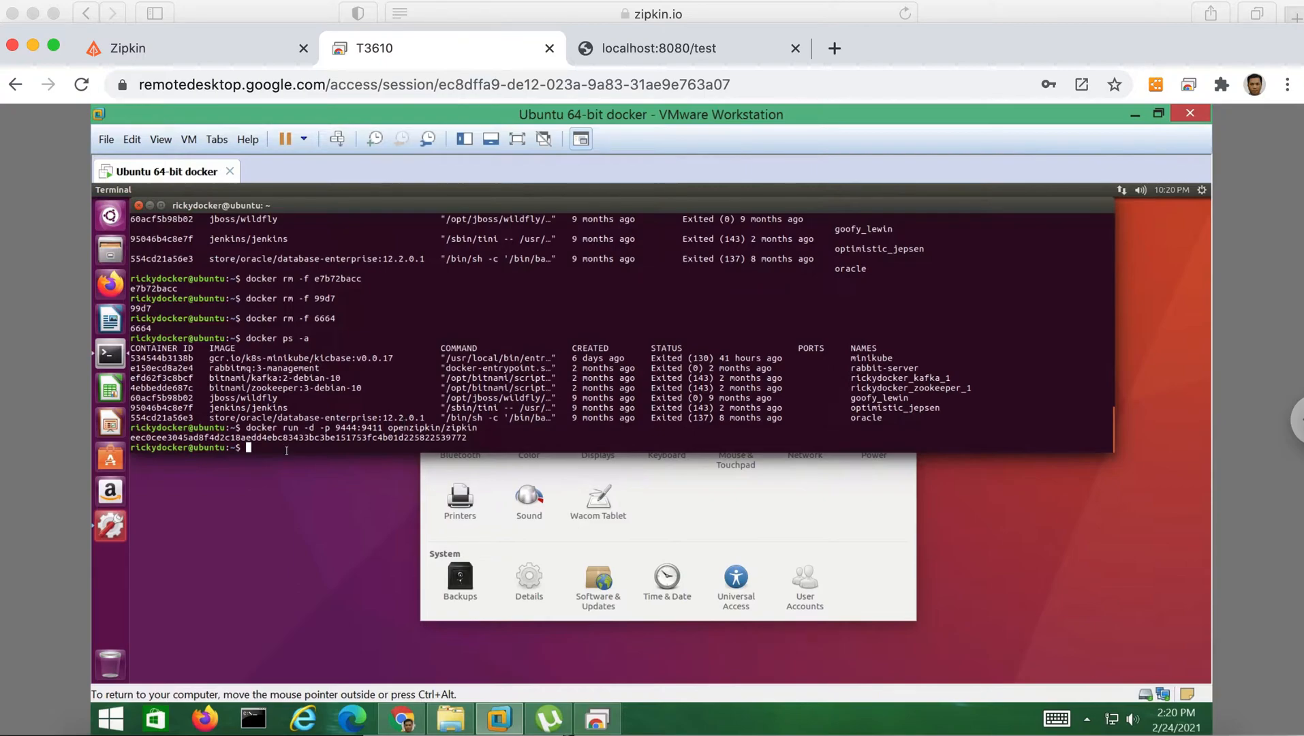
pyautogui.write('docker run -d -p 9444:9411 openzipkin/zipkin')
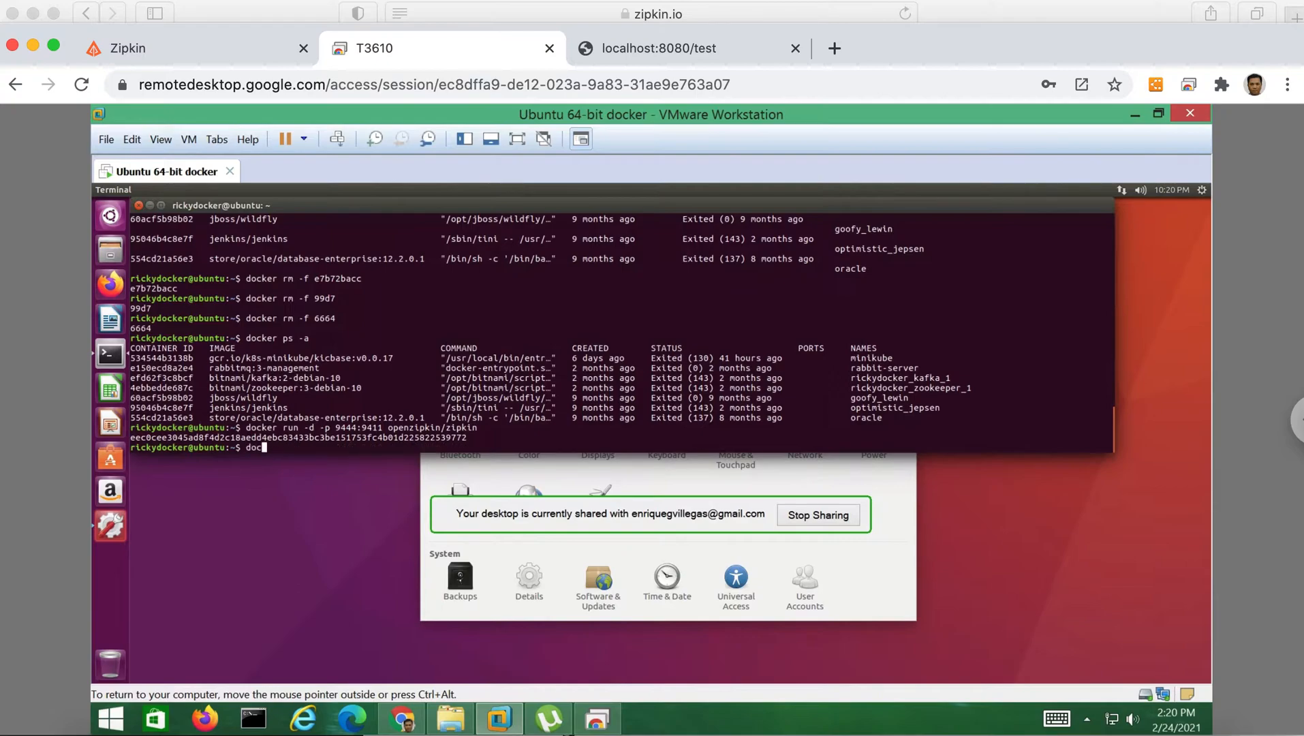
pyautogui.write('ker ps -a')
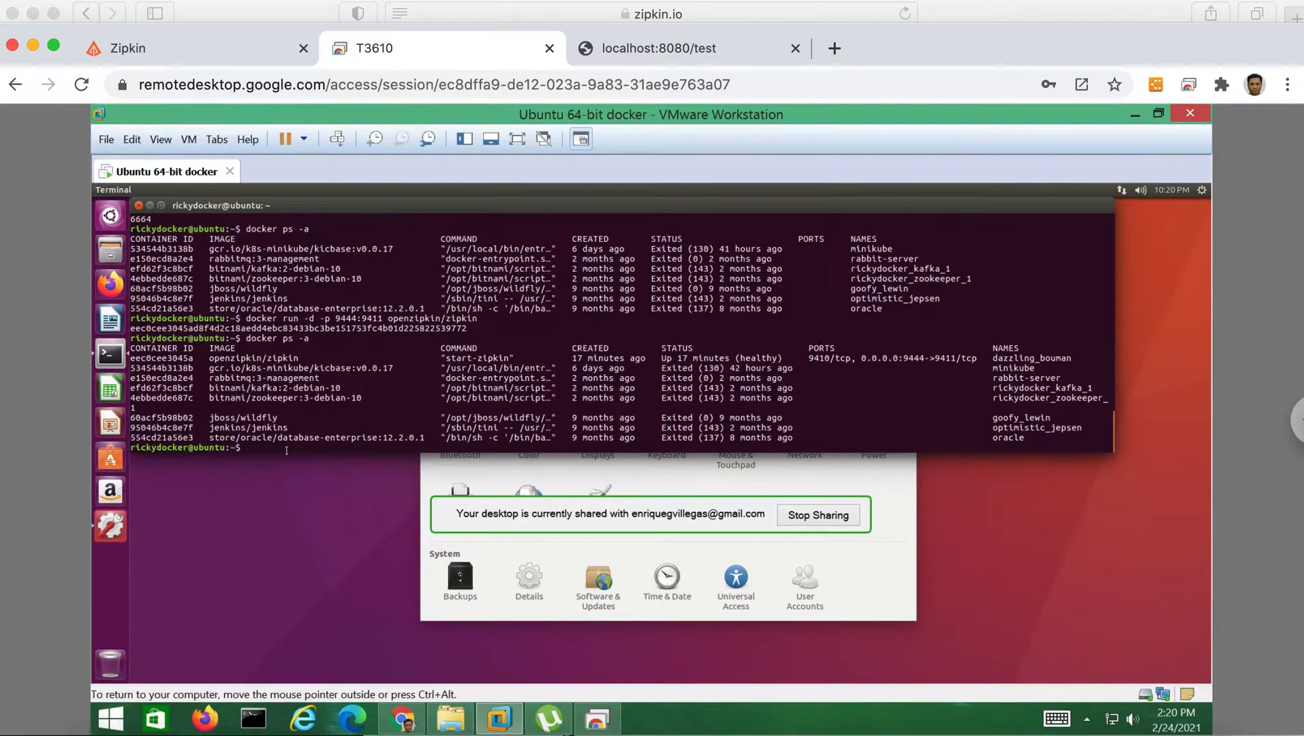
# - List the containers with 'docker ps' and force-remove container eec0
pyautogui.write('docker ps')
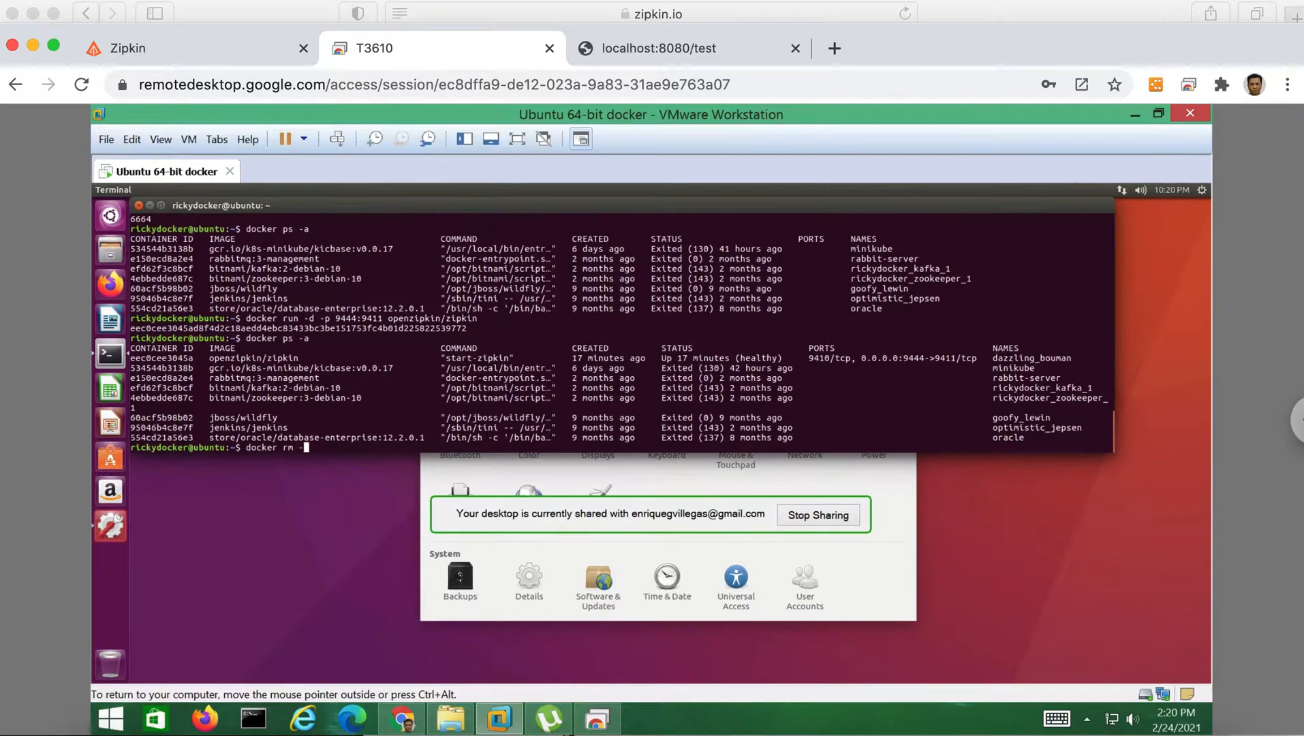
pyautogui.write('f')
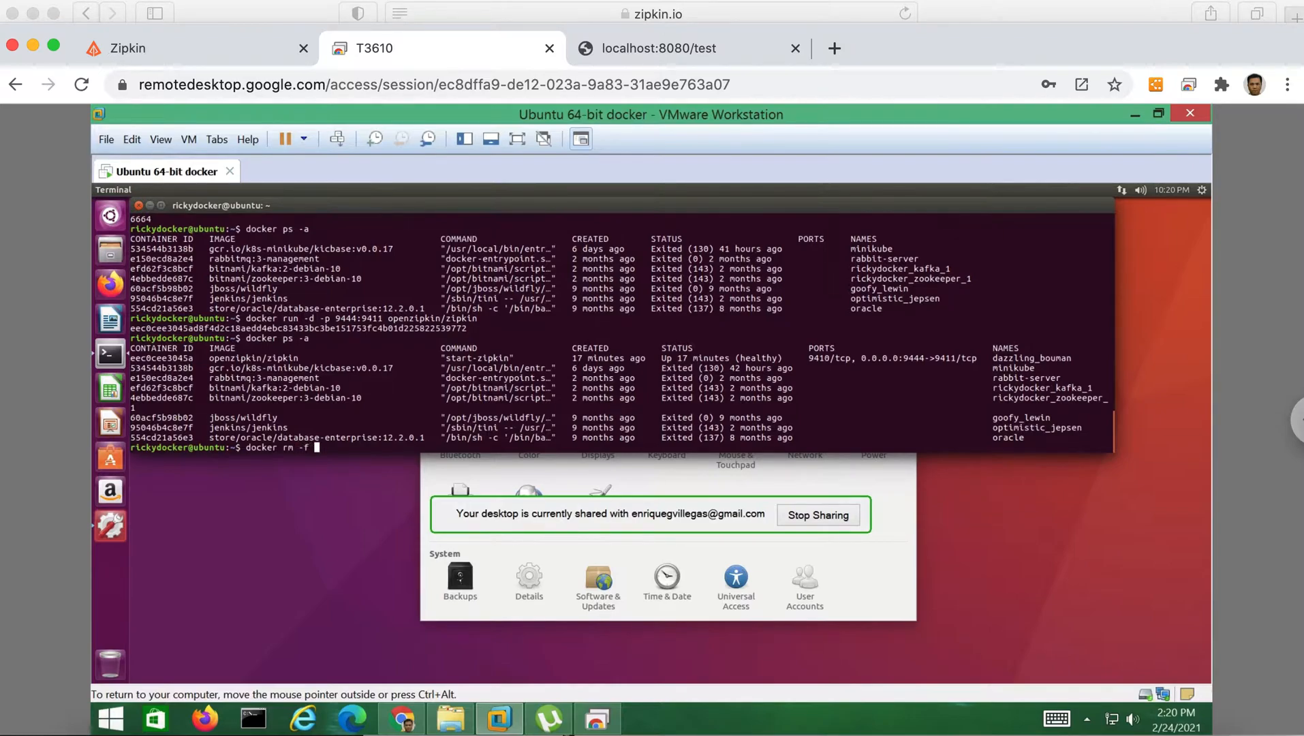
pyautogui.write('eec0')
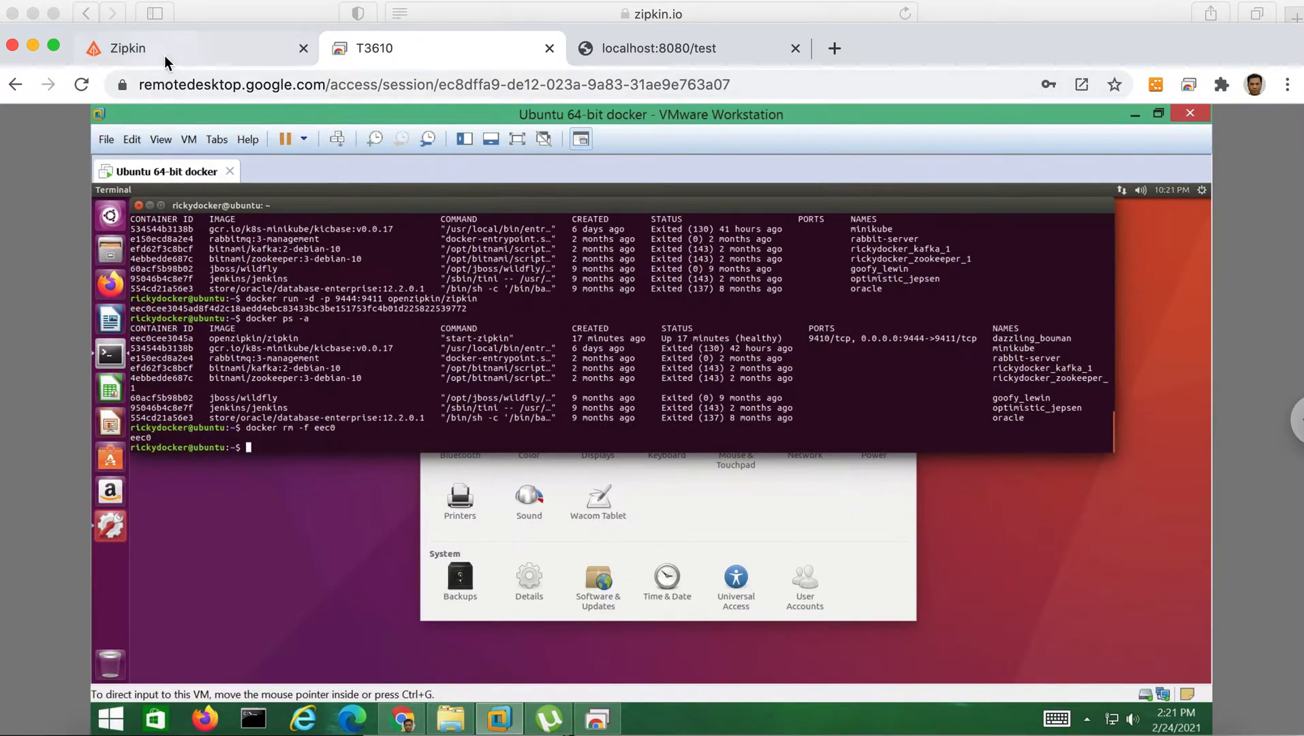
# - Switch to the Zipkin trace page and select the port in its address bar
pyautogui.click(126, 48)
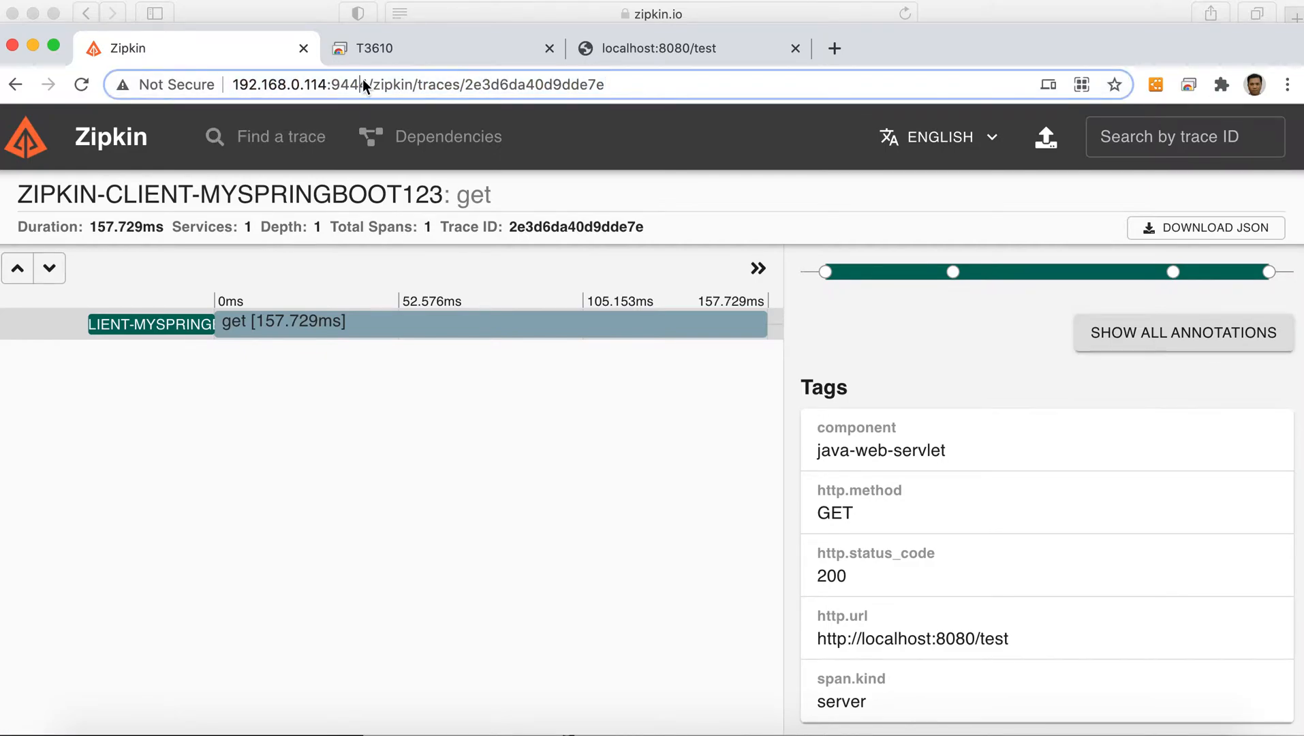
pyautogui.doubleClick(482, 84)
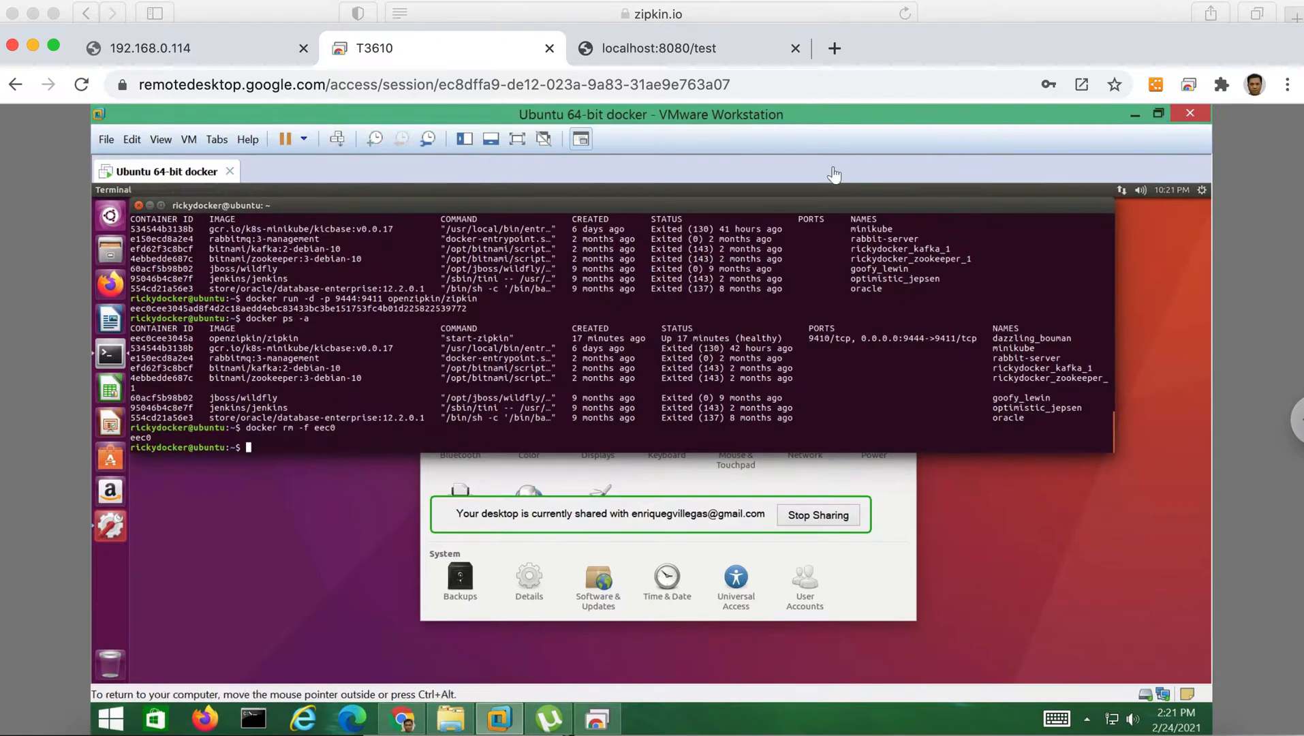
# - Remove container eec0 and launch a new openzipkin/zipkin container on port 9444:9411
pyautogui.write('docker rm -f eec0')
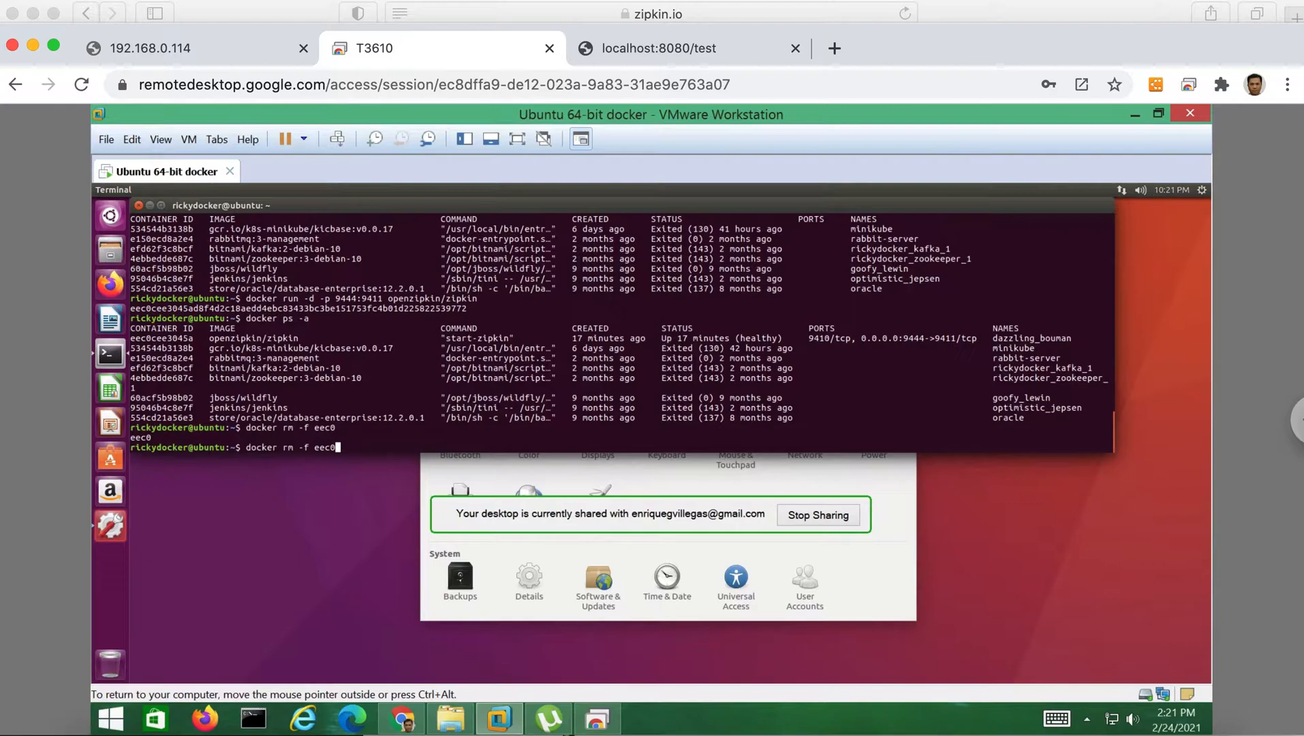
pyautogui.write('docker run -d -p 9444:9411 openzipkin/zipkin')
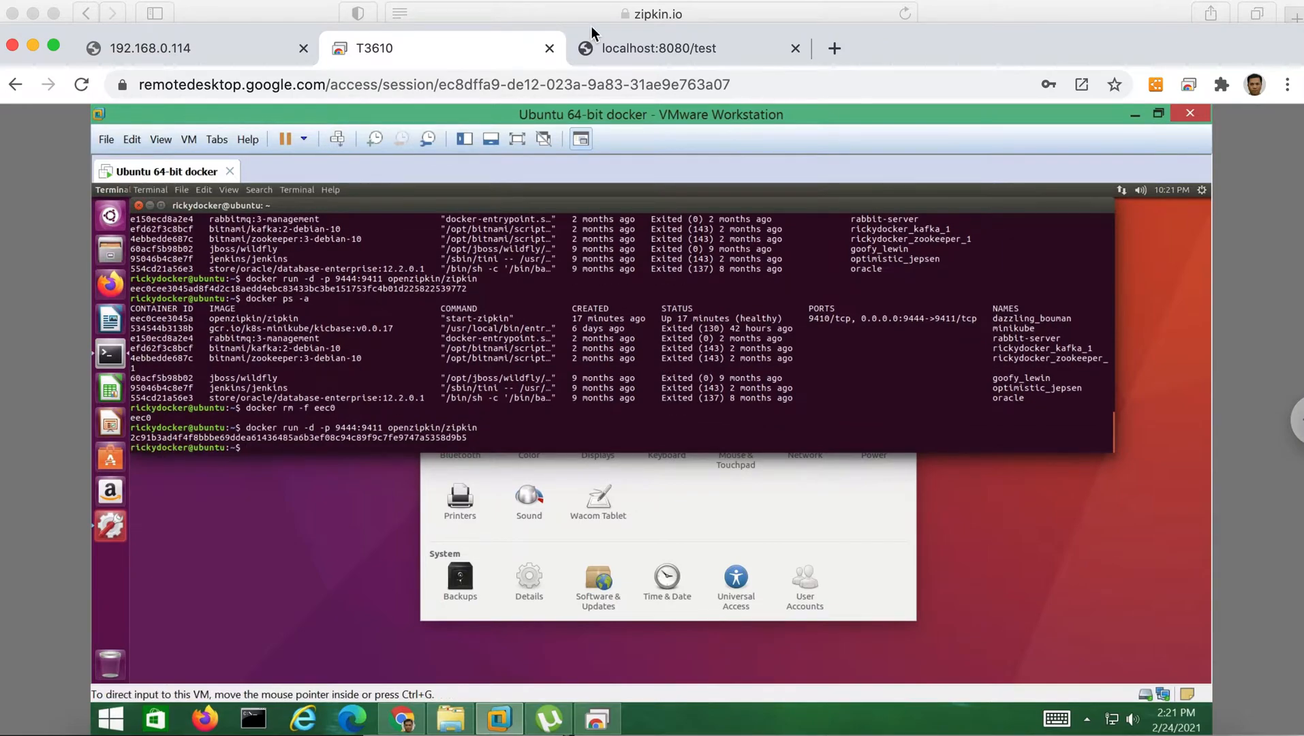
# - Reload the Zipkin home page and rerun the trace query several times; no traces appear
pyautogui.click(166, 47)
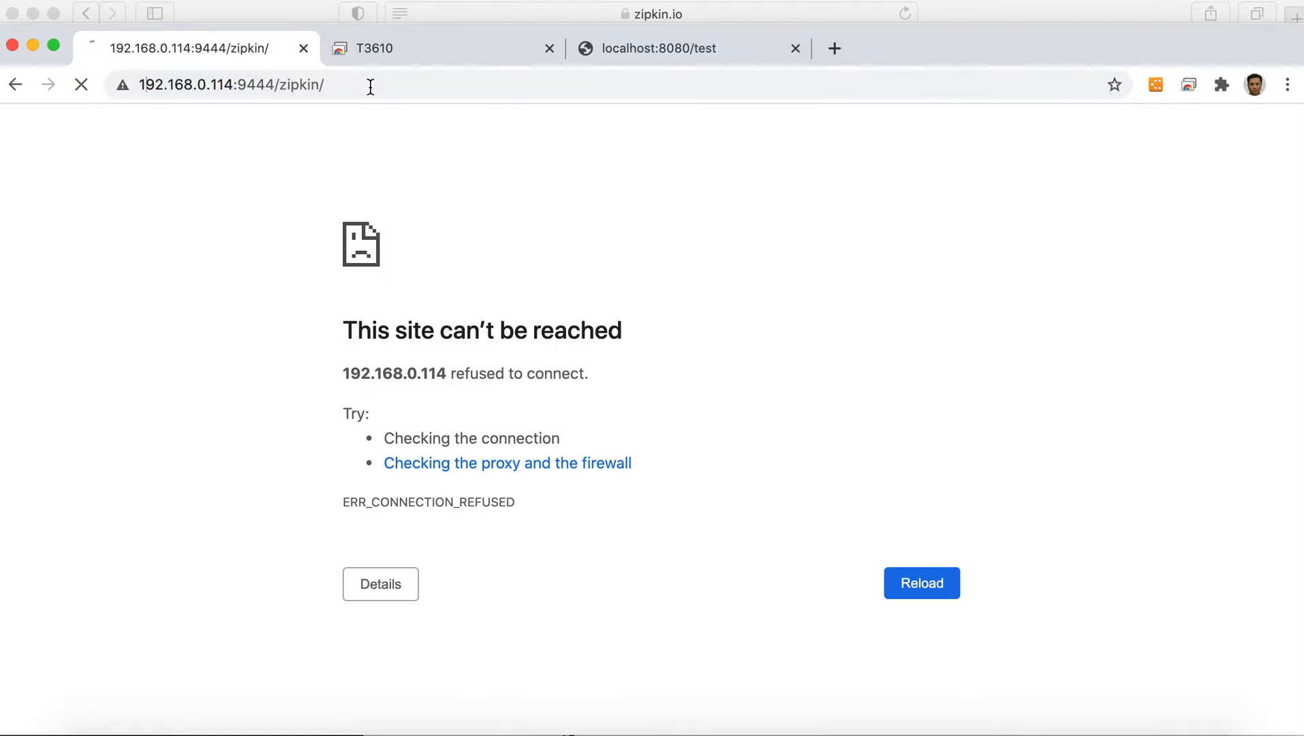
pyautogui.click(921, 583)
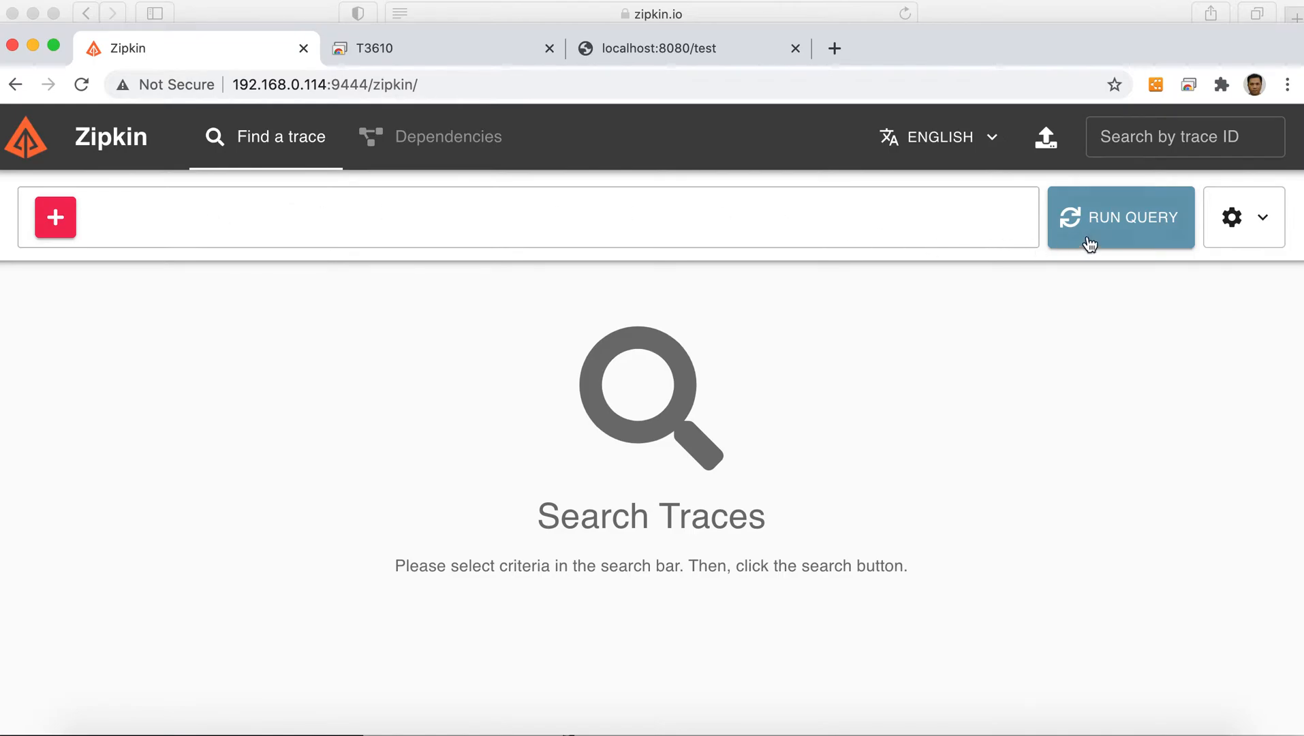
pyautogui.click(1120, 217)
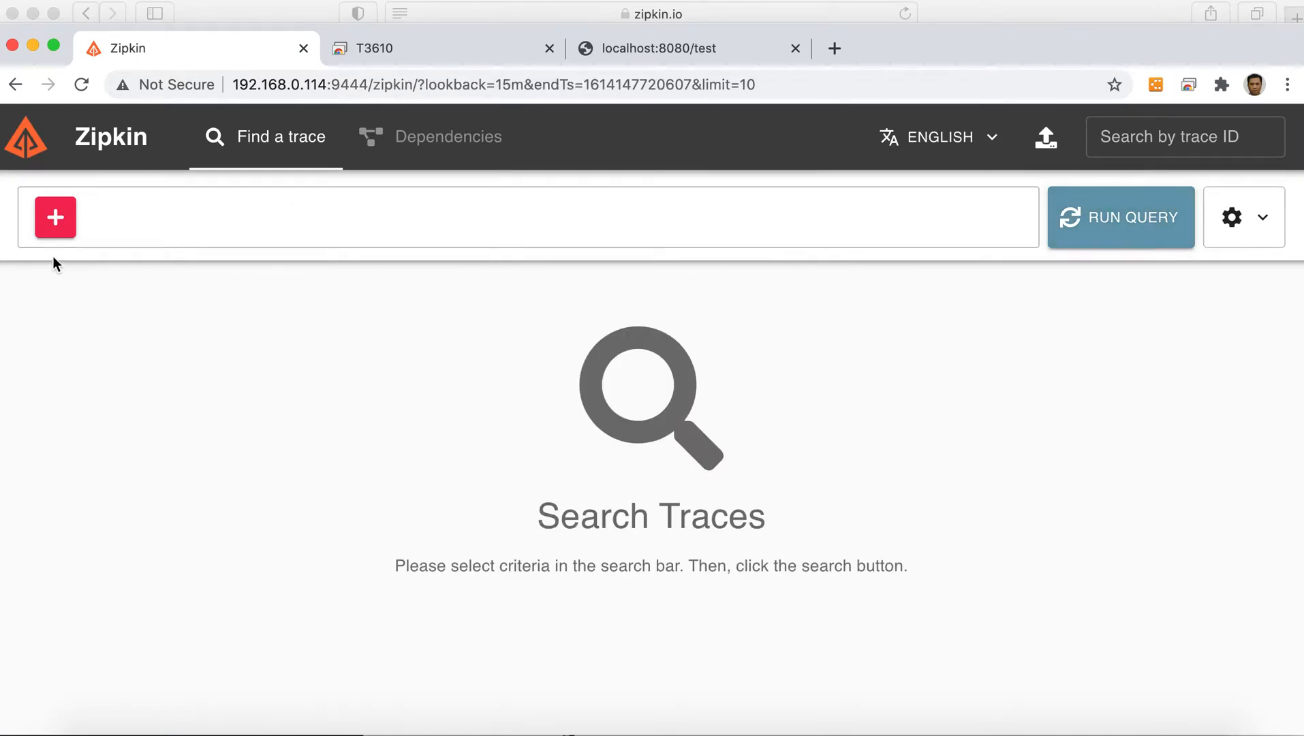
pyautogui.click(55, 216)
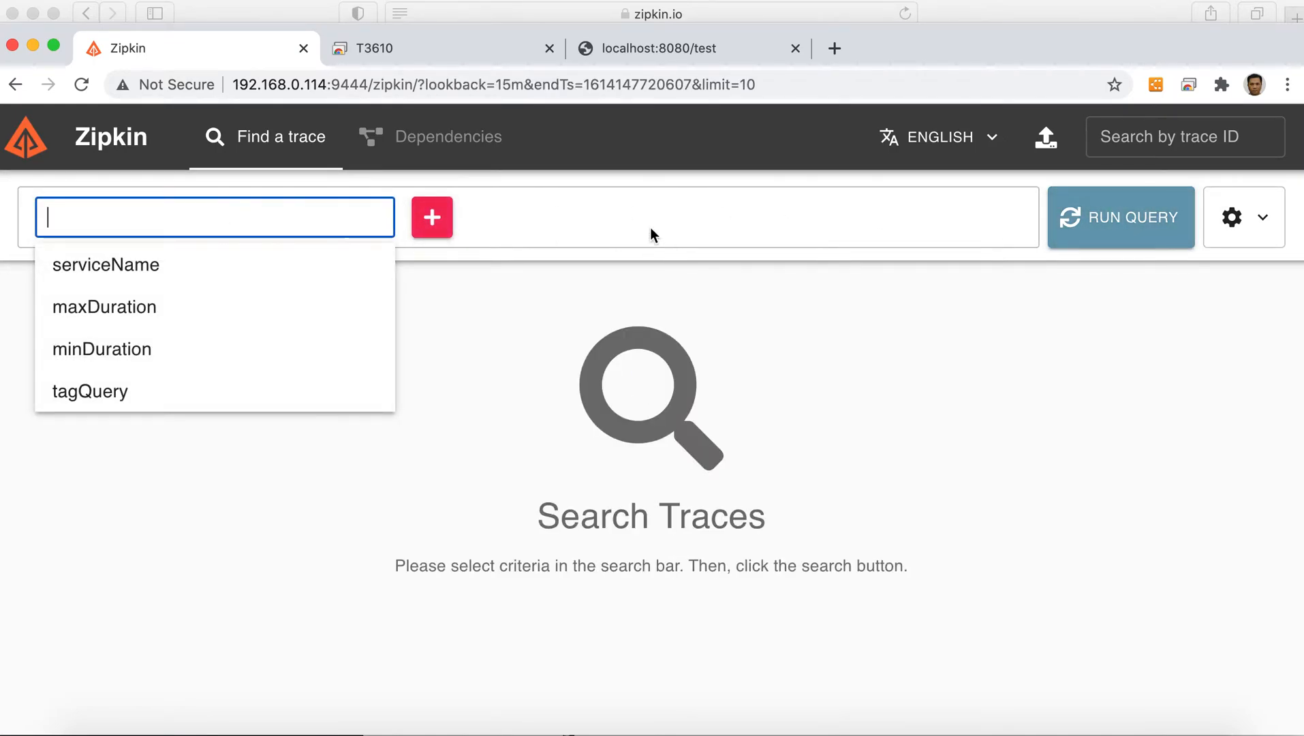
pyautogui.click(1120, 216)
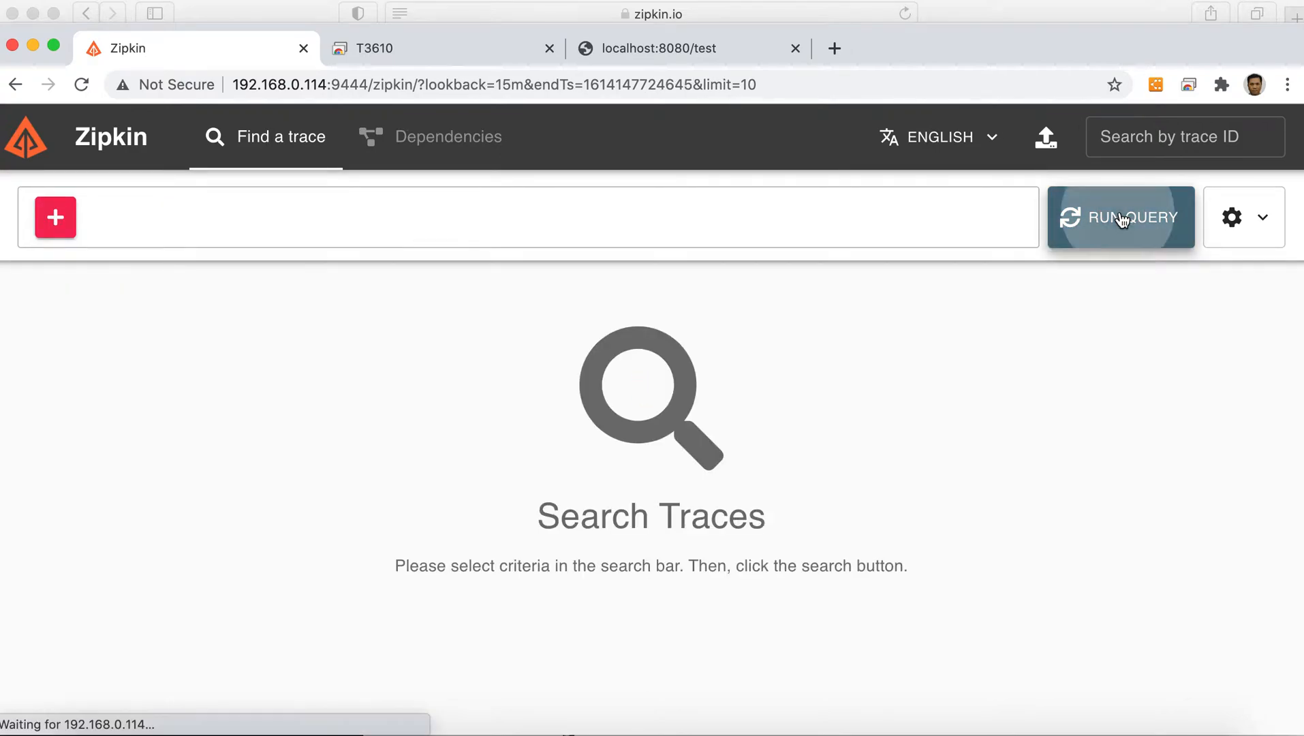
pyautogui.click(1120, 217)
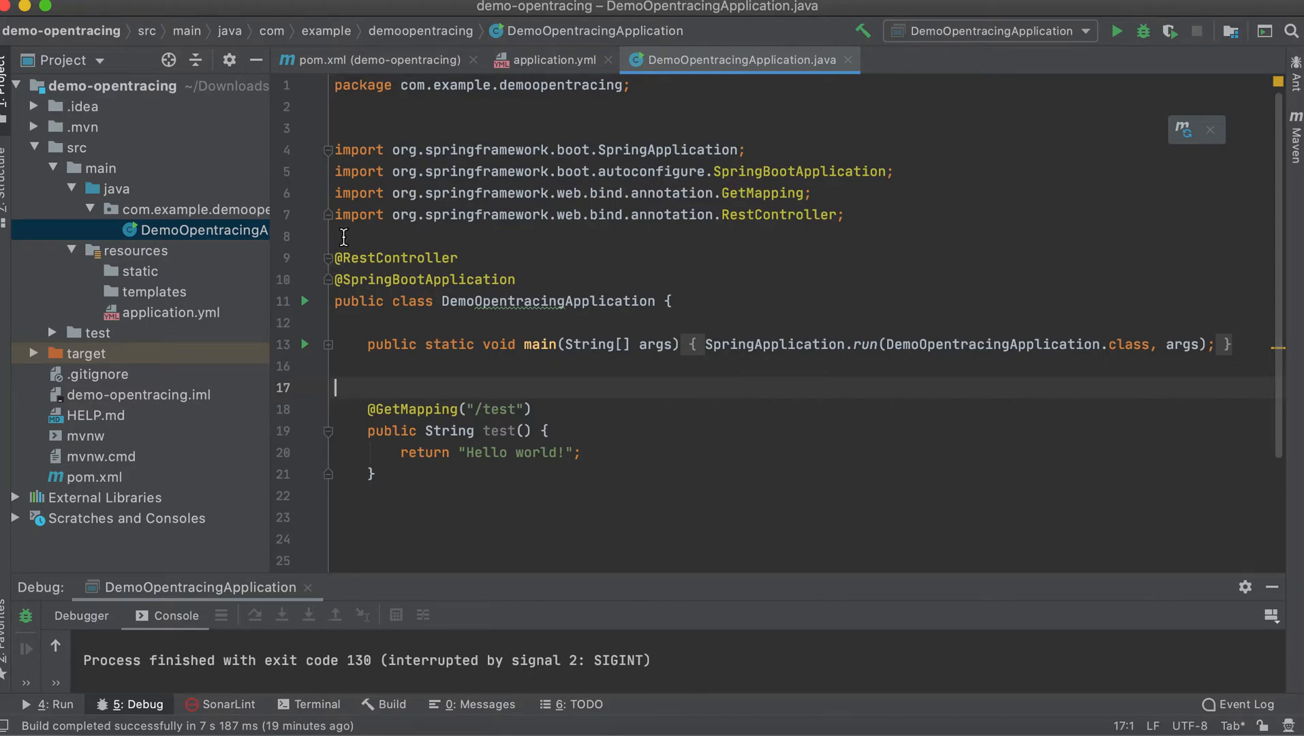
pyautogui.moveTo(334, 241)
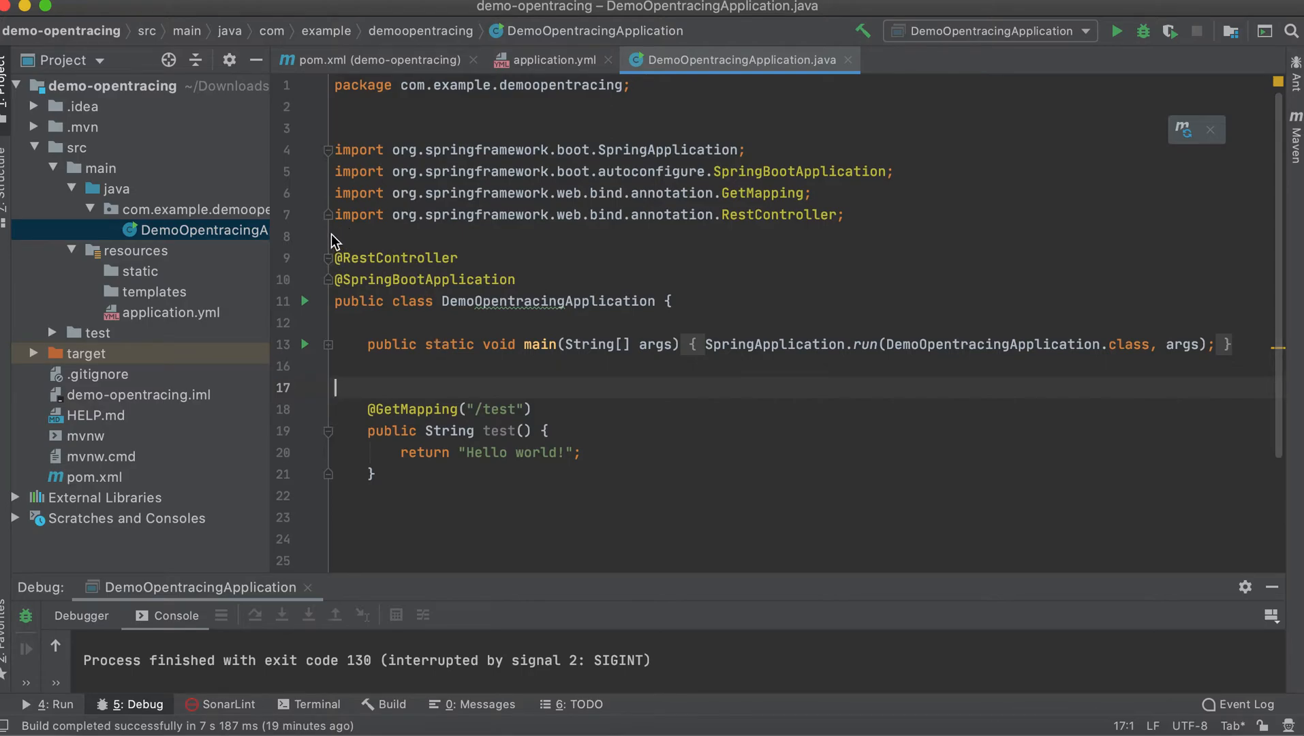
pyautogui.moveTo(574, 329)
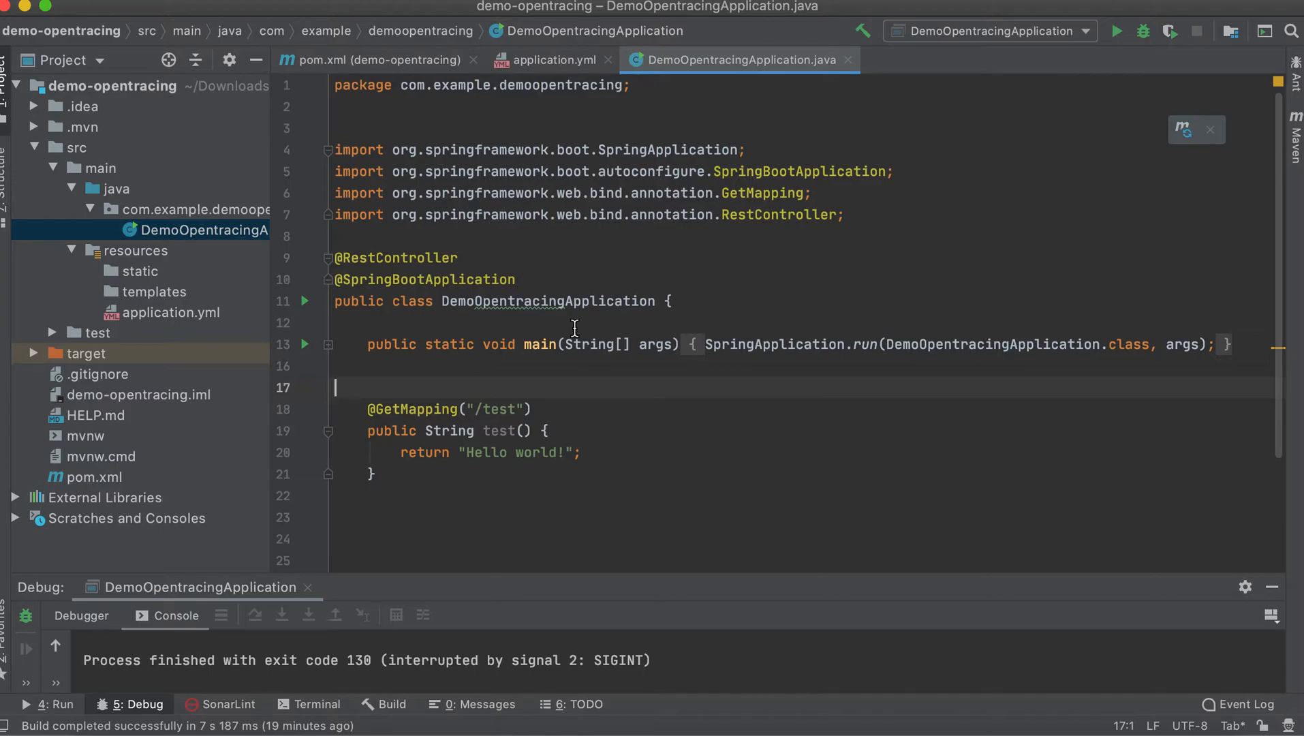
pyautogui.moveTo(913, 172)
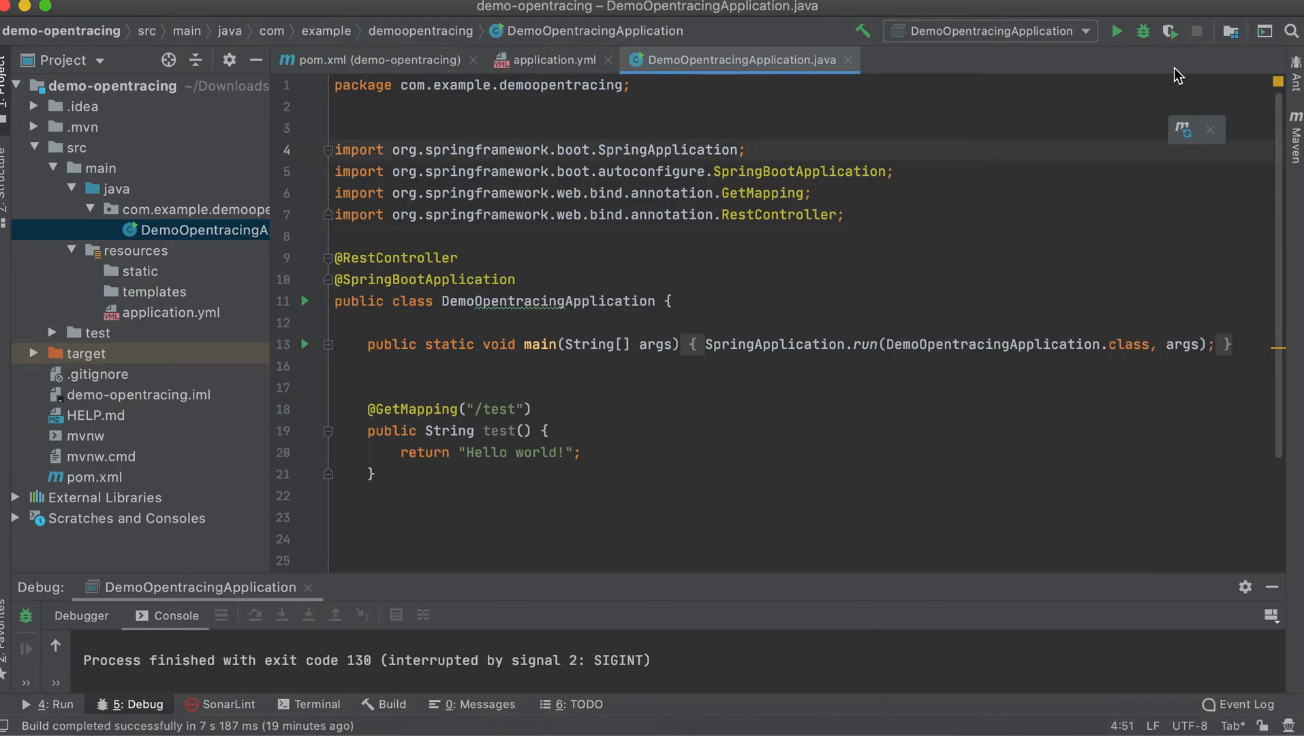
# - Run DemoOpentracingApplication from the IntelliJ toolbar
pyautogui.click(1117, 32)
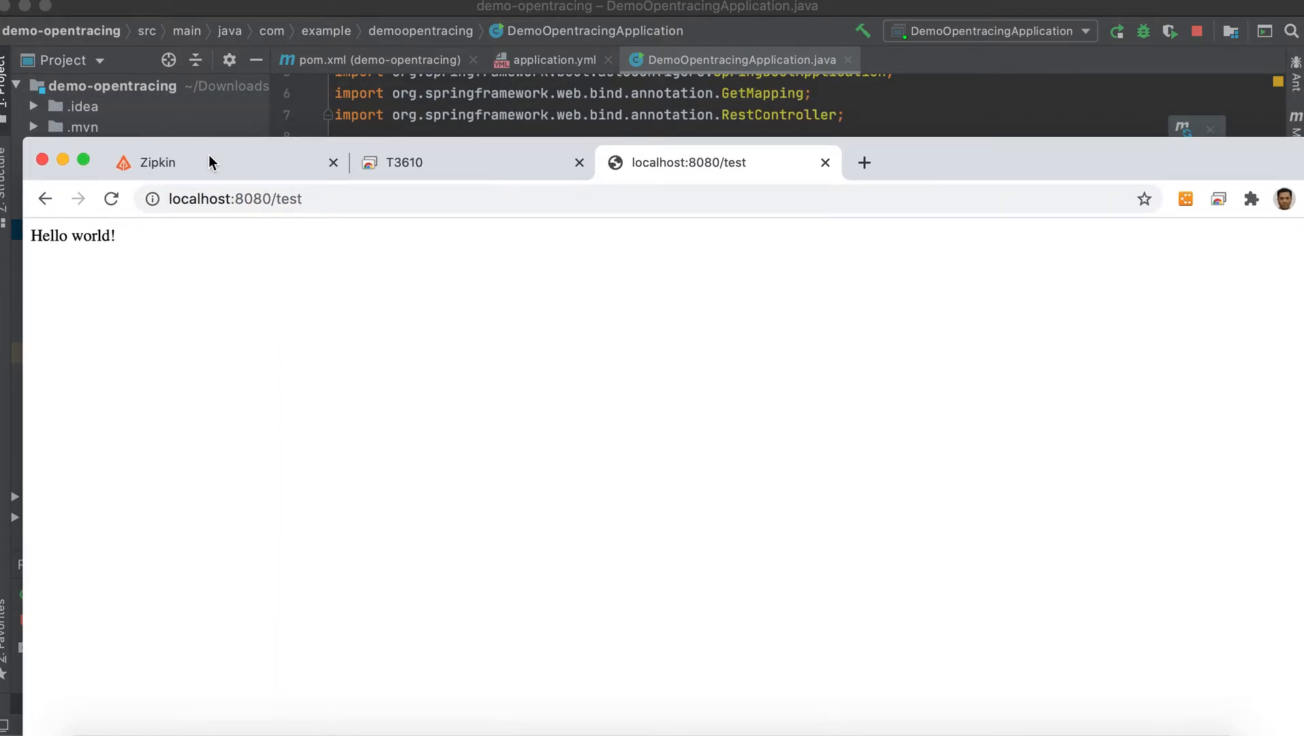
# - Return to the Zipkin trace search and run the query a few more times; still no traces
pyautogui.click(157, 162)
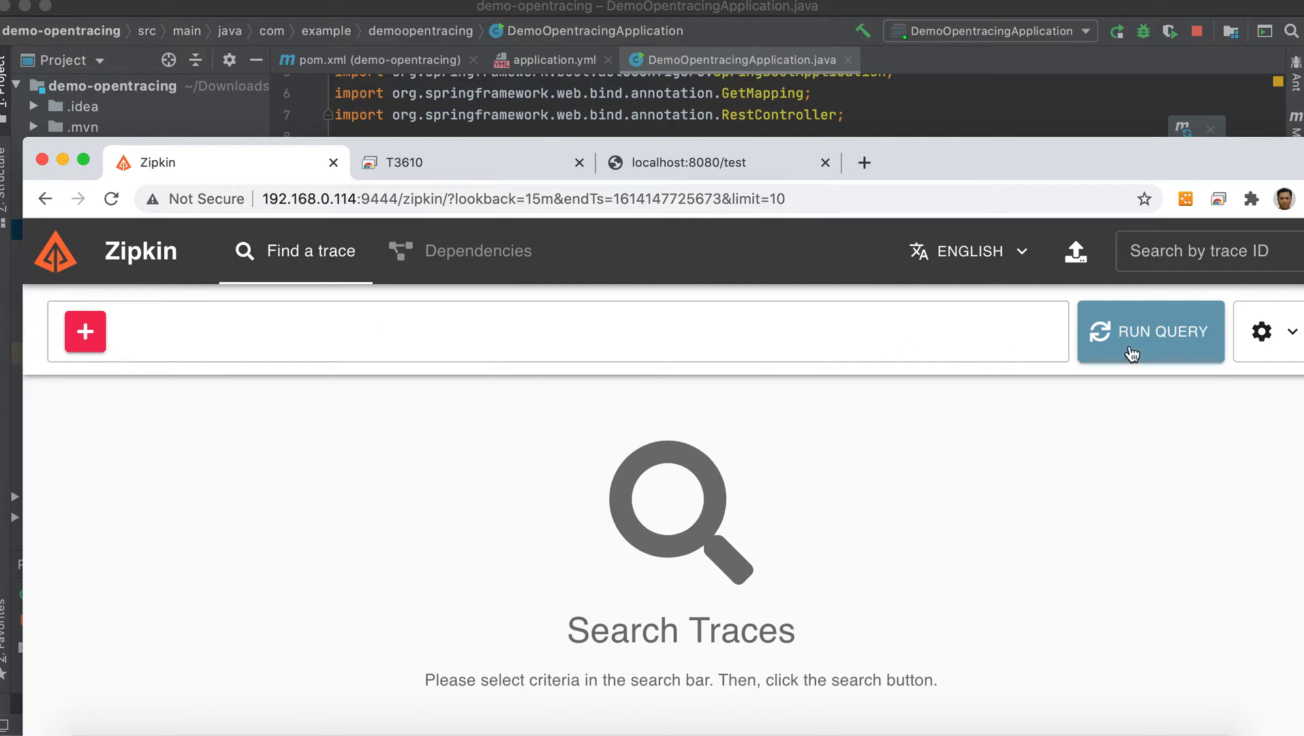
pyautogui.moveTo(1031, 164)
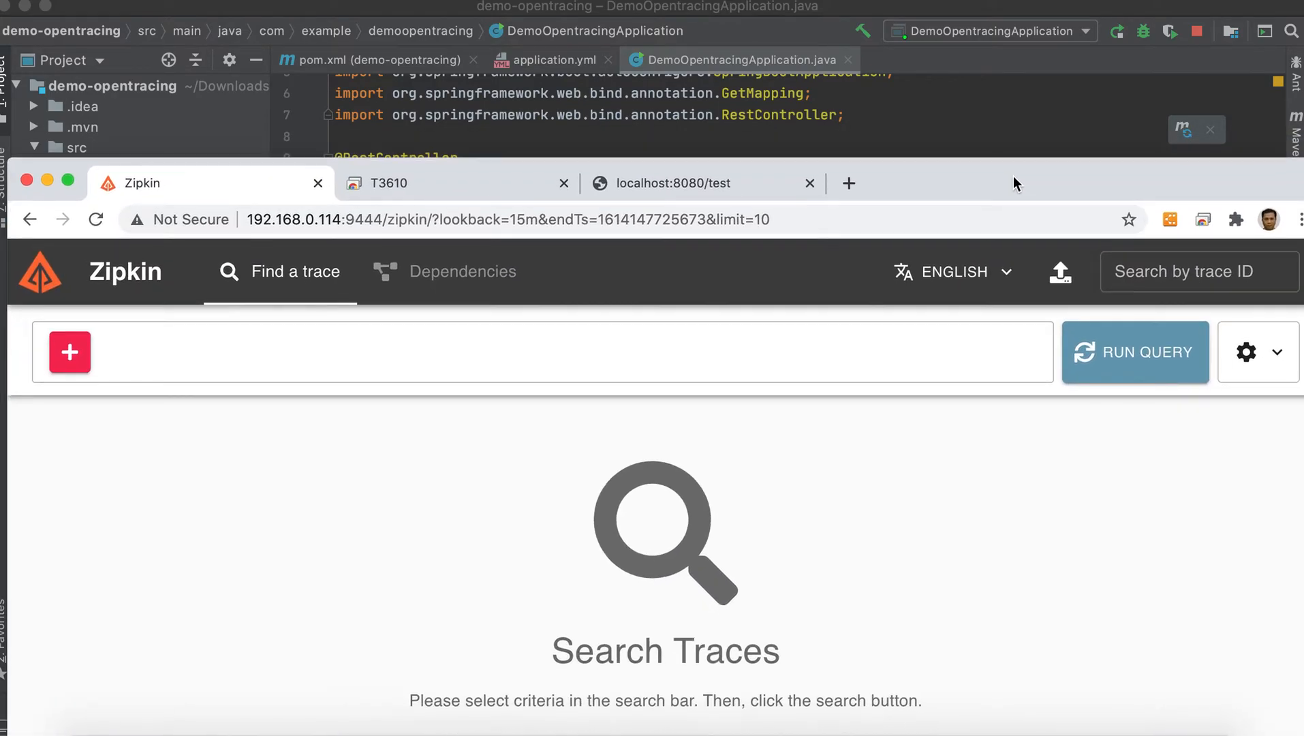
pyautogui.click(1127, 330)
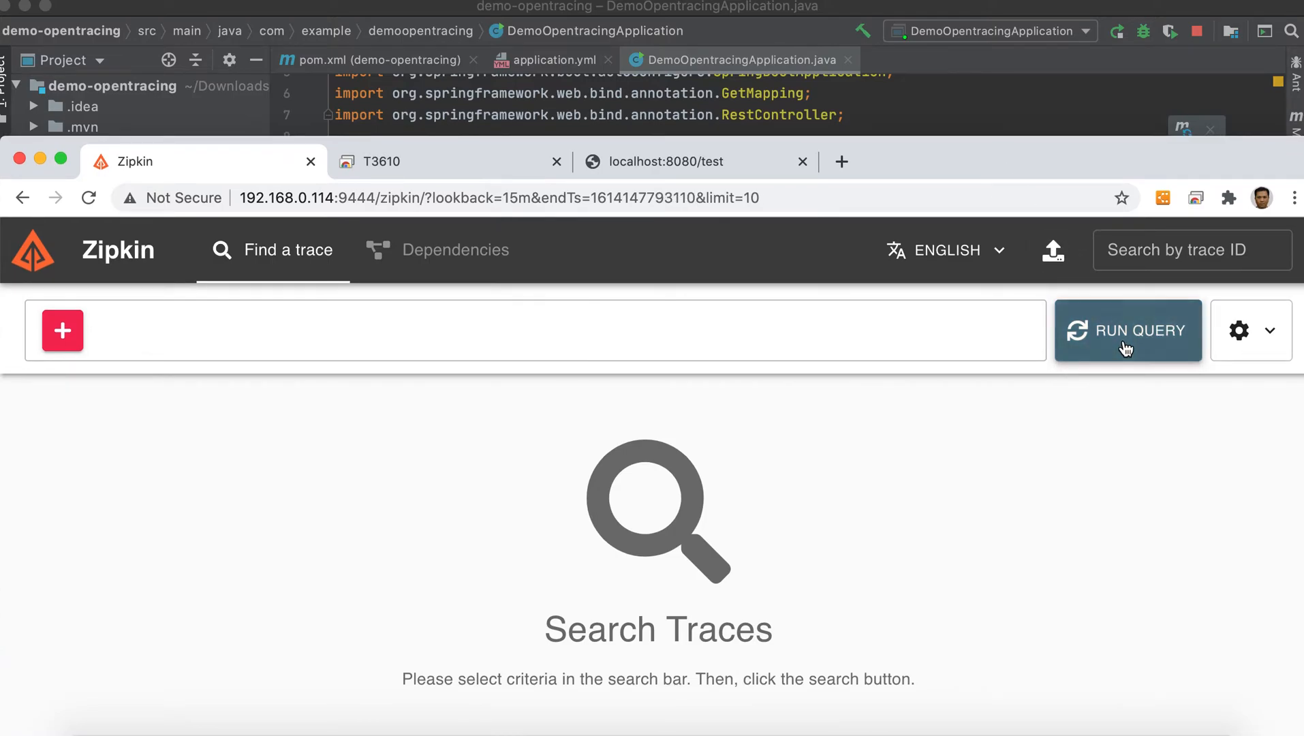
pyautogui.moveTo(1022, 165)
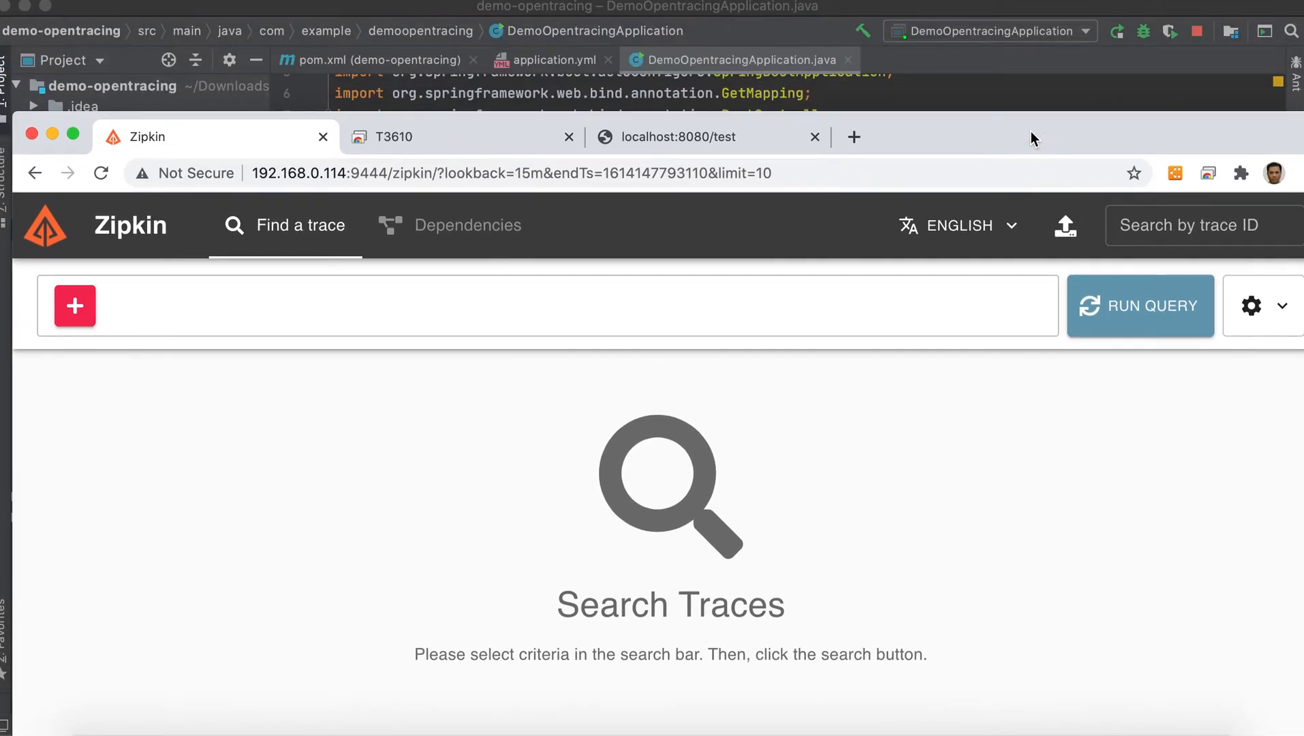
pyautogui.moveTo(1140, 307)
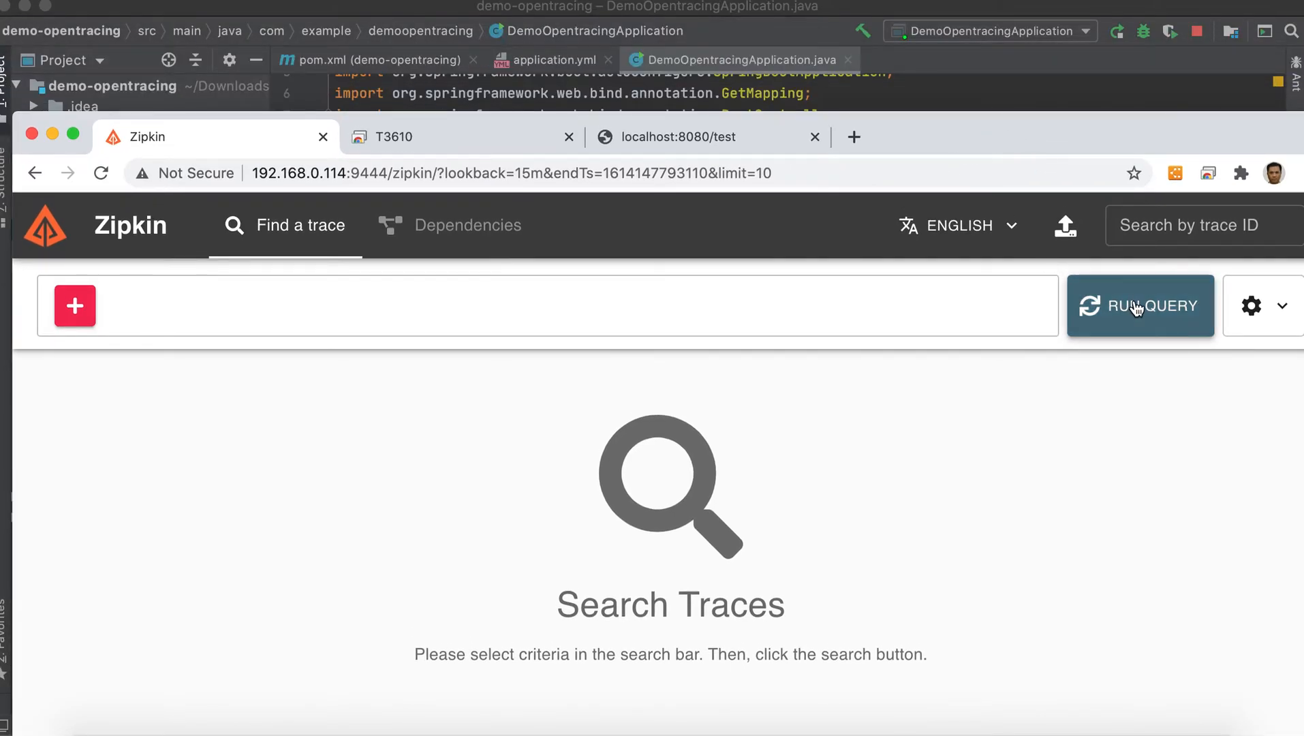
pyautogui.click(1139, 305)
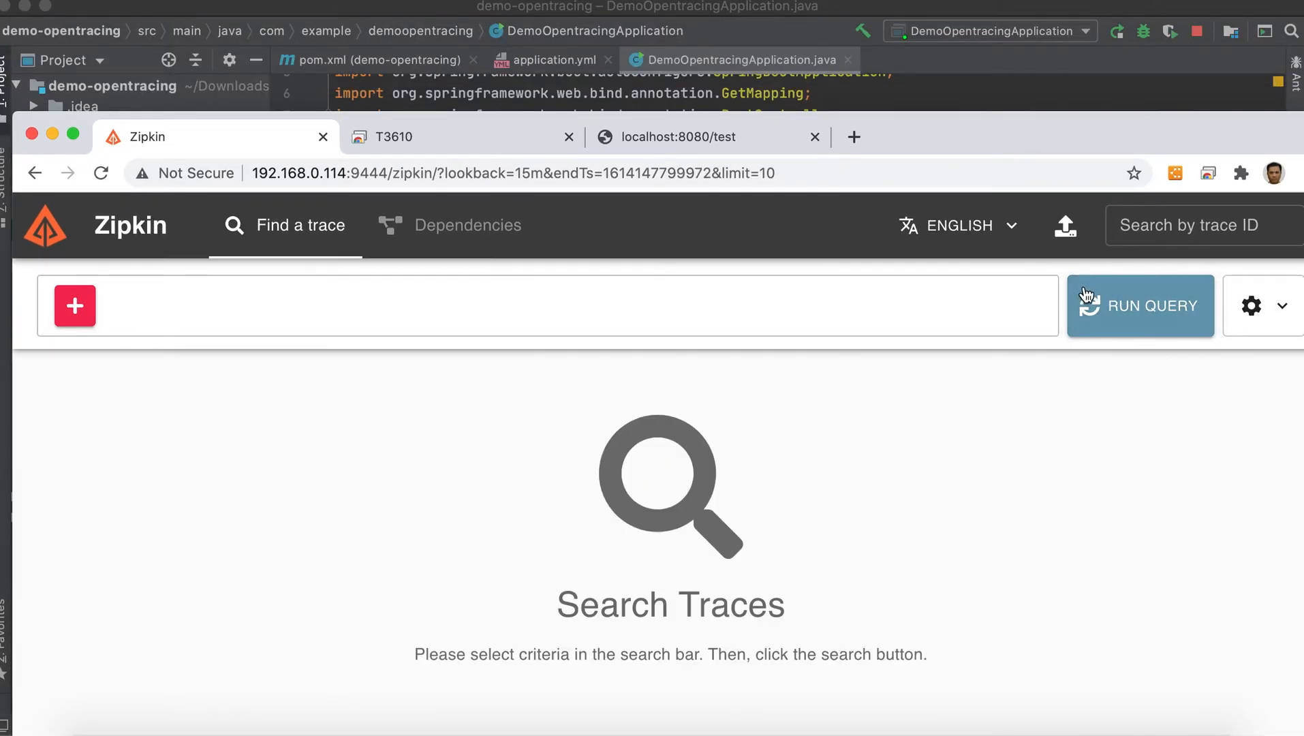
pyautogui.click(1140, 306)
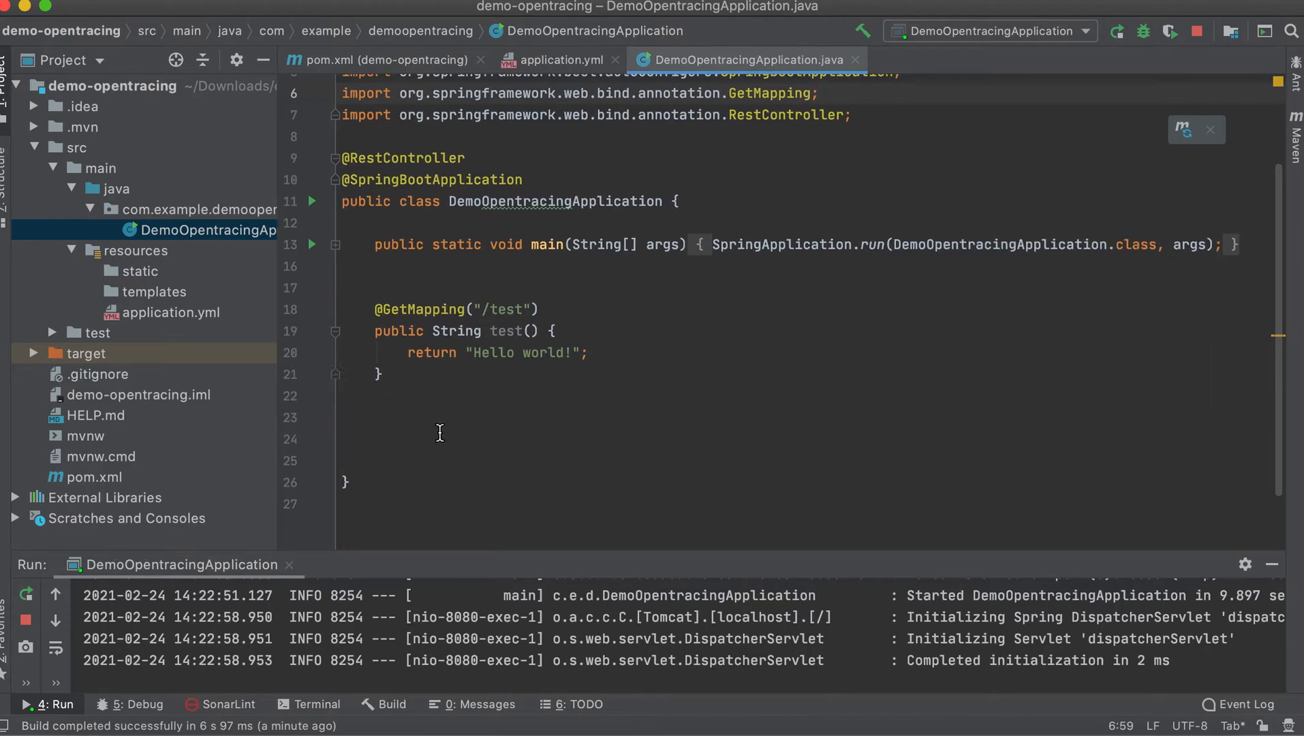
pyautogui.moveTo(625, 658)
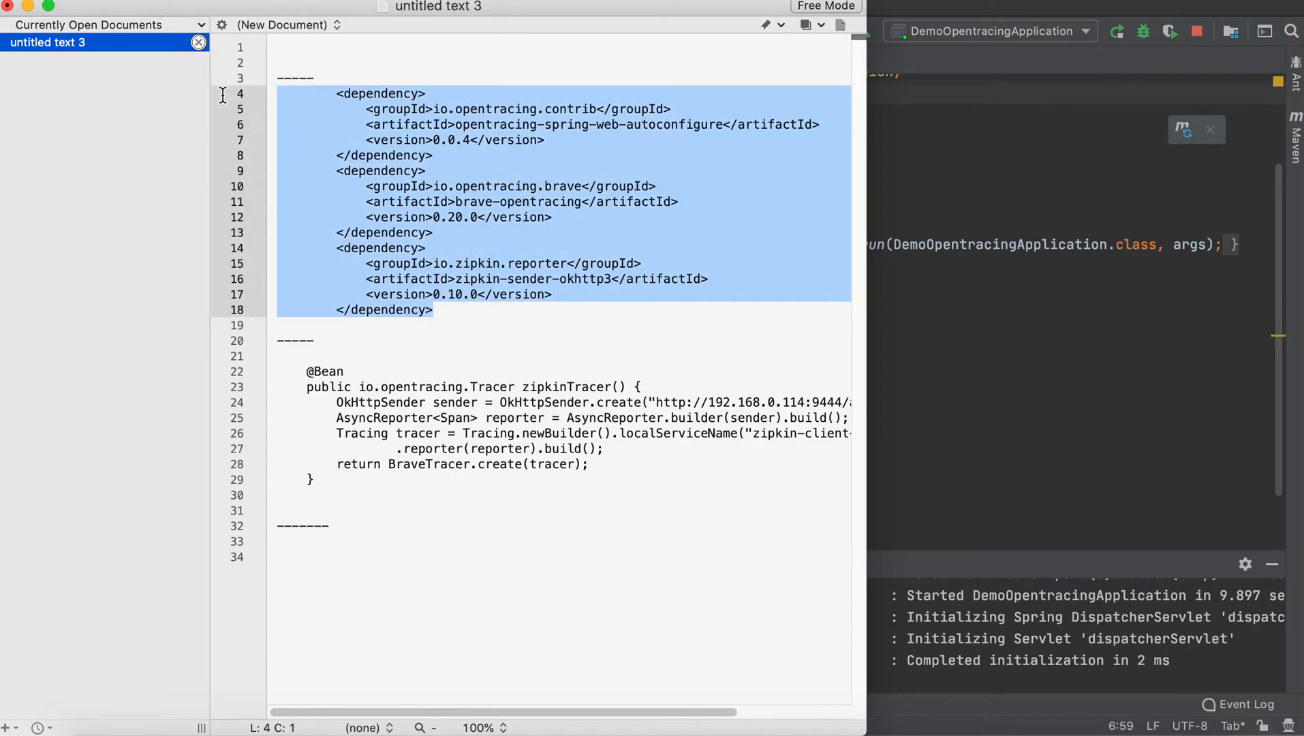
pyautogui.moveTo(951, 254)
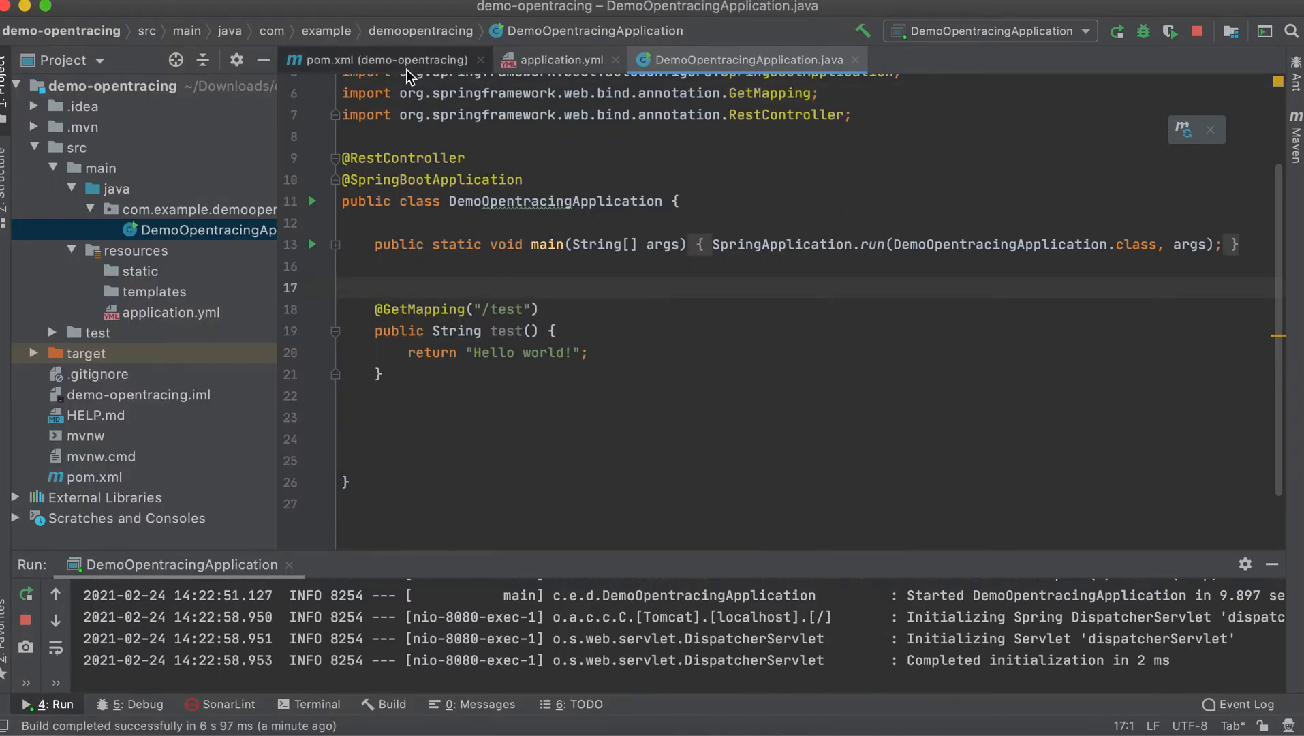
# - Switch to the project's pom.xml in IntelliJ
pyautogui.click(383, 58)
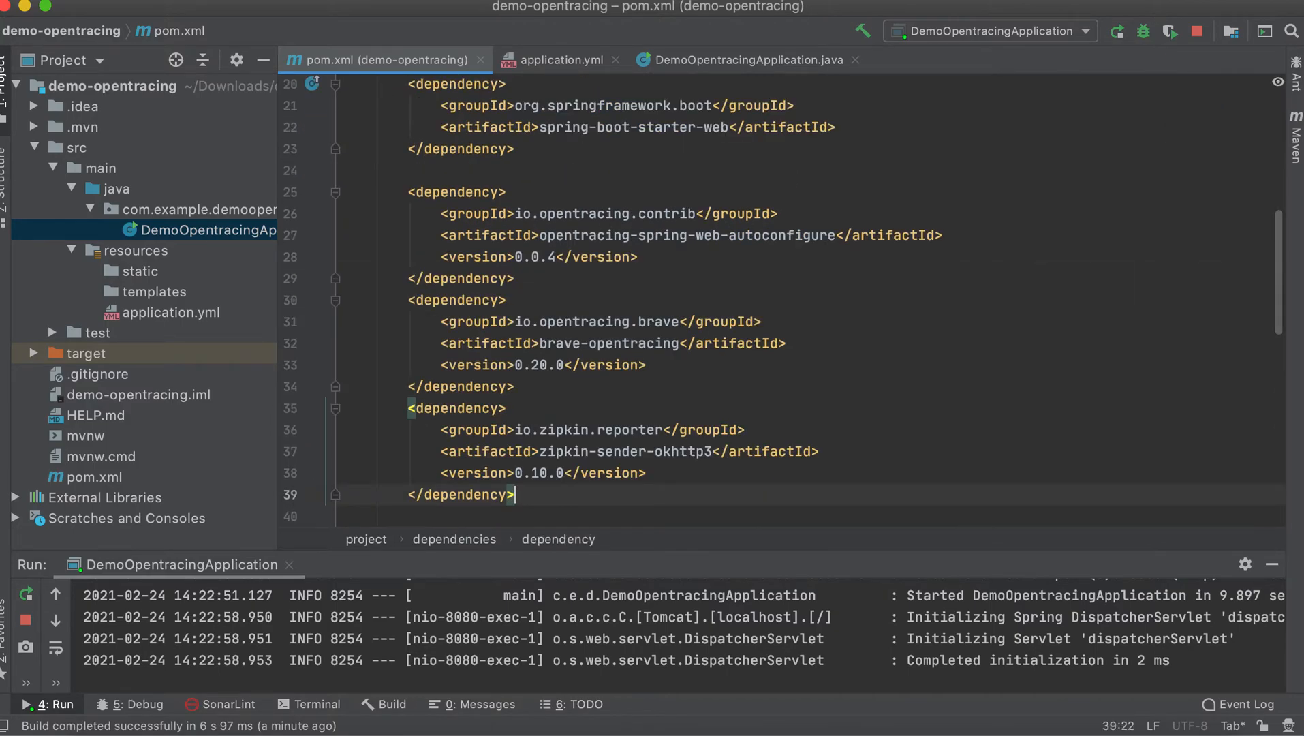
# - Select the newly pasted tracing dependency entries in pom.xml
pyautogui.moveTo(507, 191); pyautogui.dragTo(514, 493)
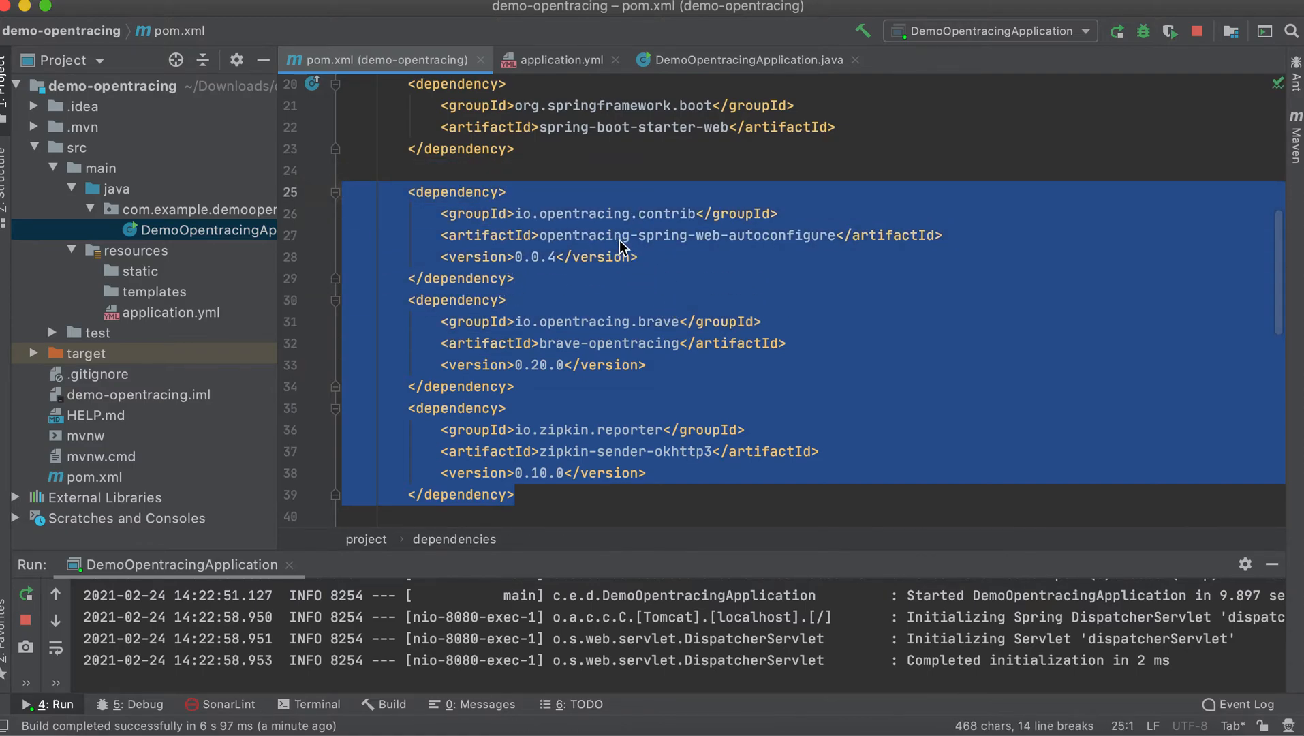
pyautogui.moveTo(688, 234)
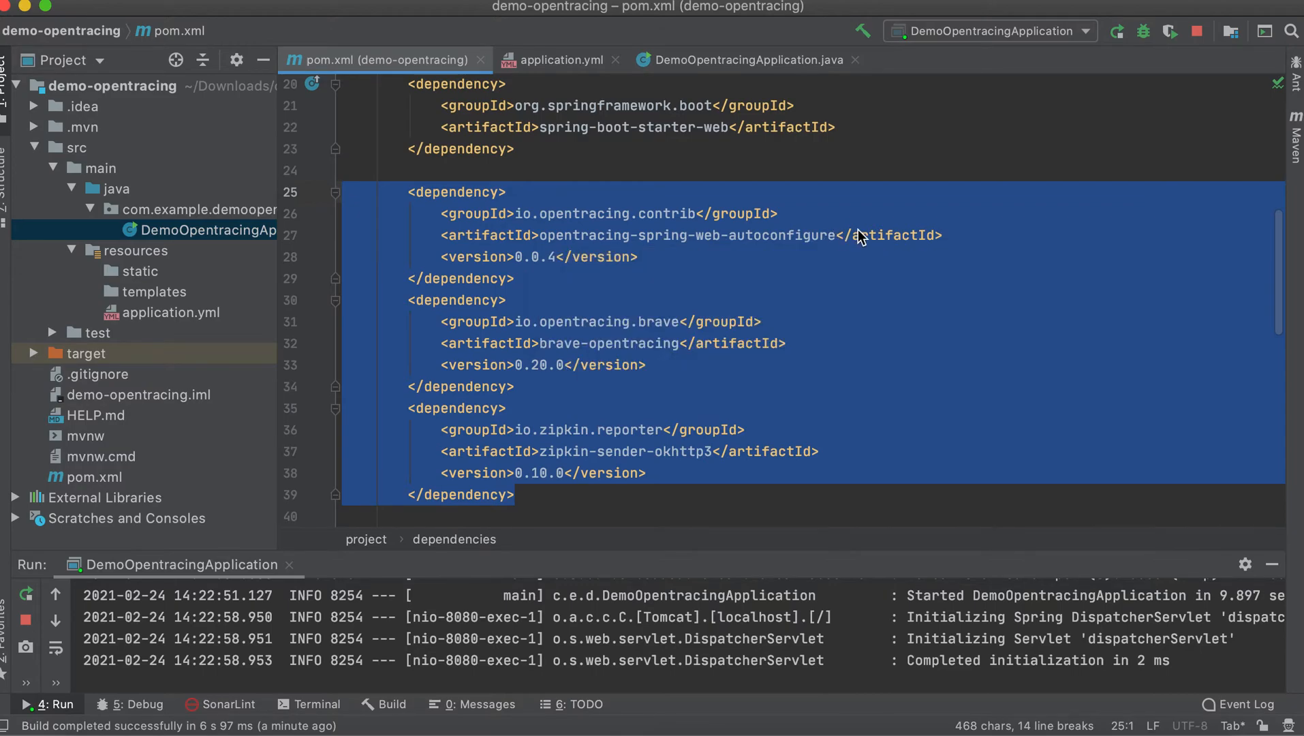
pyautogui.moveTo(609, 342)
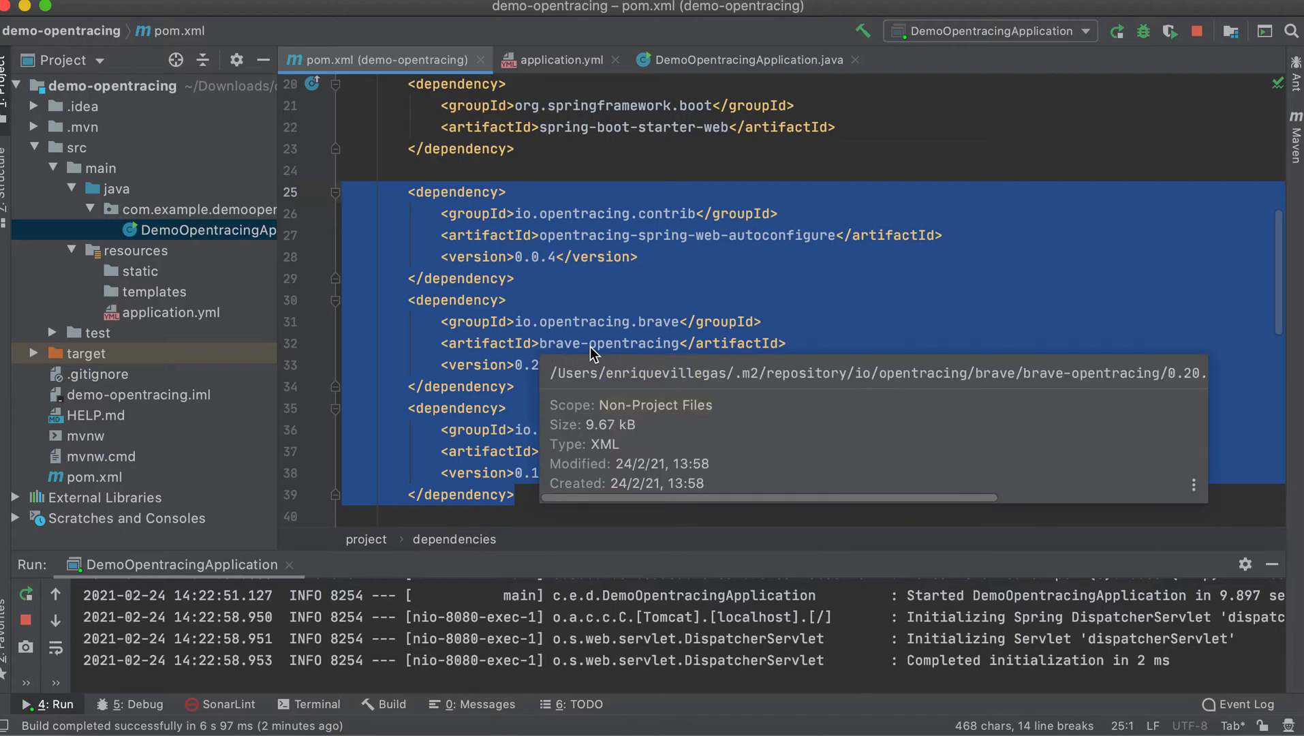
pyautogui.moveTo(656, 444)
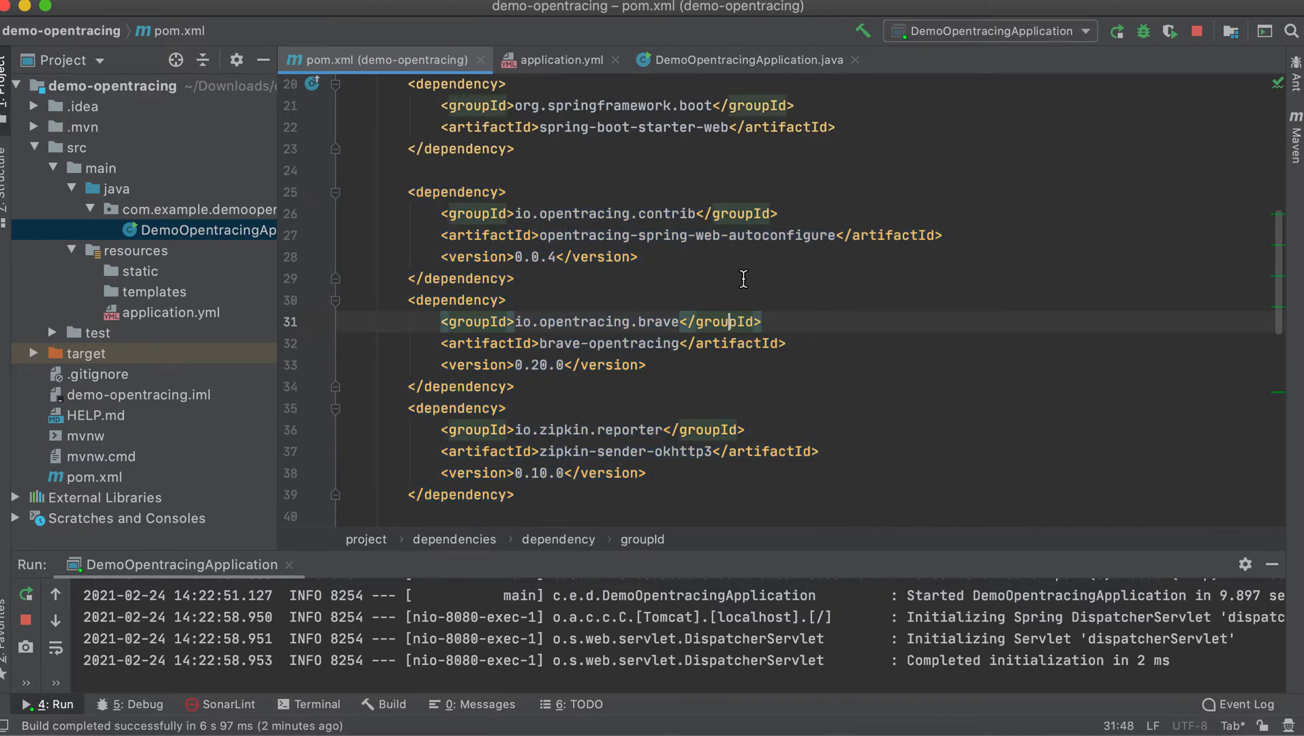
pyautogui.click(1197, 32)
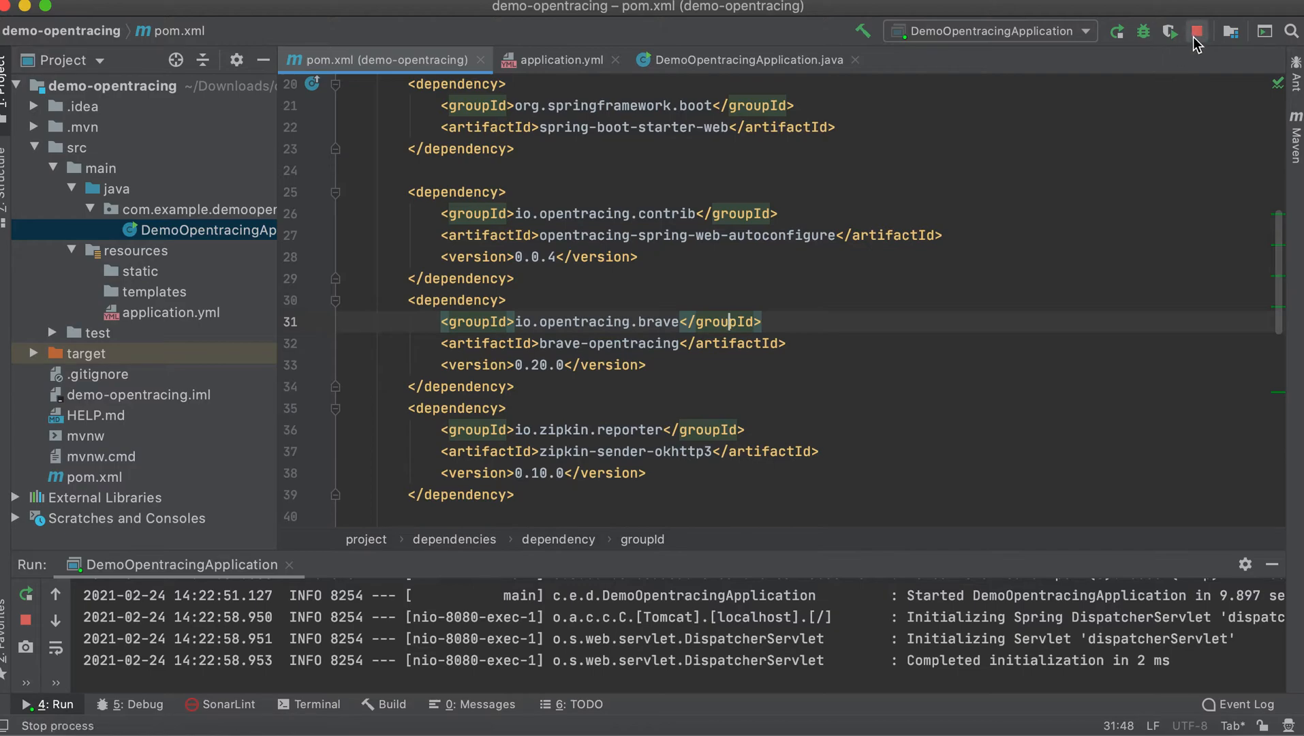
# - Stop the running application and reload all Maven projects to fetch the new dependencies
pyautogui.click(1196, 31)
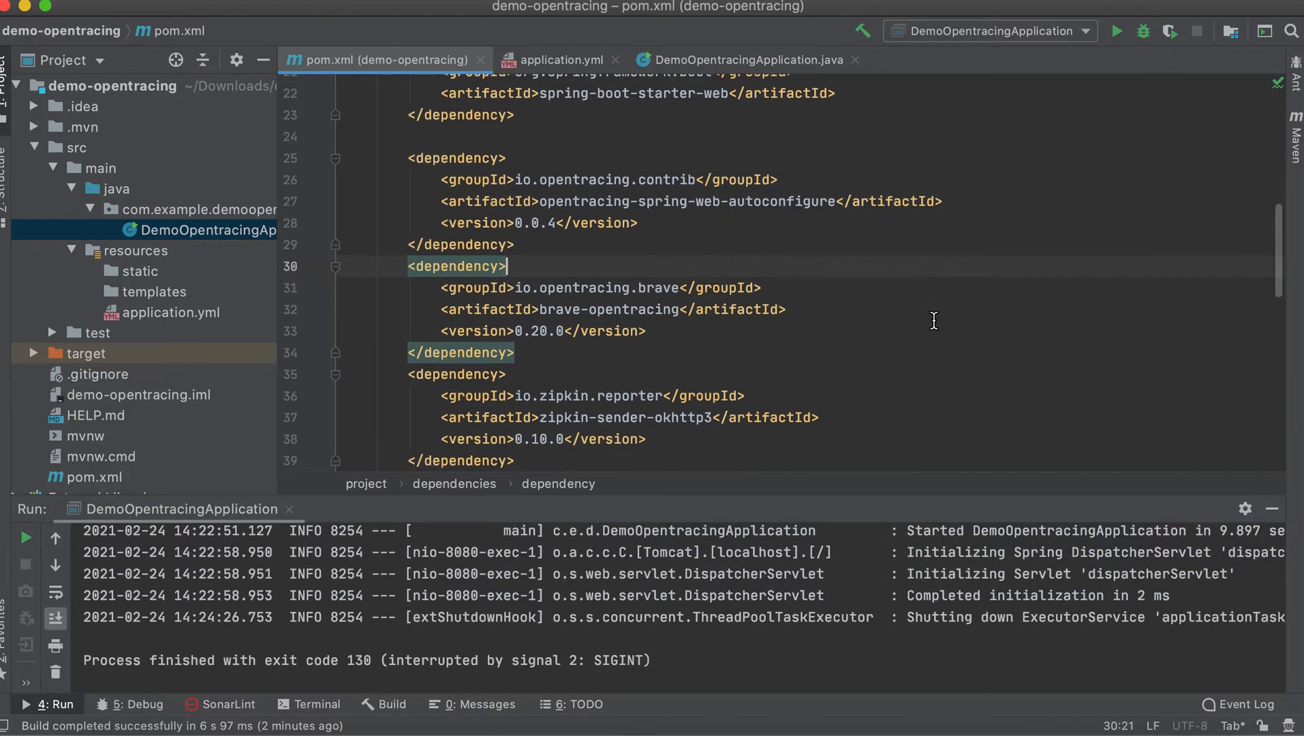
pyautogui.click(945, 200)
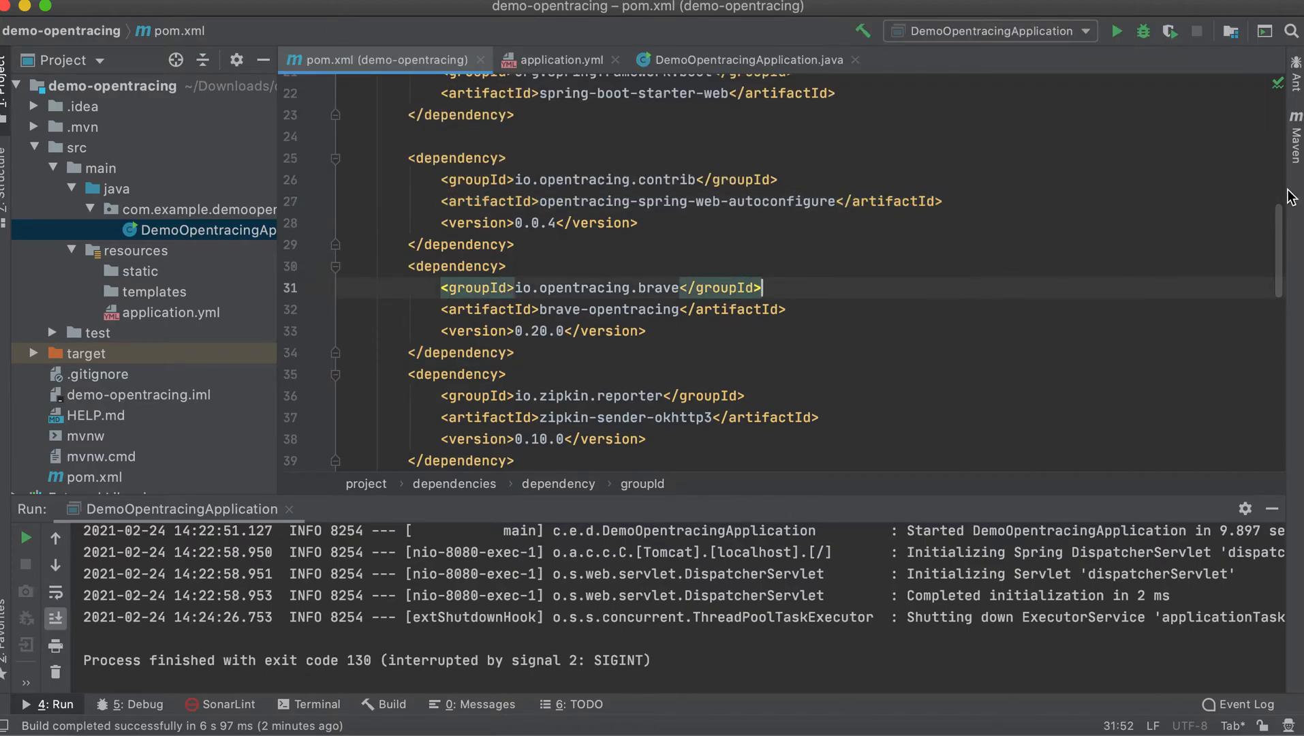
pyautogui.click(1292, 134)
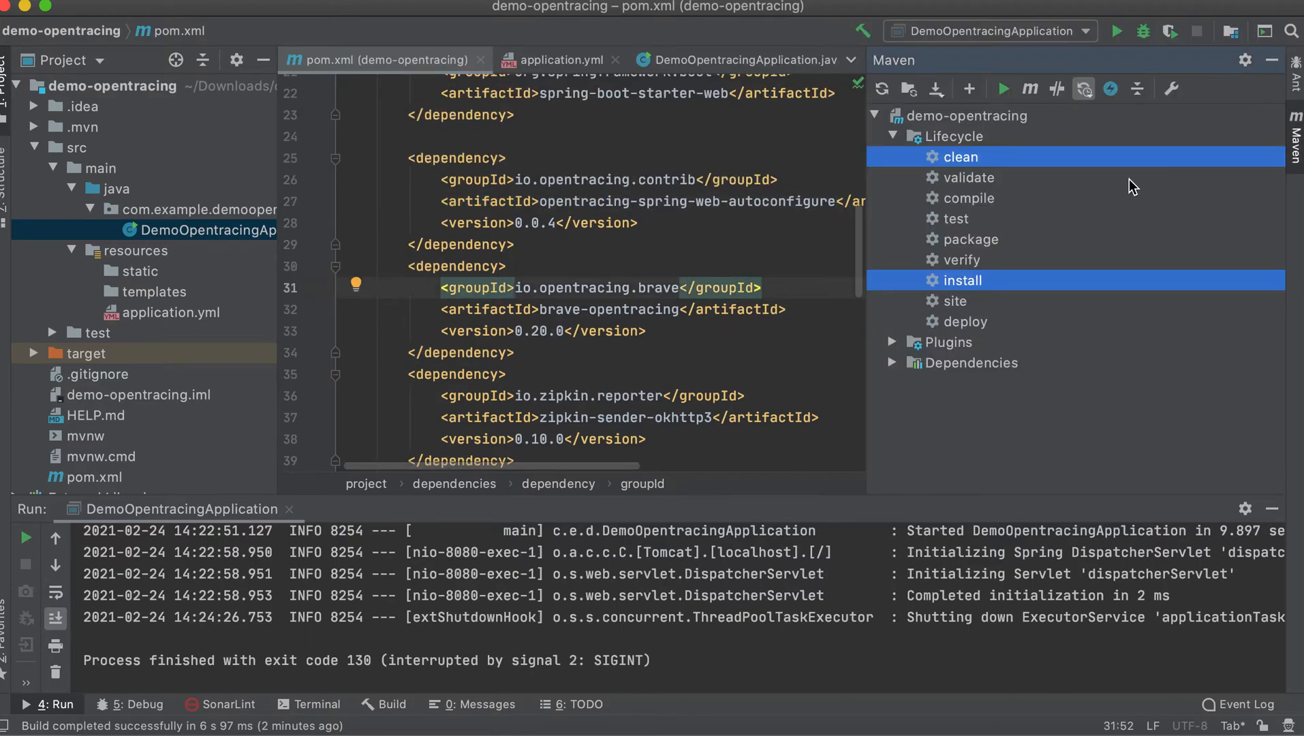
pyautogui.click(883, 88)
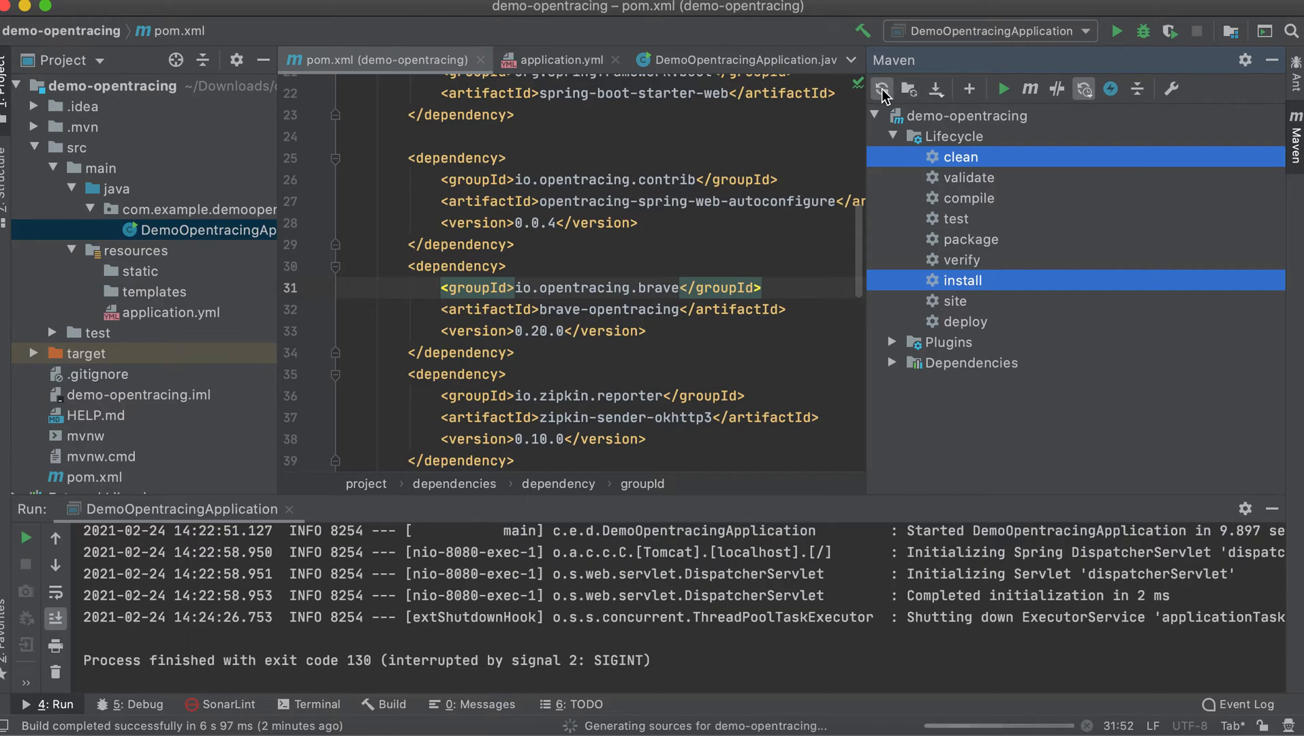
pyautogui.click(882, 89)
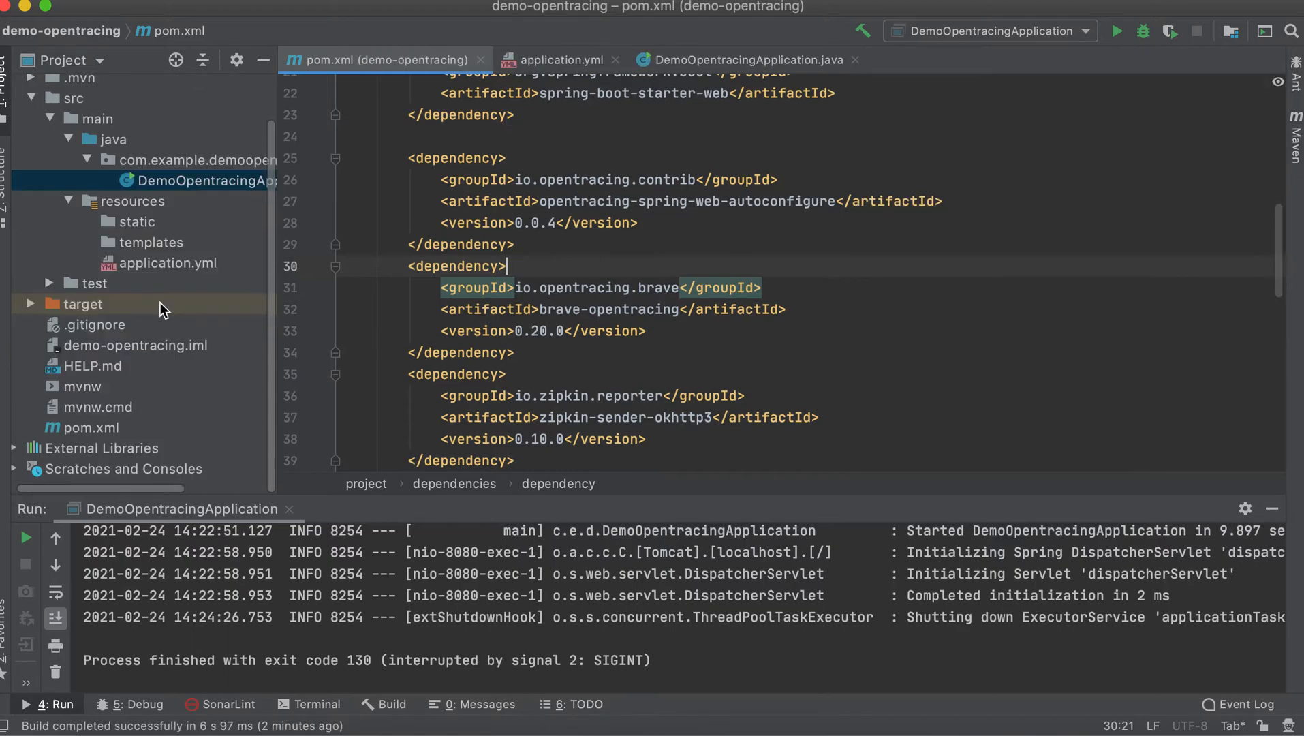
pyautogui.click(13, 447)
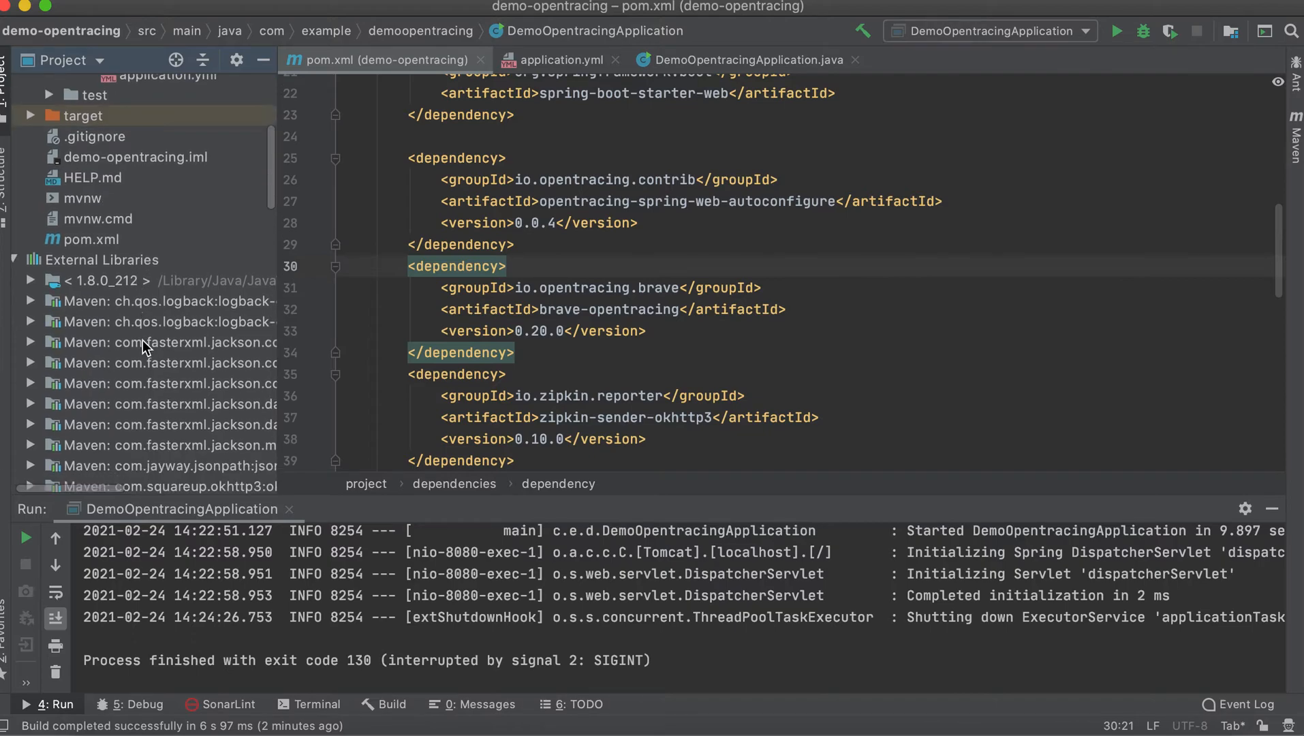
pyautogui.scroll(-3)
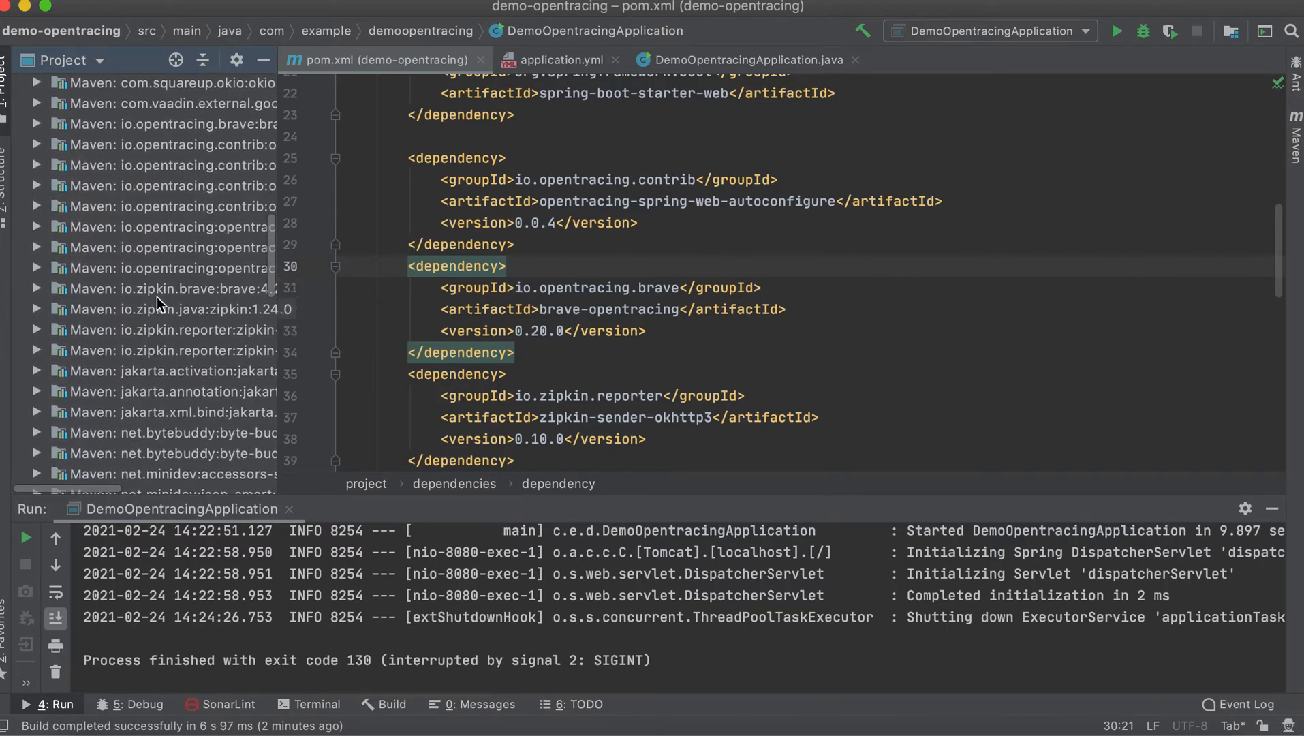
pyautogui.moveTo(158, 375)
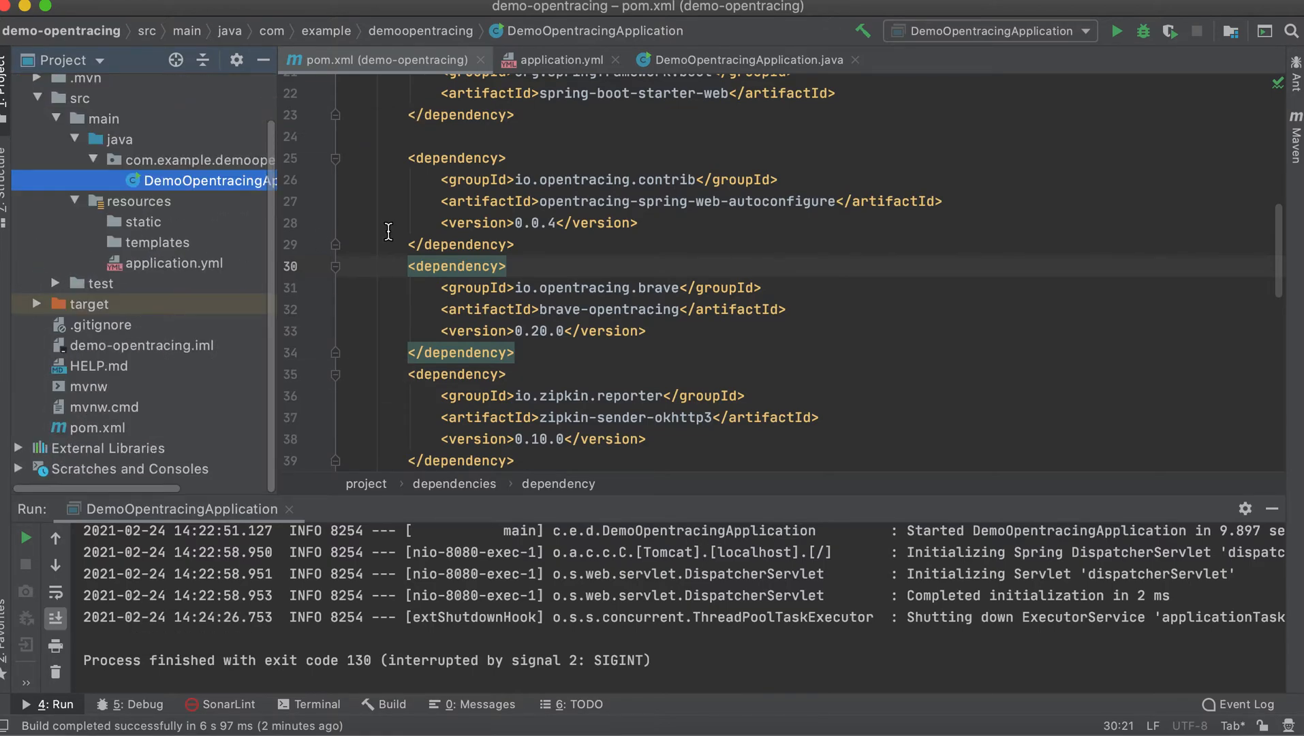
pyautogui.click(558, 60)
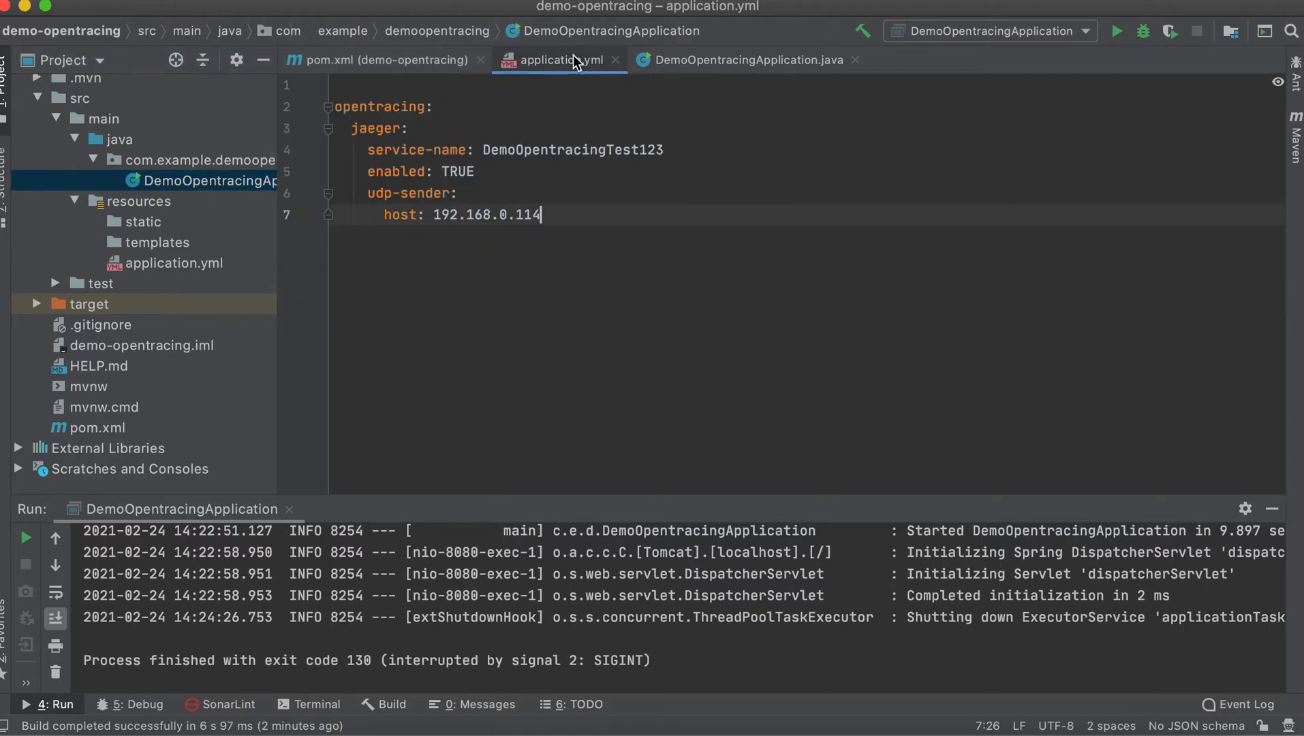
pyautogui.click(745, 59)
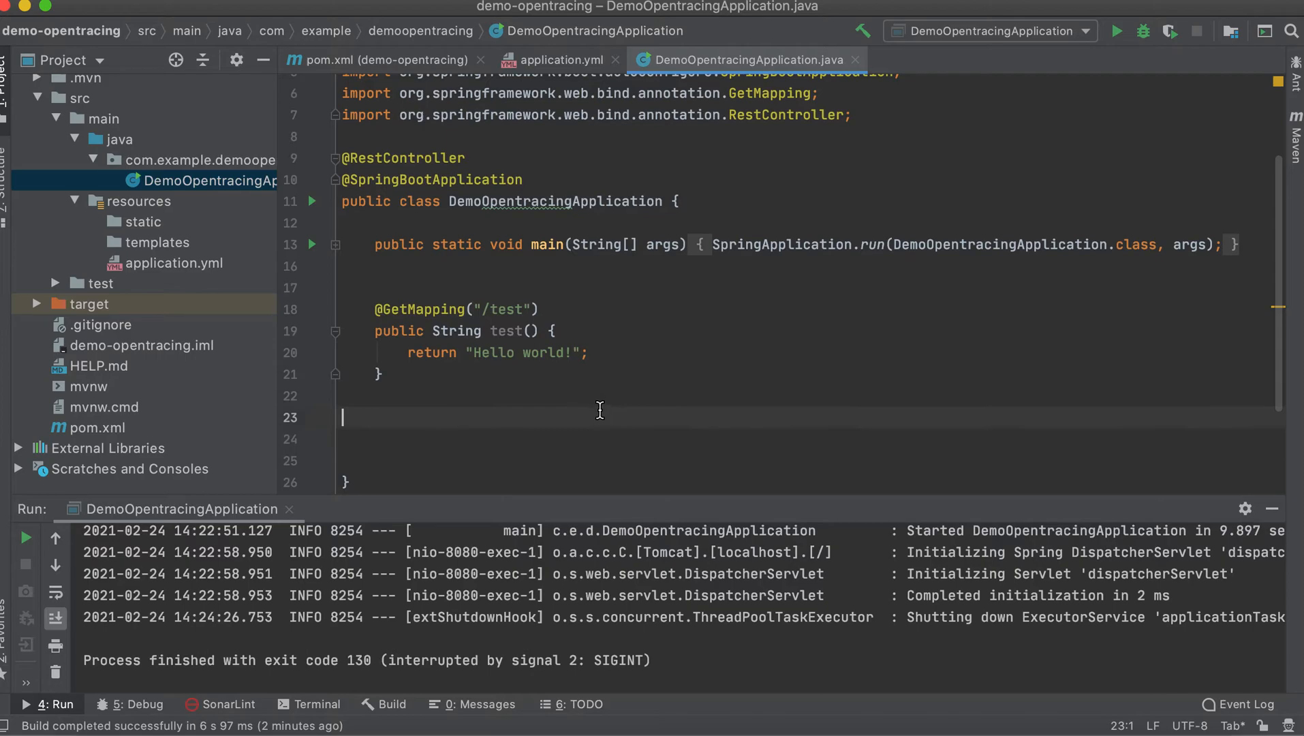
pyautogui.moveTo(582, 79)
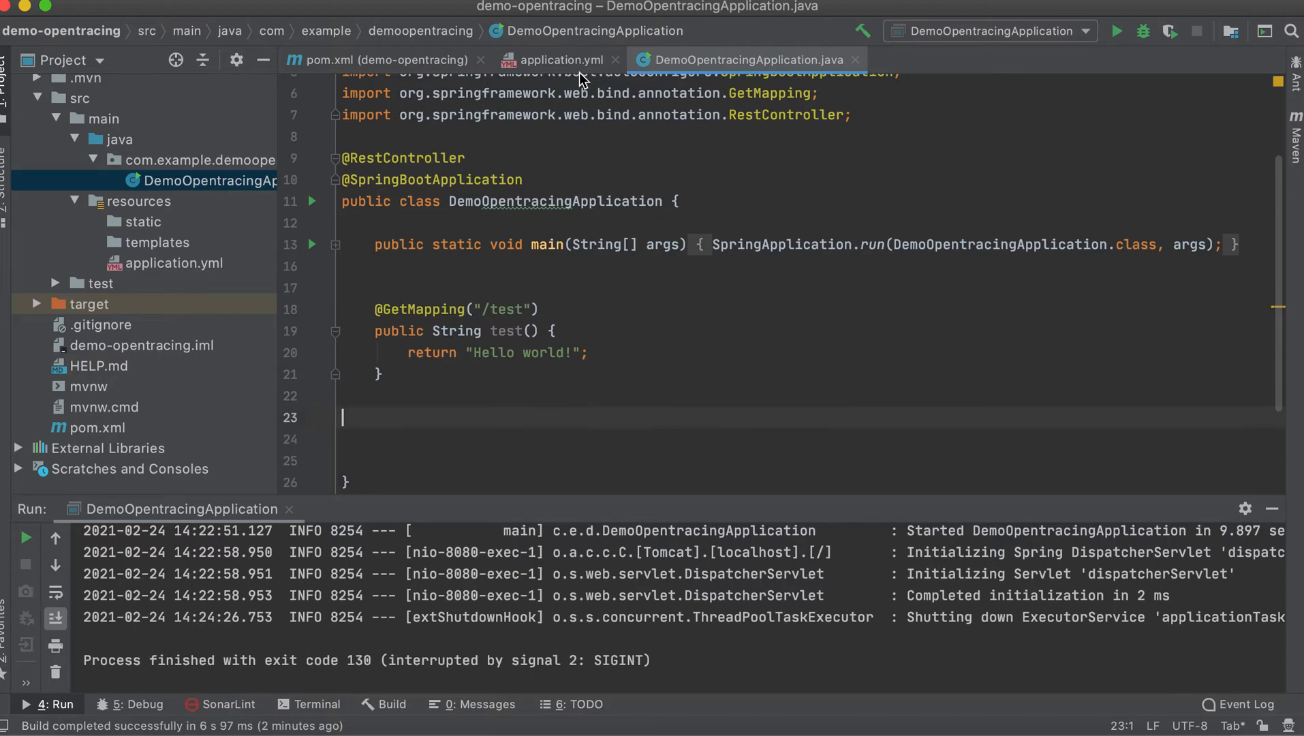
pyautogui.moveTo(511, 377)
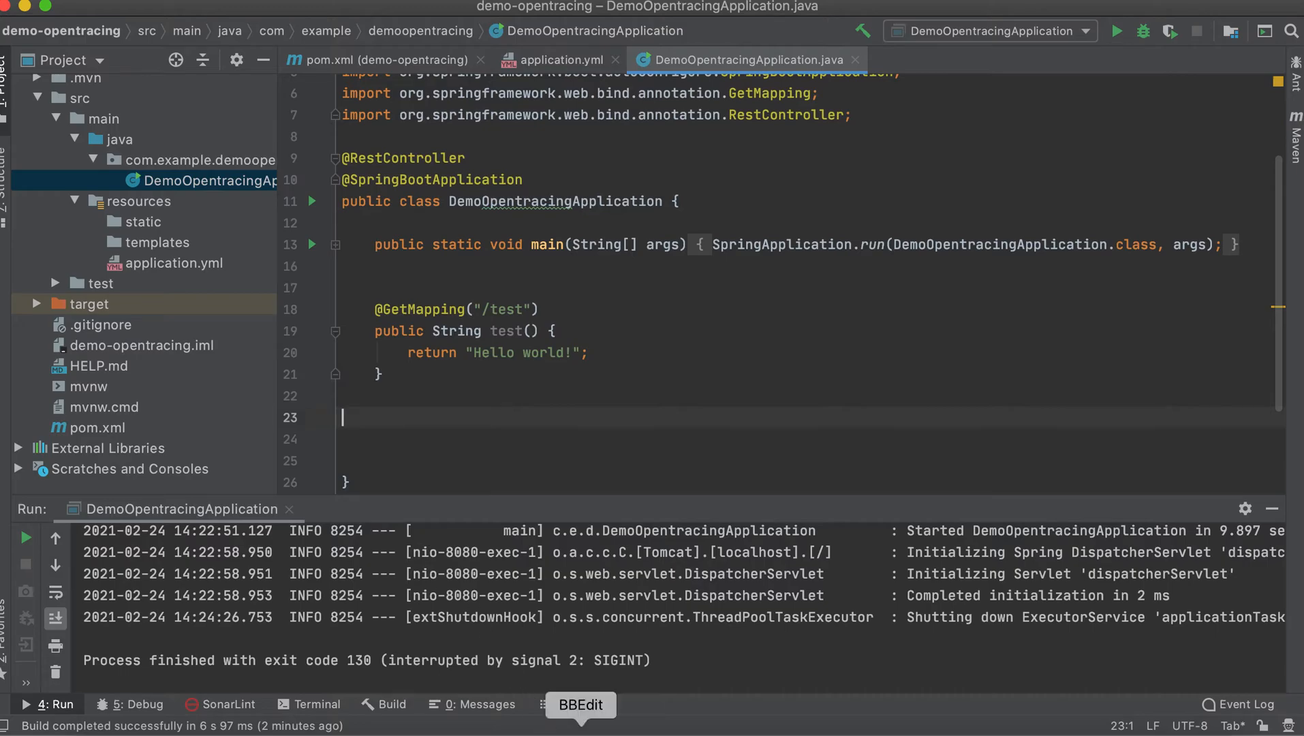
pyautogui.click(579, 704)
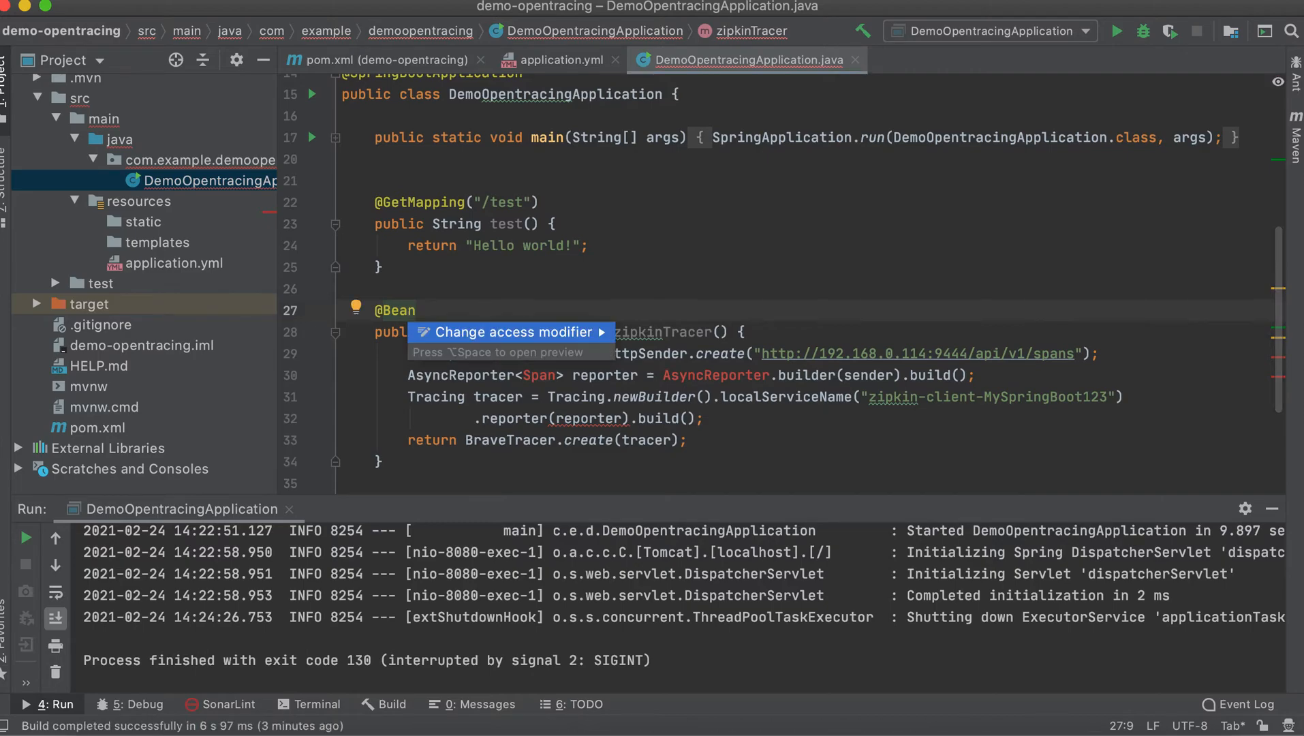
pyautogui.moveTo(589, 271)
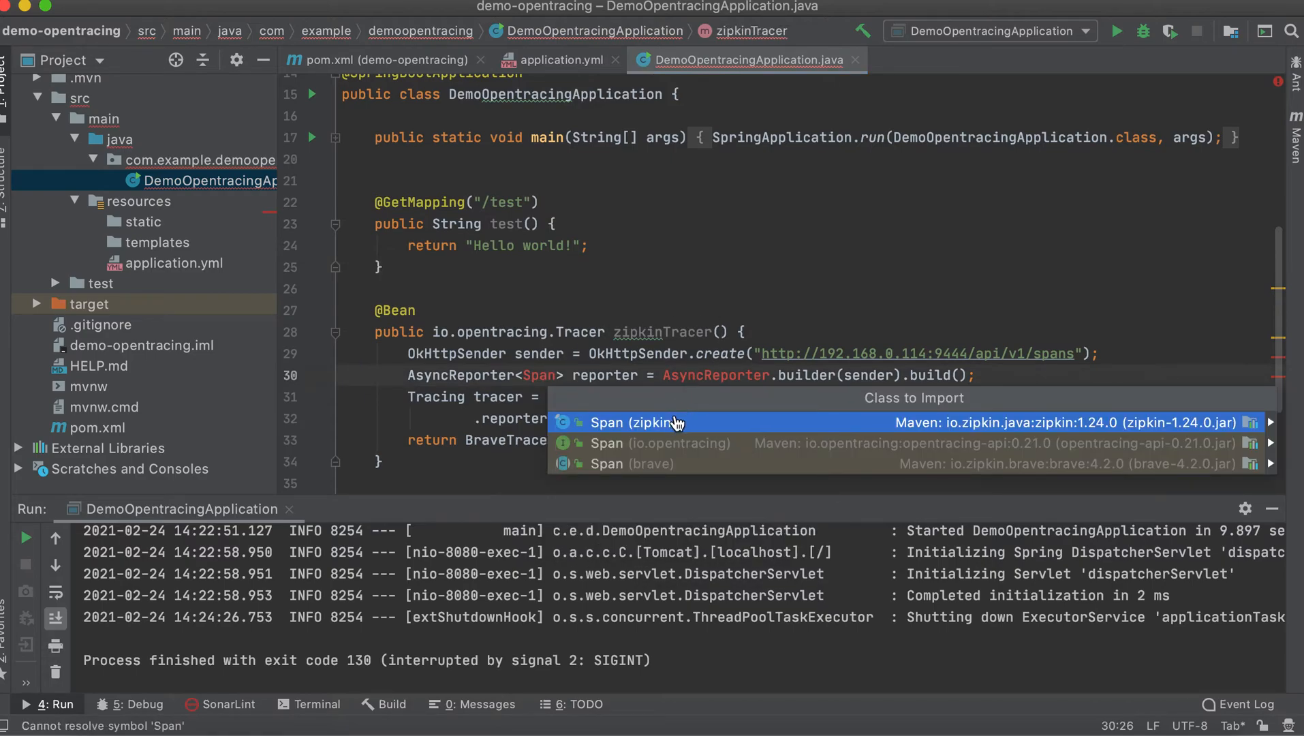
# - Import zipkin's Span class to resolve the zipkinTracer bean's symbols
pyautogui.click(638, 423)
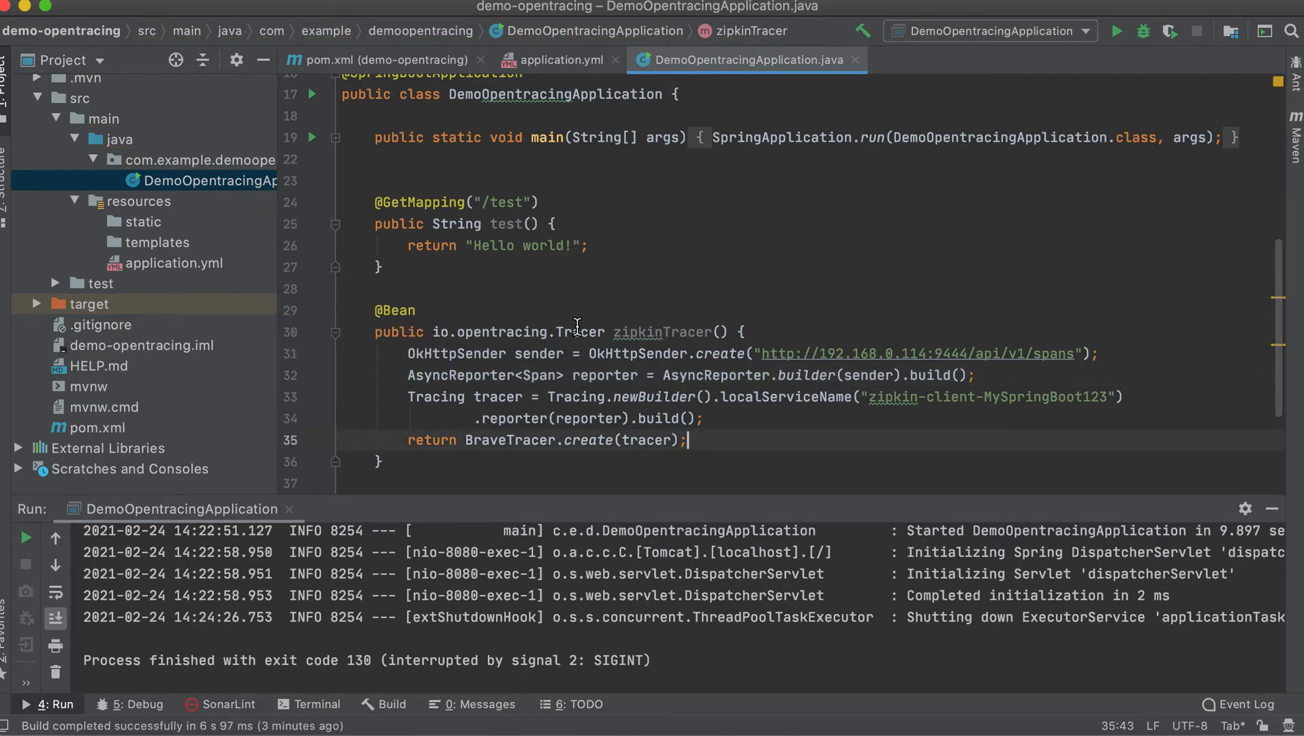
pyautogui.doubleClick(580, 331)
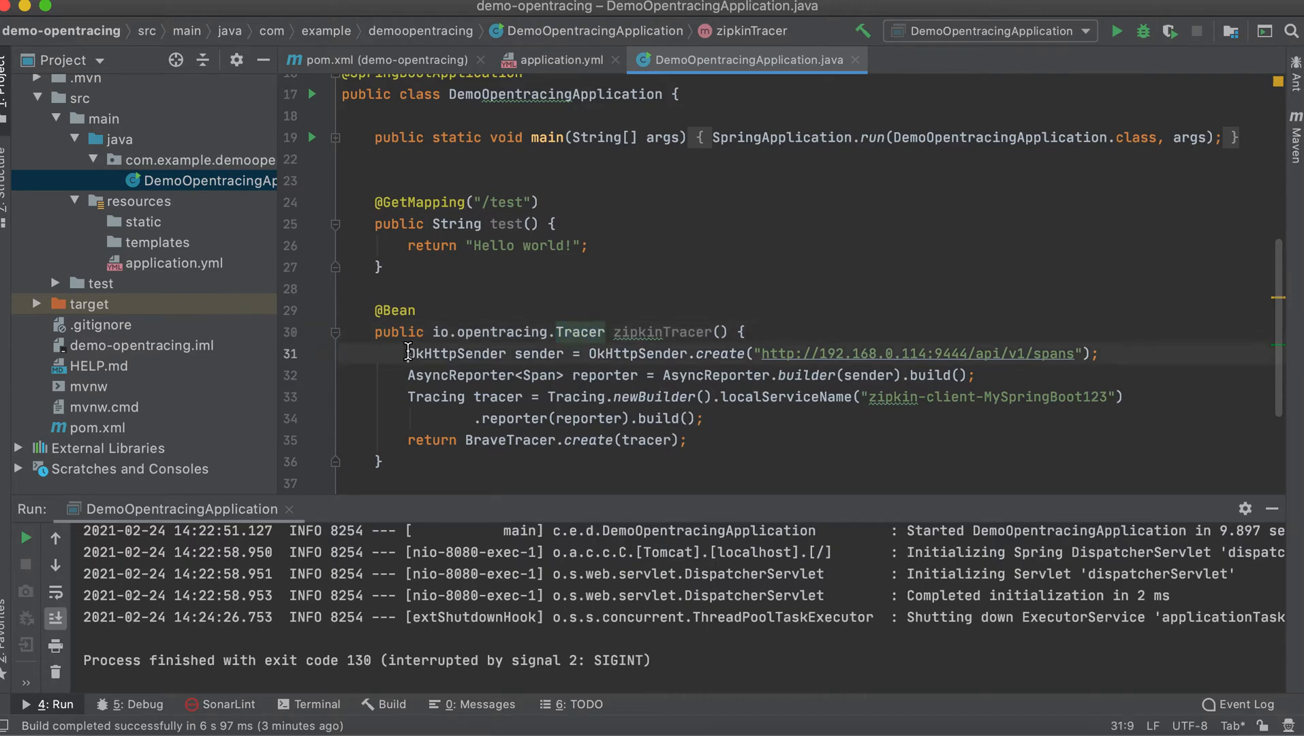
pyautogui.moveTo(406, 353); pyautogui.dragTo(770, 353)
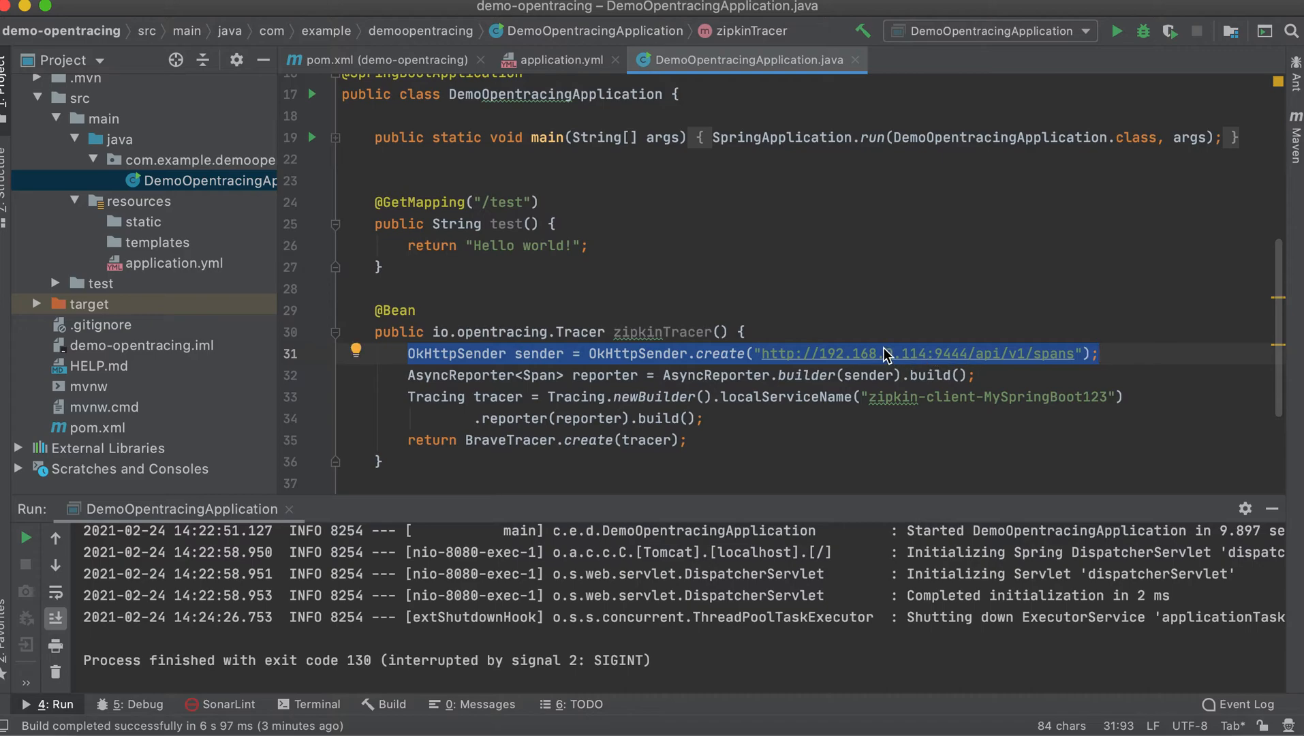
pyautogui.moveTo(845, 356)
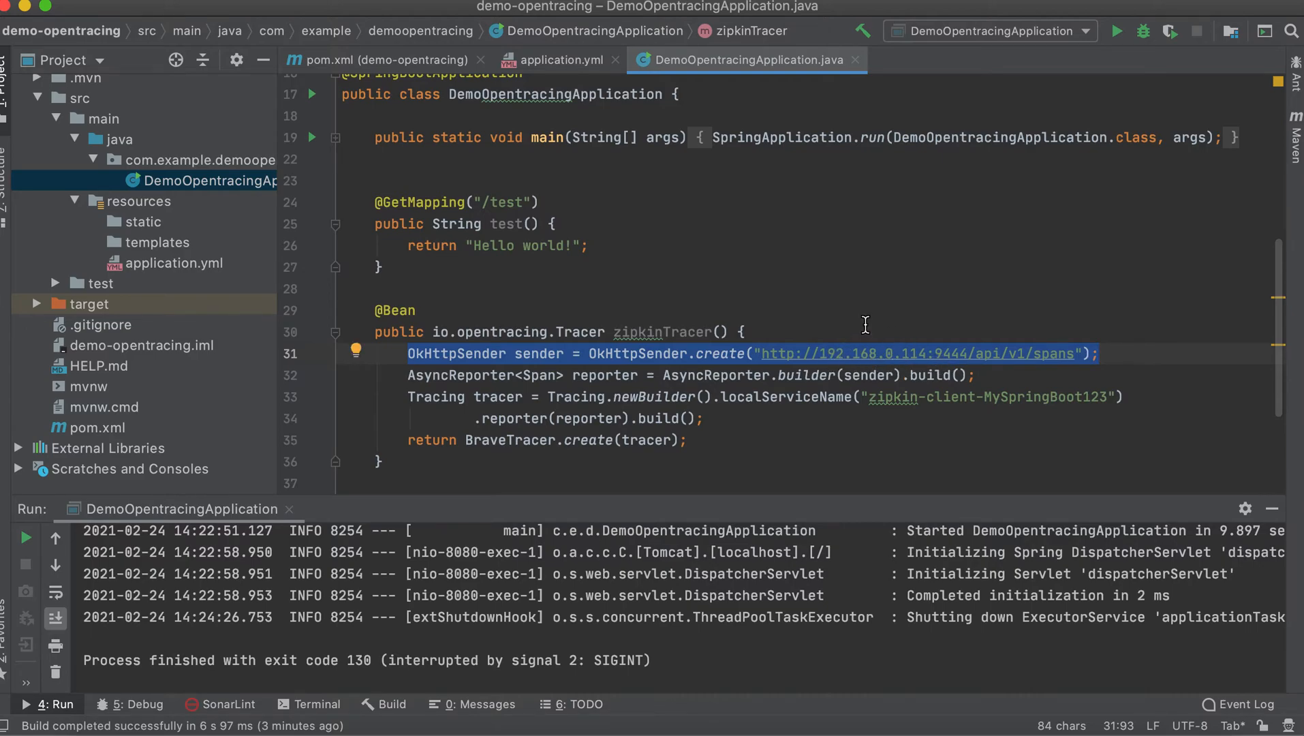
pyautogui.click(827, 352)
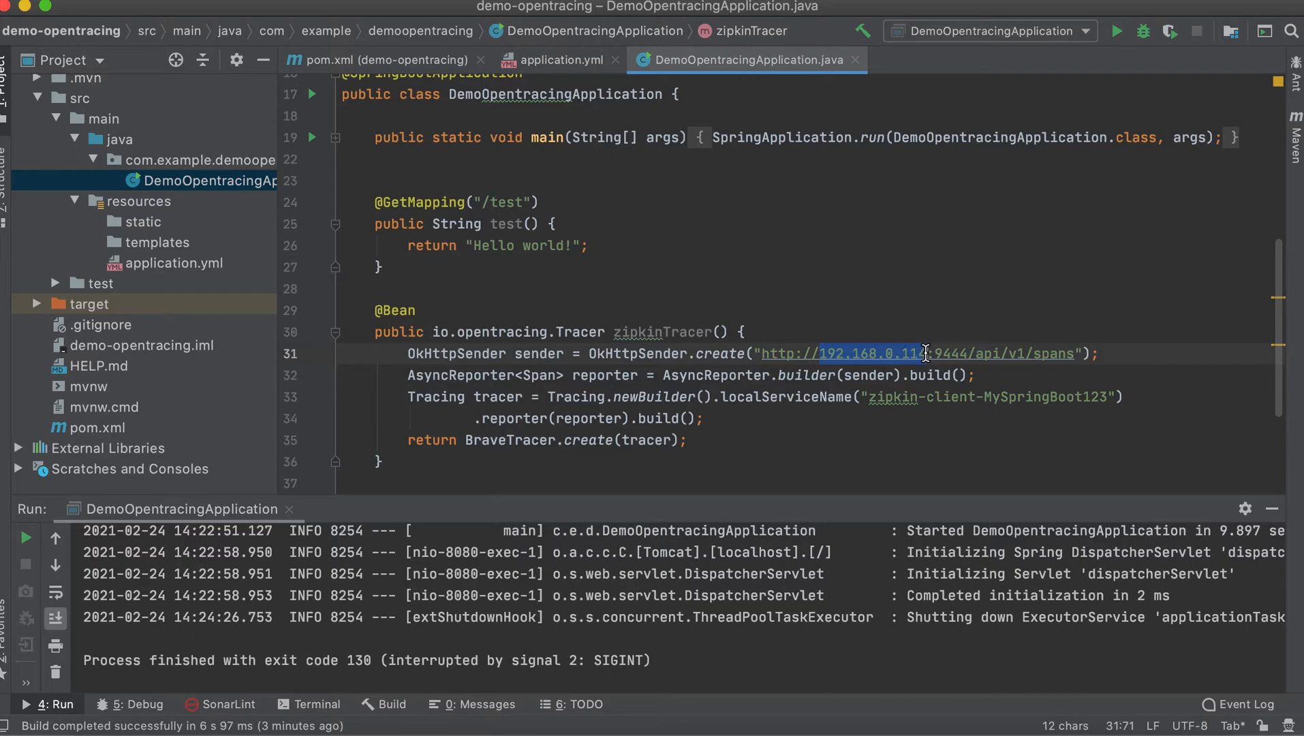
pyautogui.write('4')
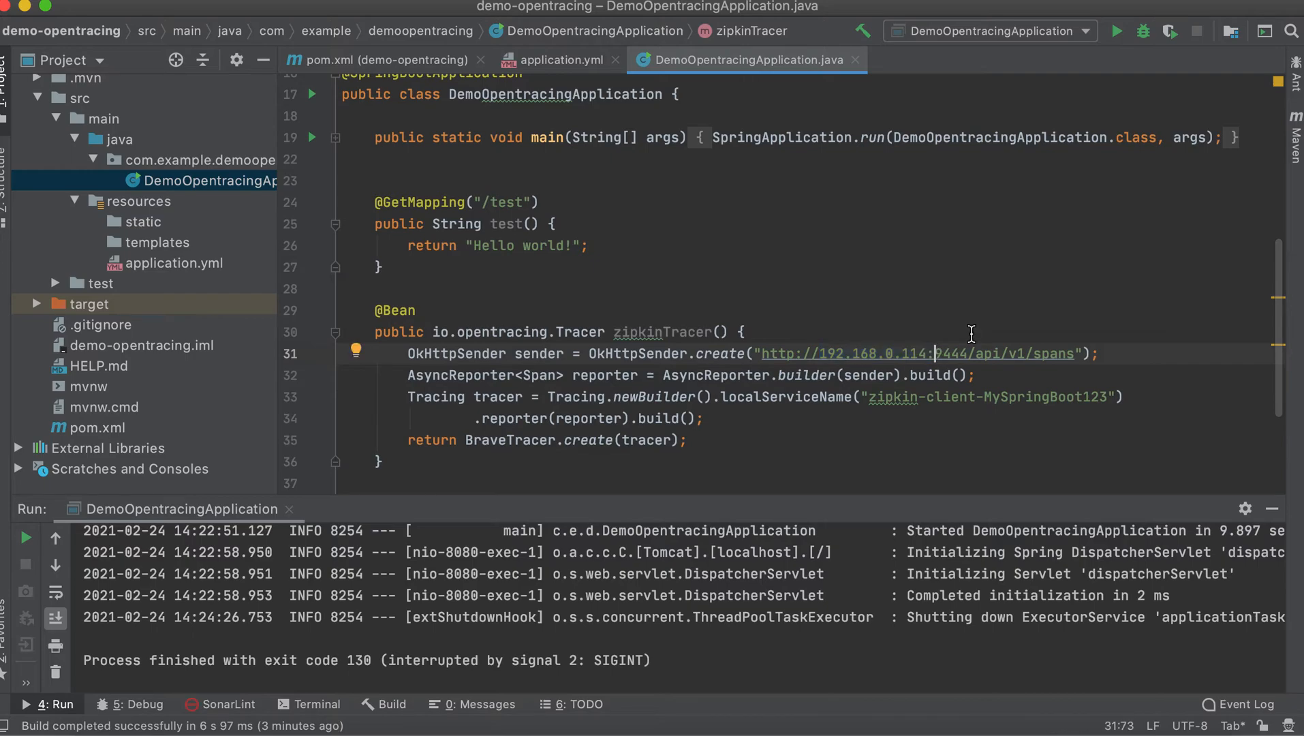
pyautogui.doubleClick(951, 353)
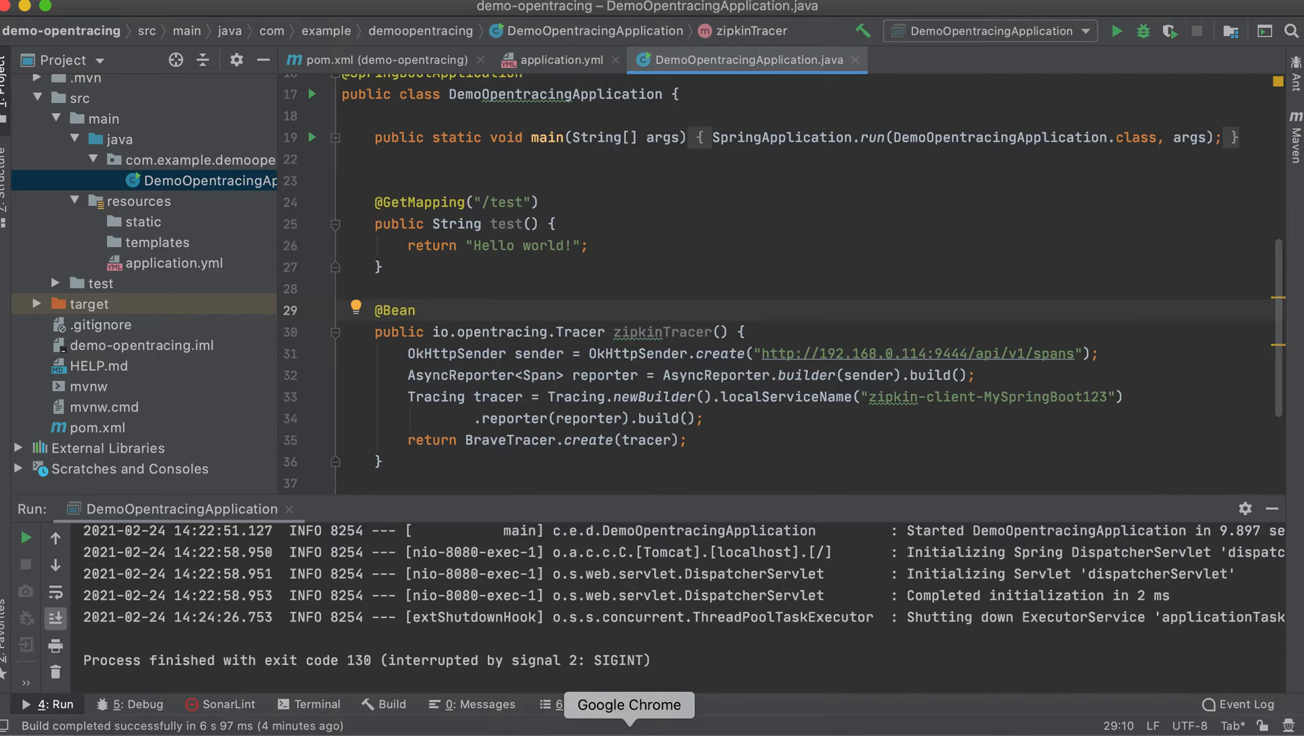
pyautogui.click(628, 704)
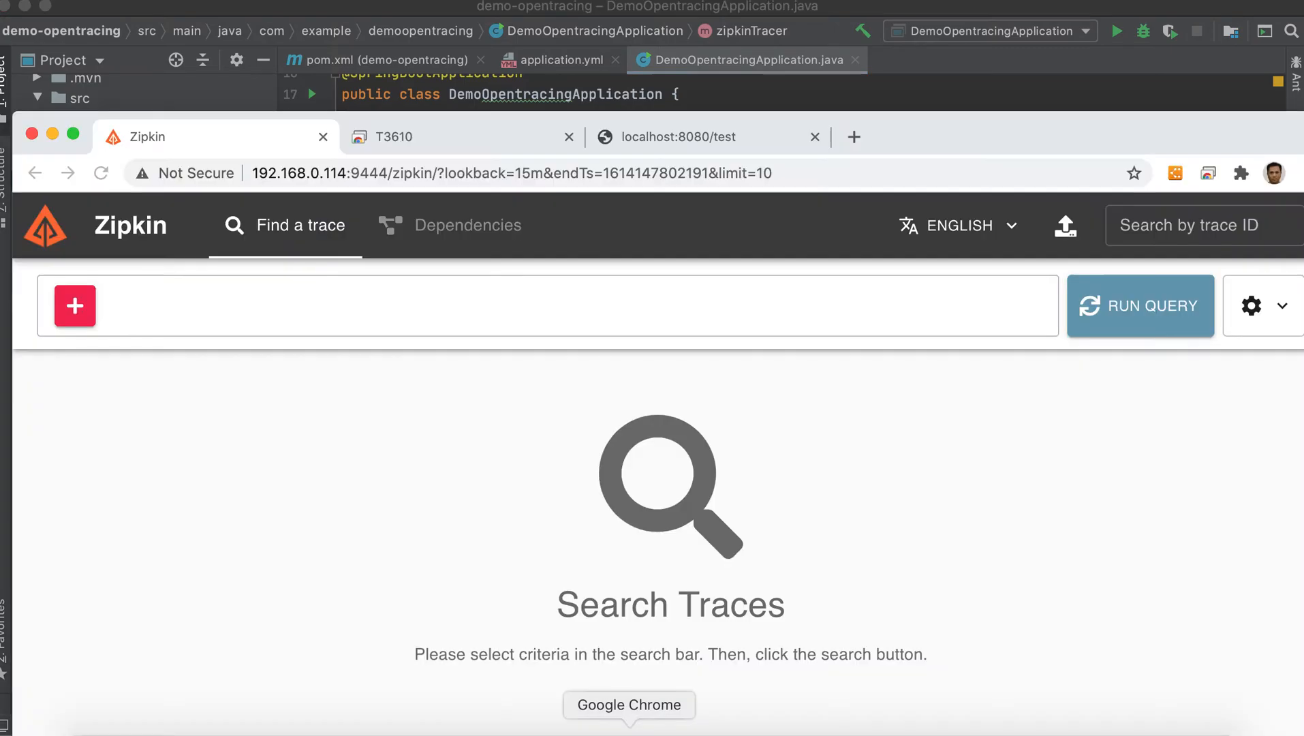
pyautogui.click(342, 173)
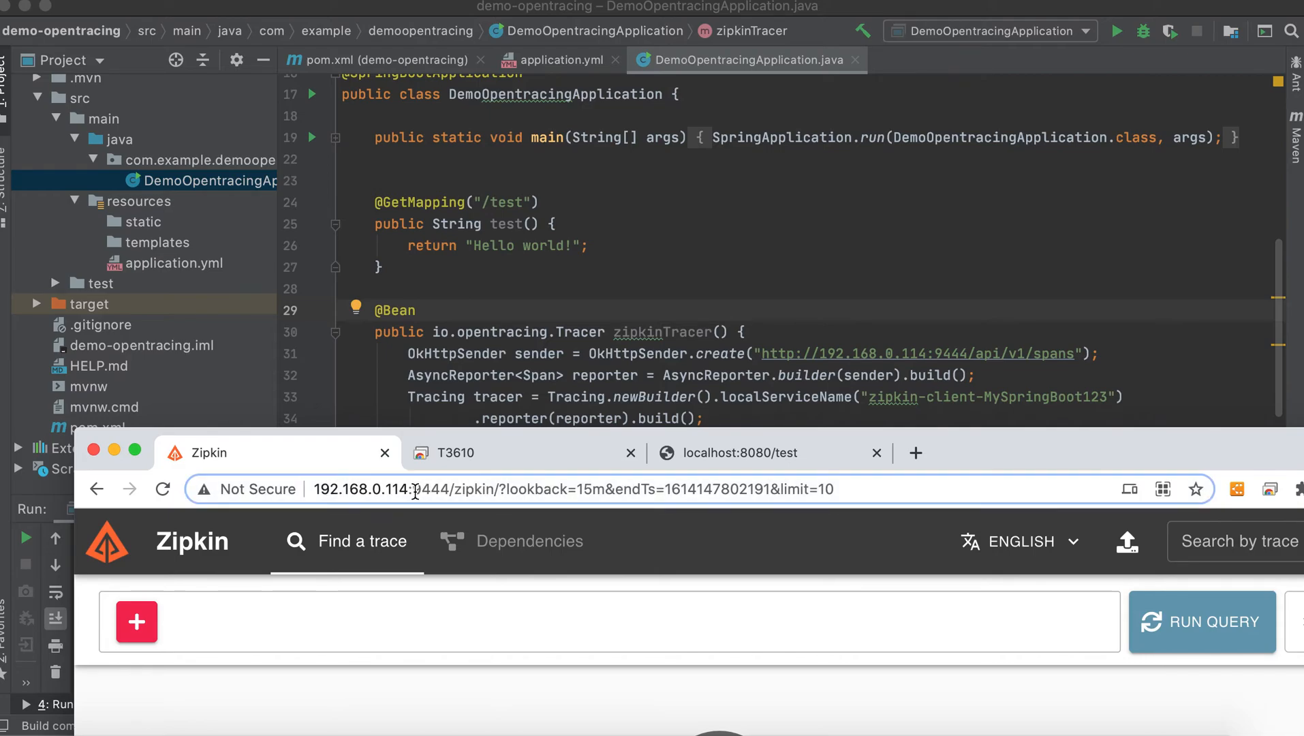
pyautogui.doubleClick(431, 490)
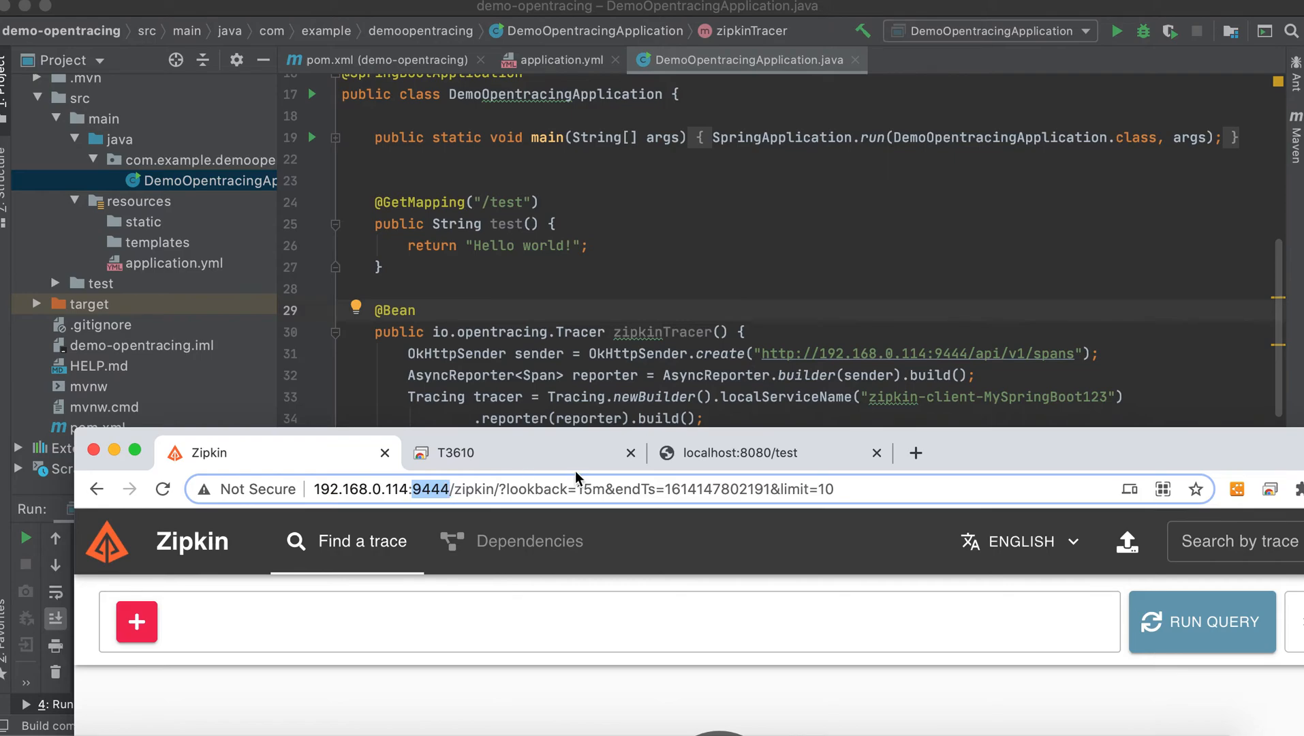
pyautogui.moveTo(1007, 441)
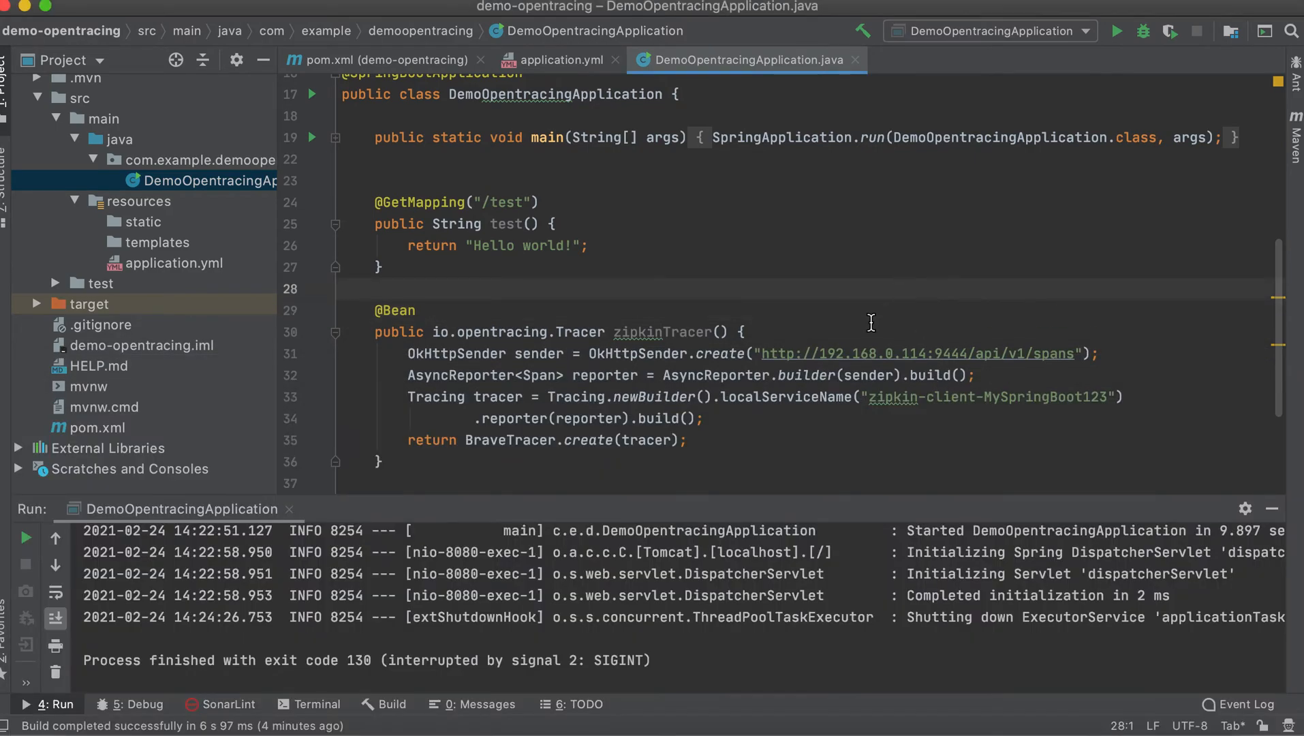
pyautogui.moveTo(578, 381)
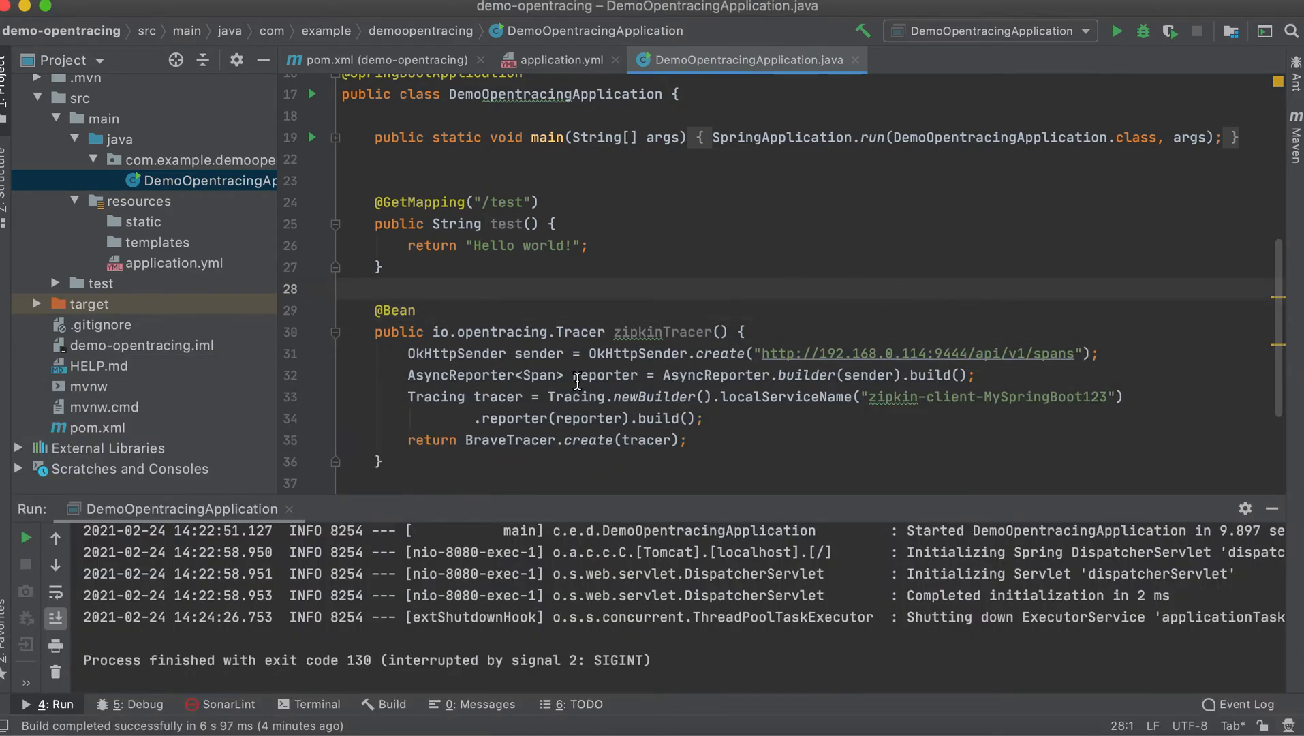
pyautogui.doubleClick(608, 375)
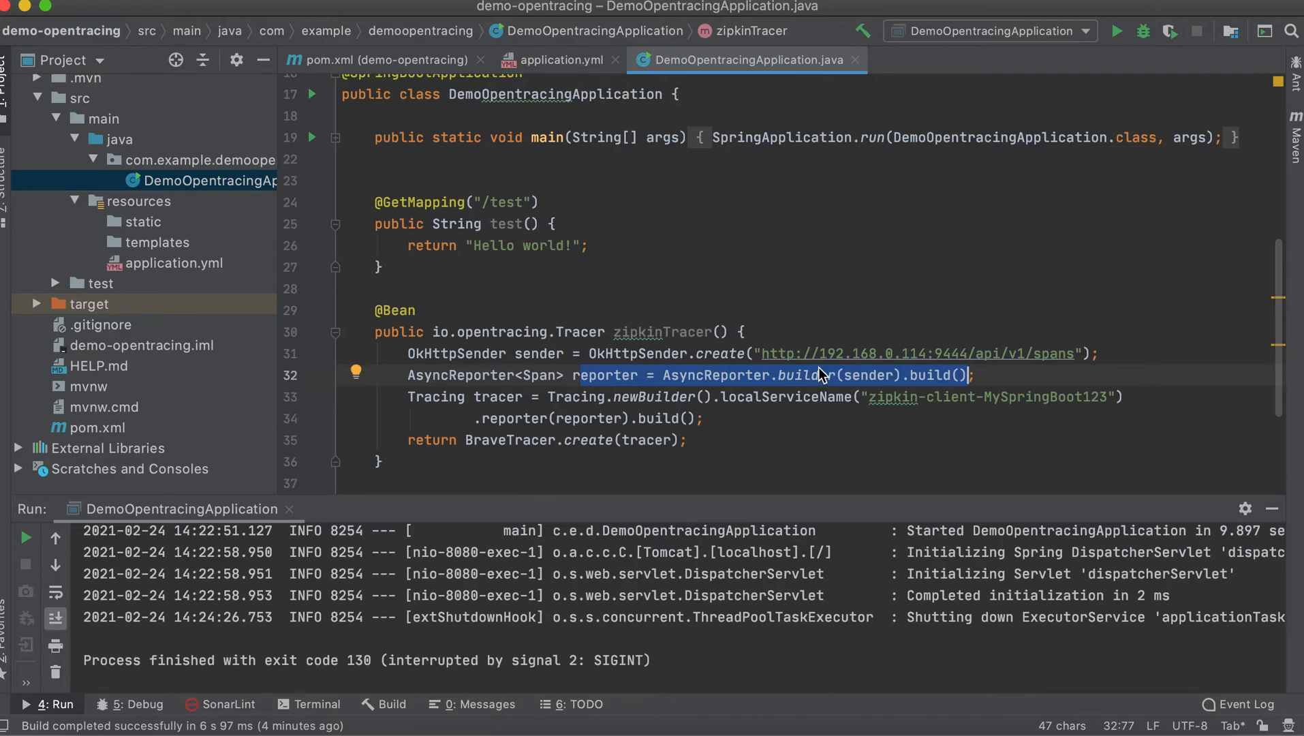
pyautogui.doubleClick(538, 353)
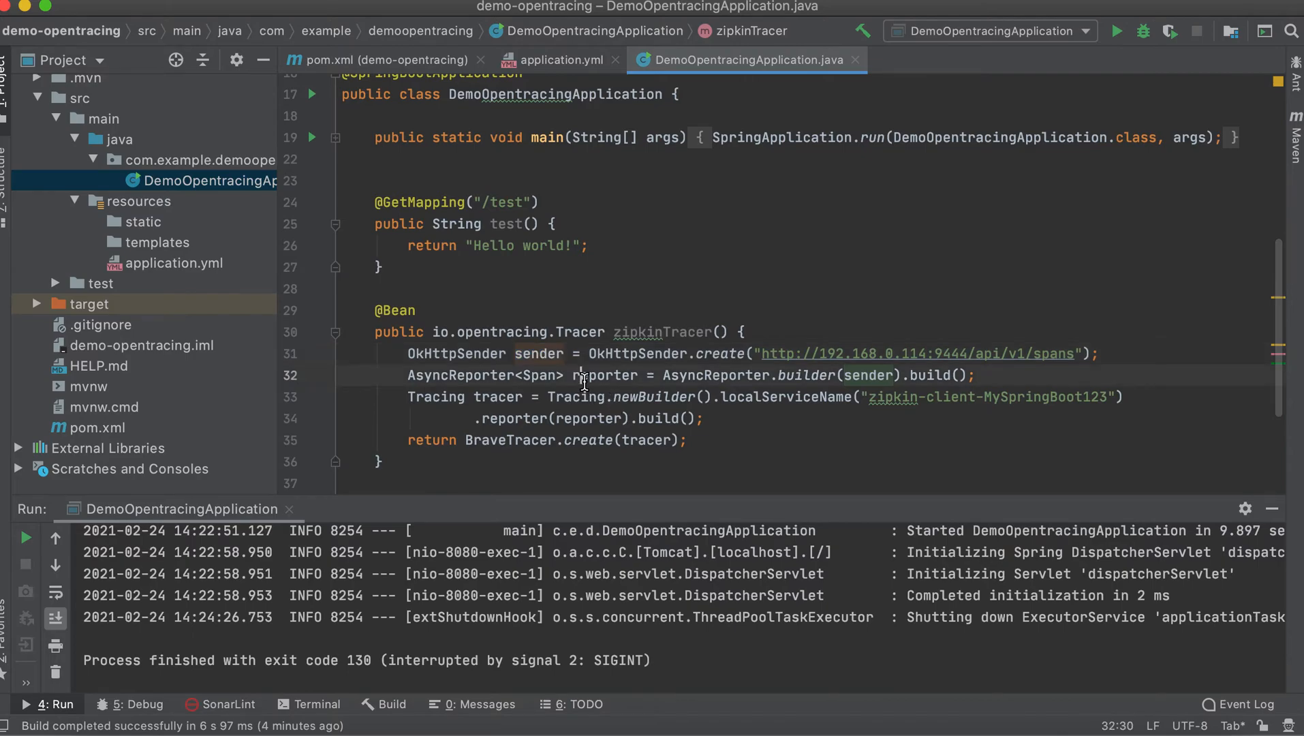
pyautogui.doubleClick(605, 375)
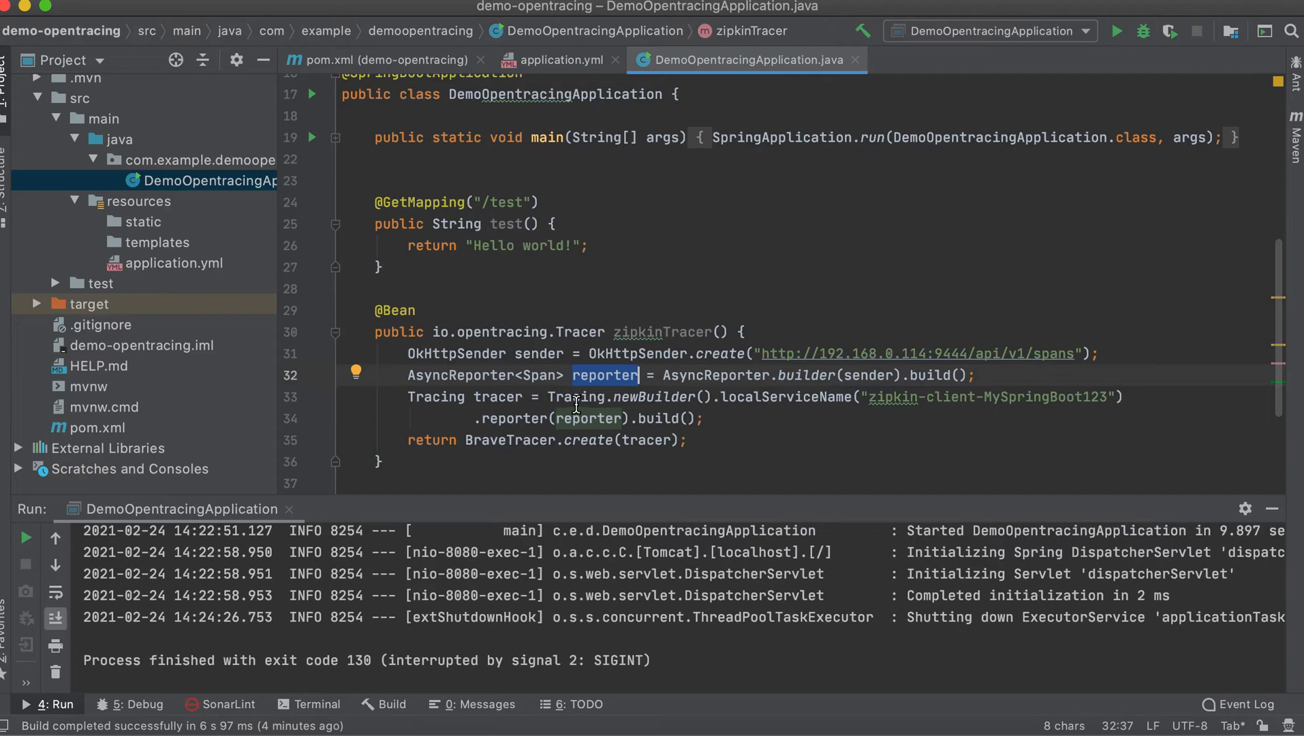
pyautogui.moveTo(665, 391)
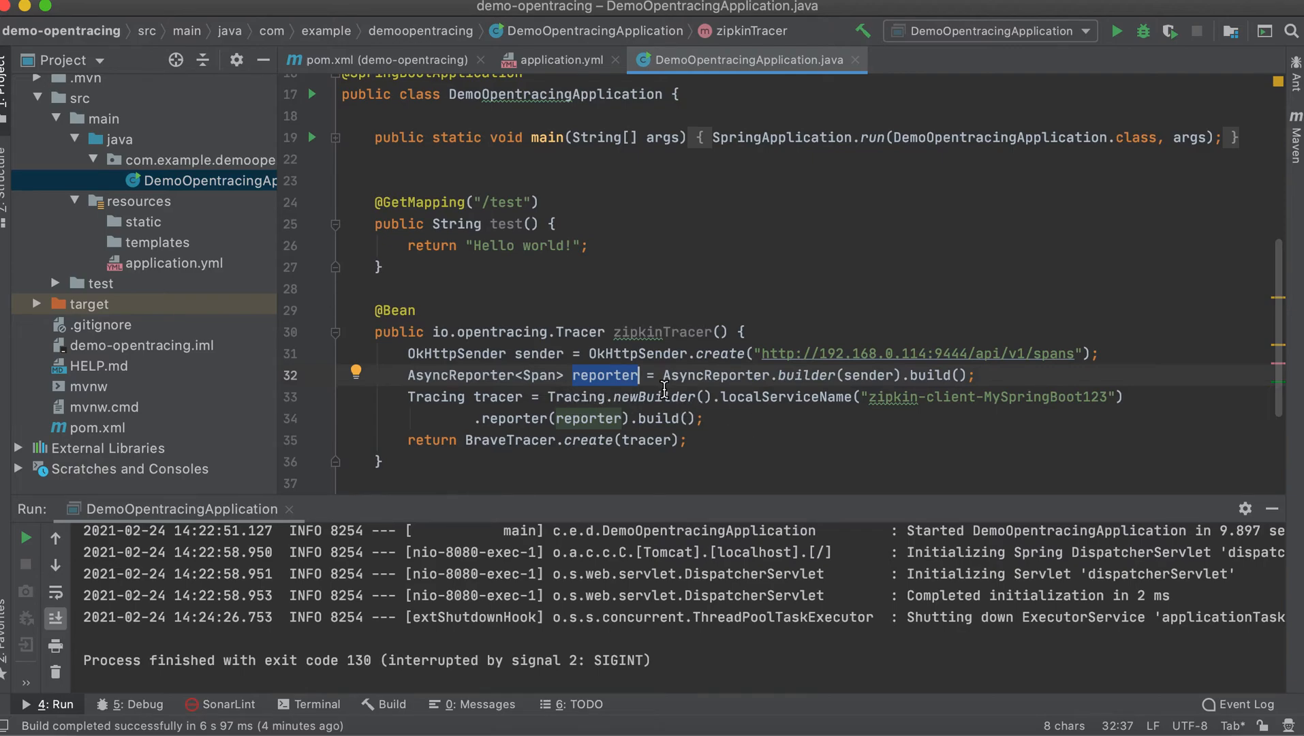
pyautogui.doubleClick(786, 397)
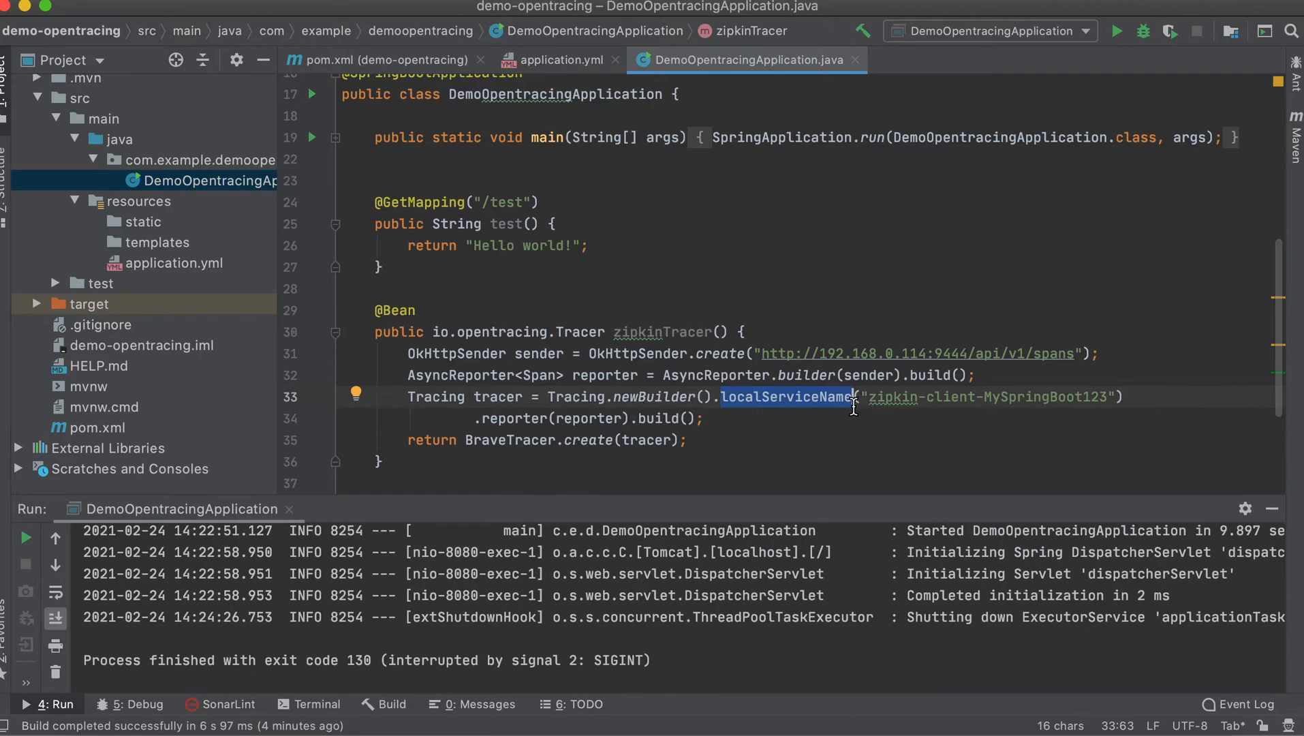
pyautogui.click(872, 396)
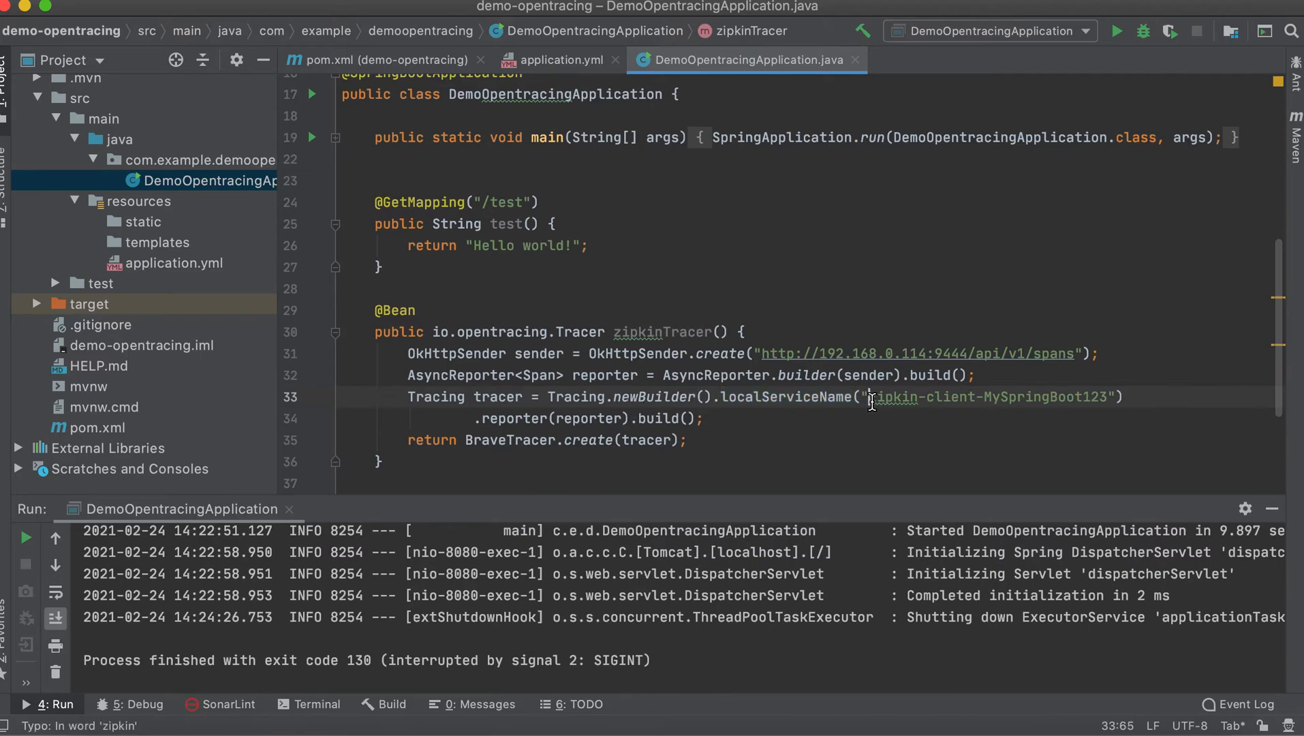
pyautogui.moveTo(872, 397); pyautogui.dragTo(1106, 397)
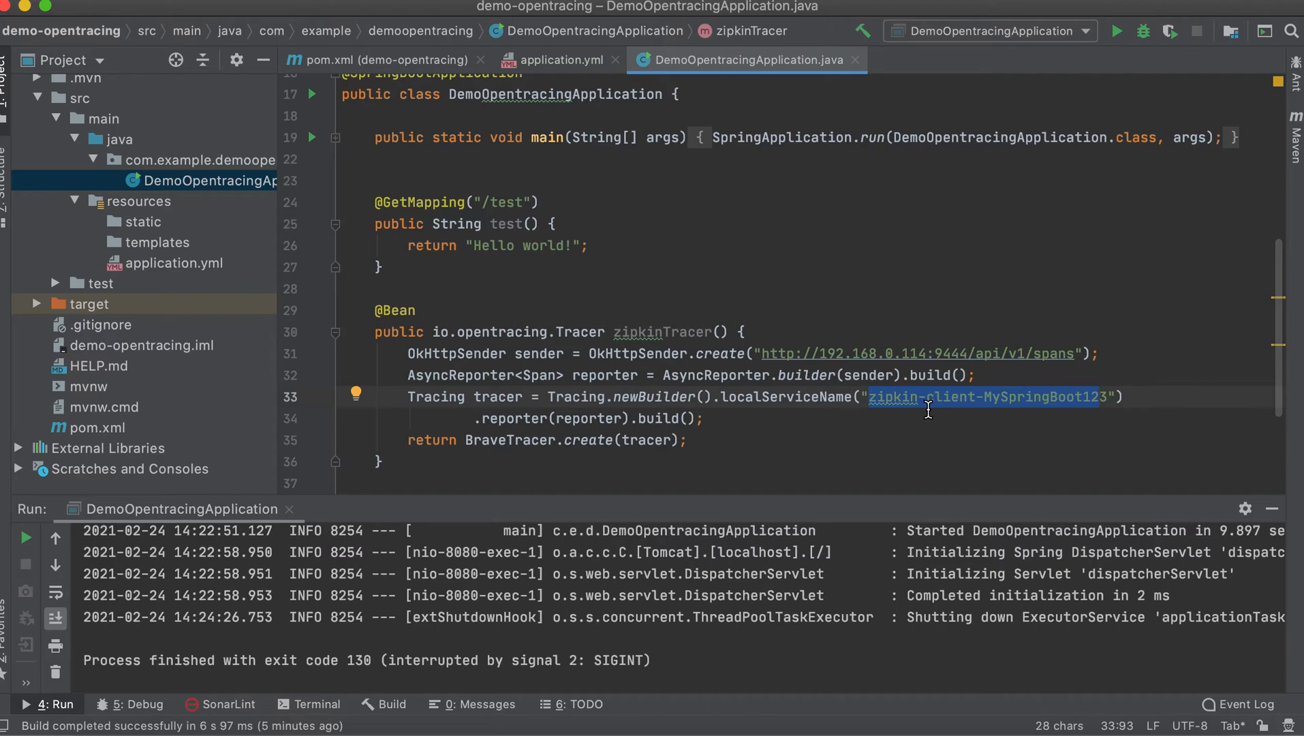
pyautogui.moveTo(1067, 409)
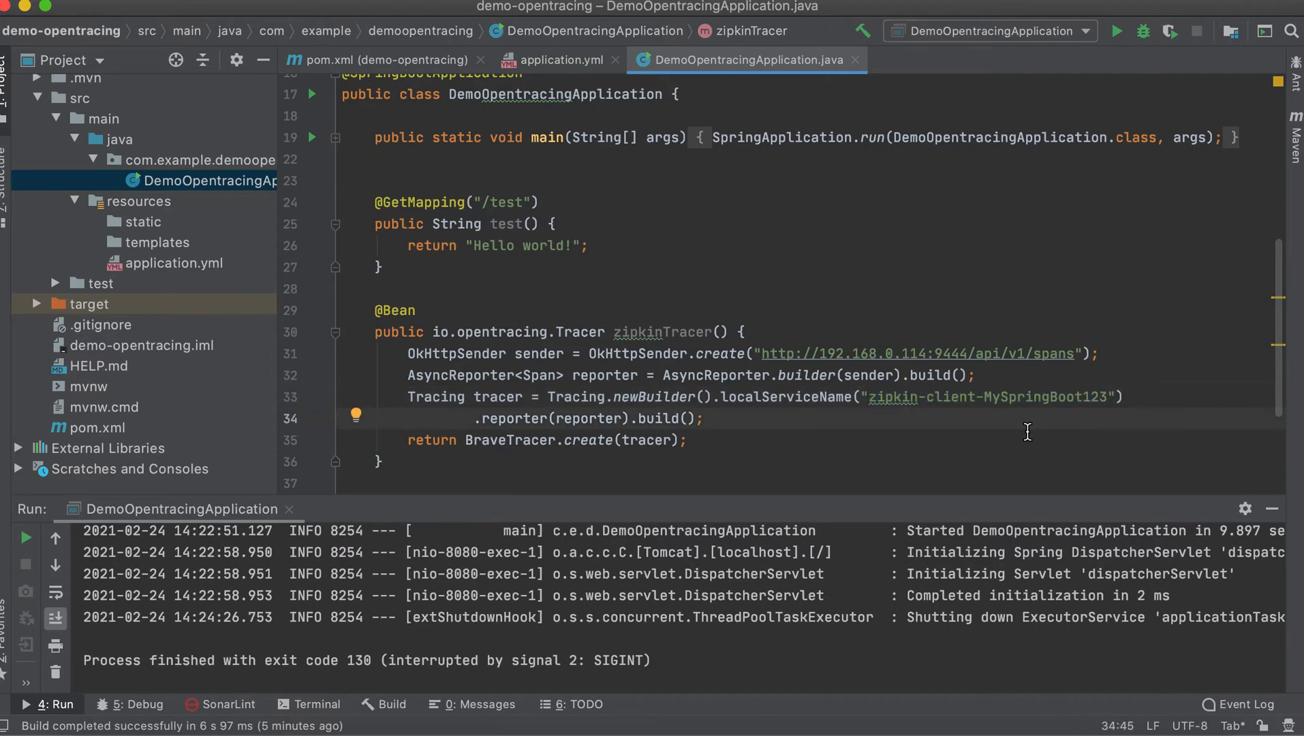
pyautogui.doubleClick(914, 397)
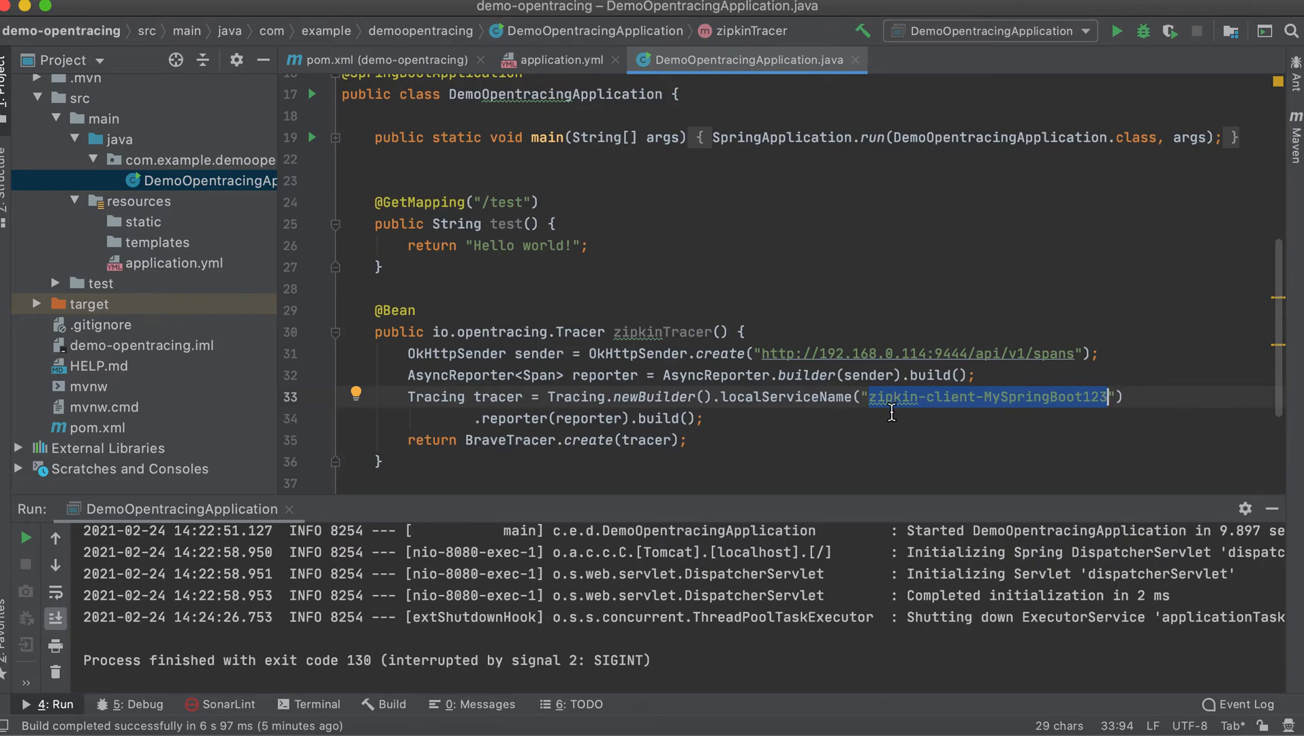
pyautogui.doubleClick(892, 397)
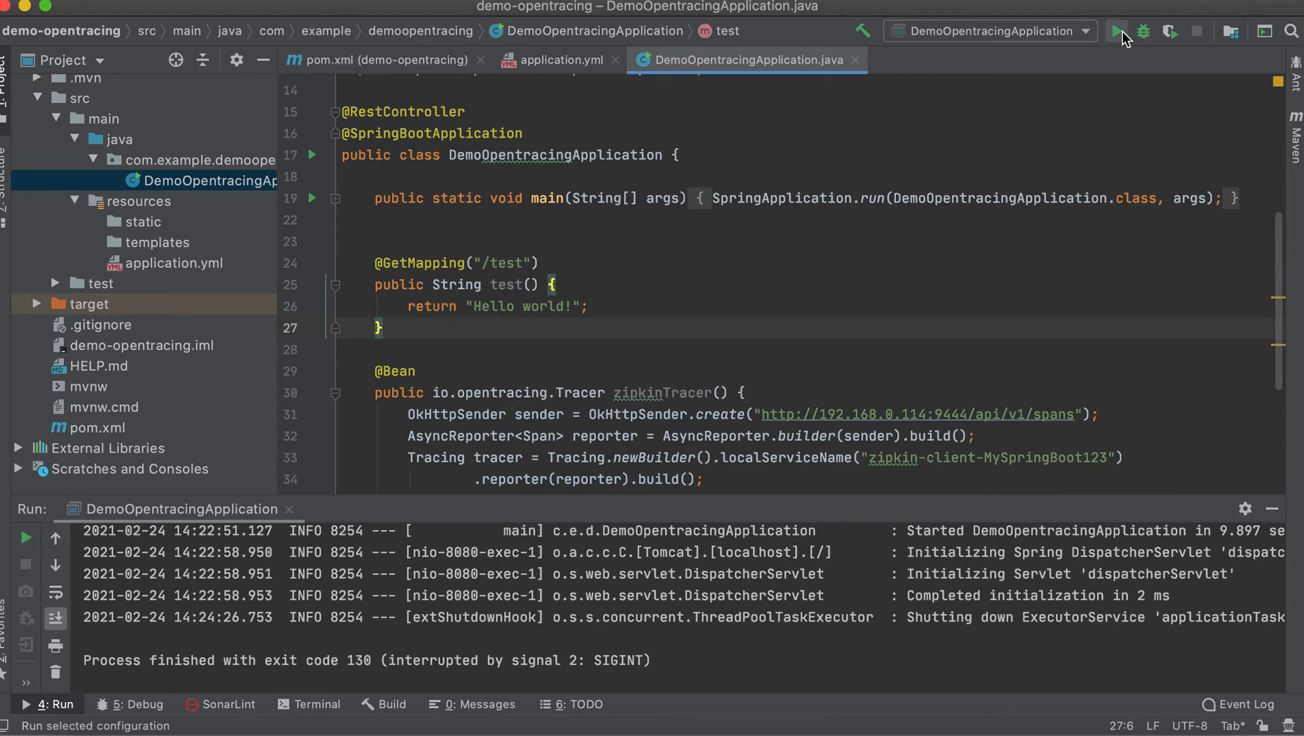
# - Run DemoOpentracingApplication until it starts, then bring up Zipkin in Chrome
pyautogui.click(1119, 31)
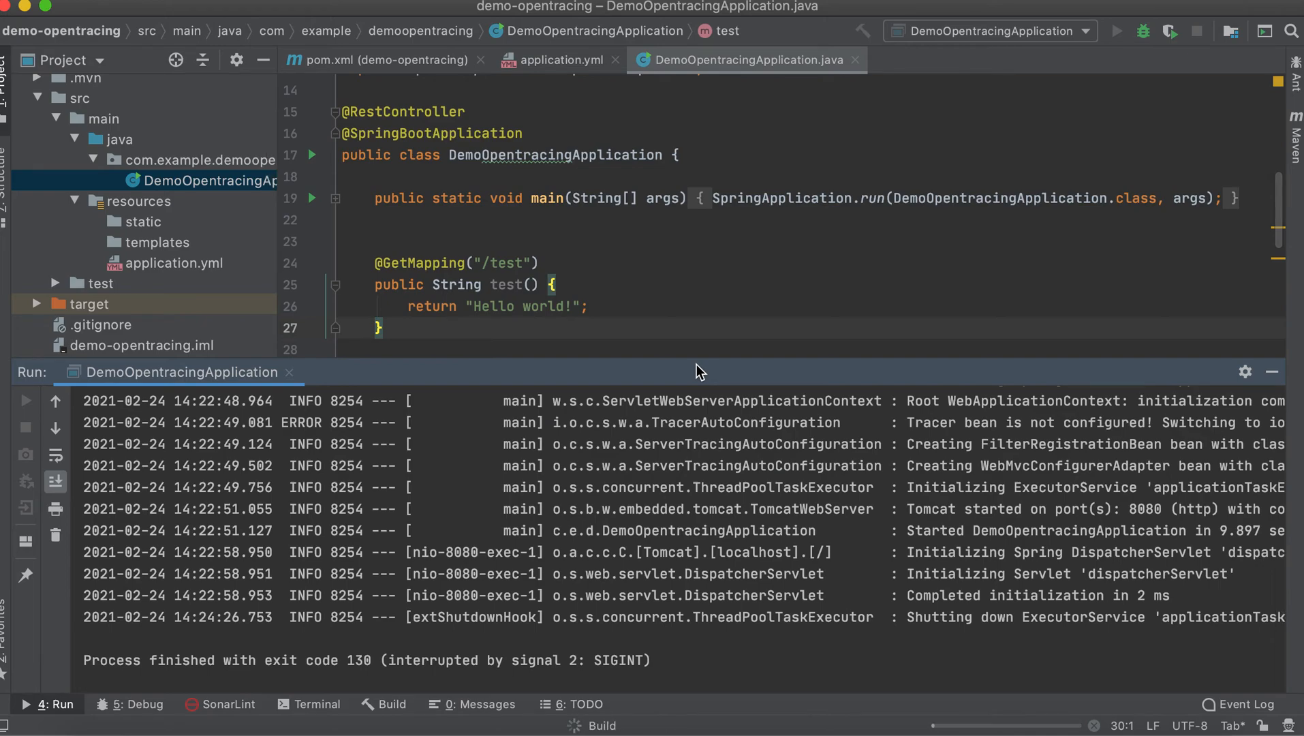
pyautogui.click(589, 307)
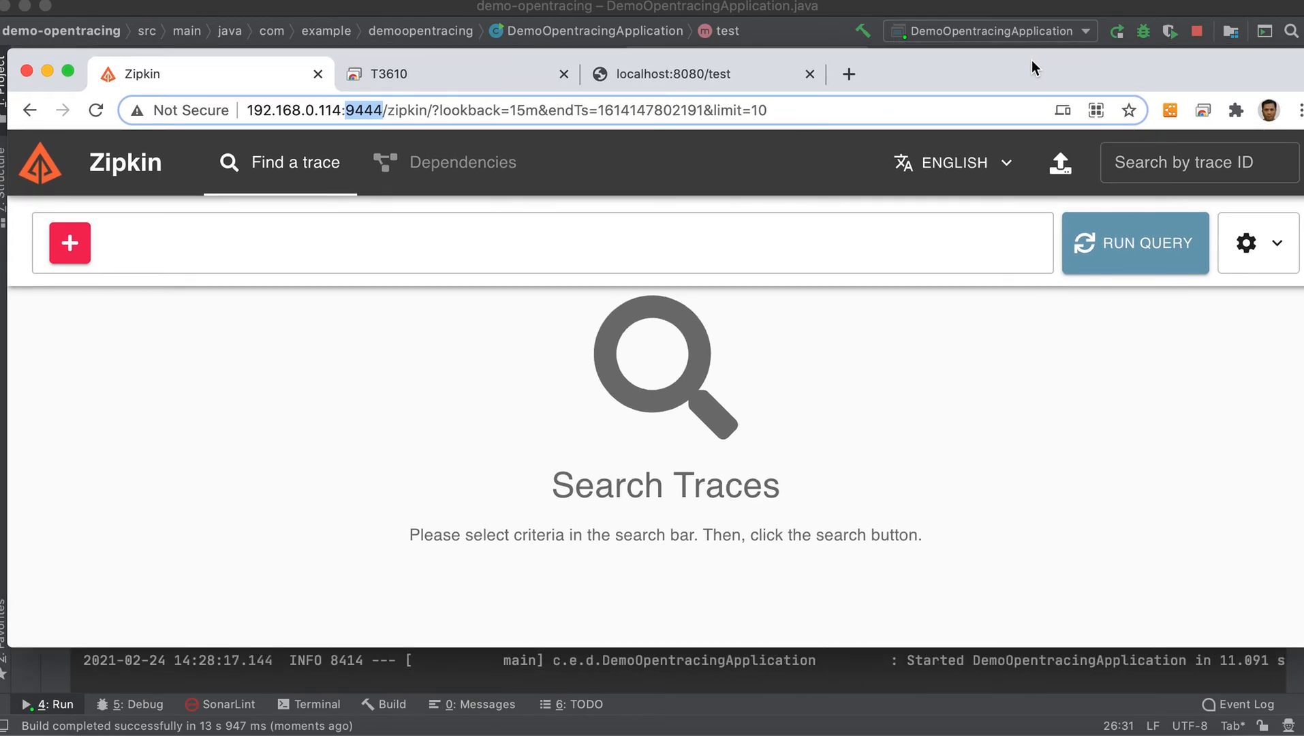
# - Query Zipkin repeatedly for recent traces, finding none yet
pyautogui.click(1134, 243)
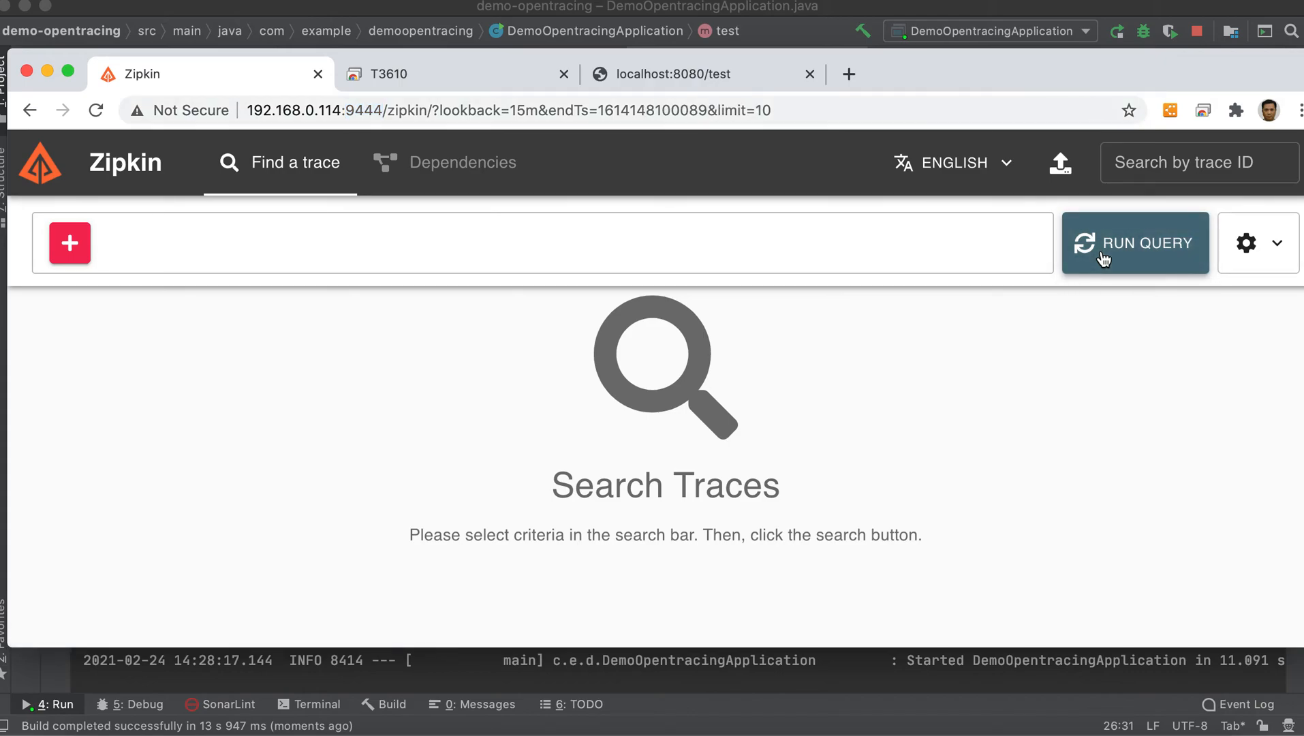
pyautogui.click(1133, 243)
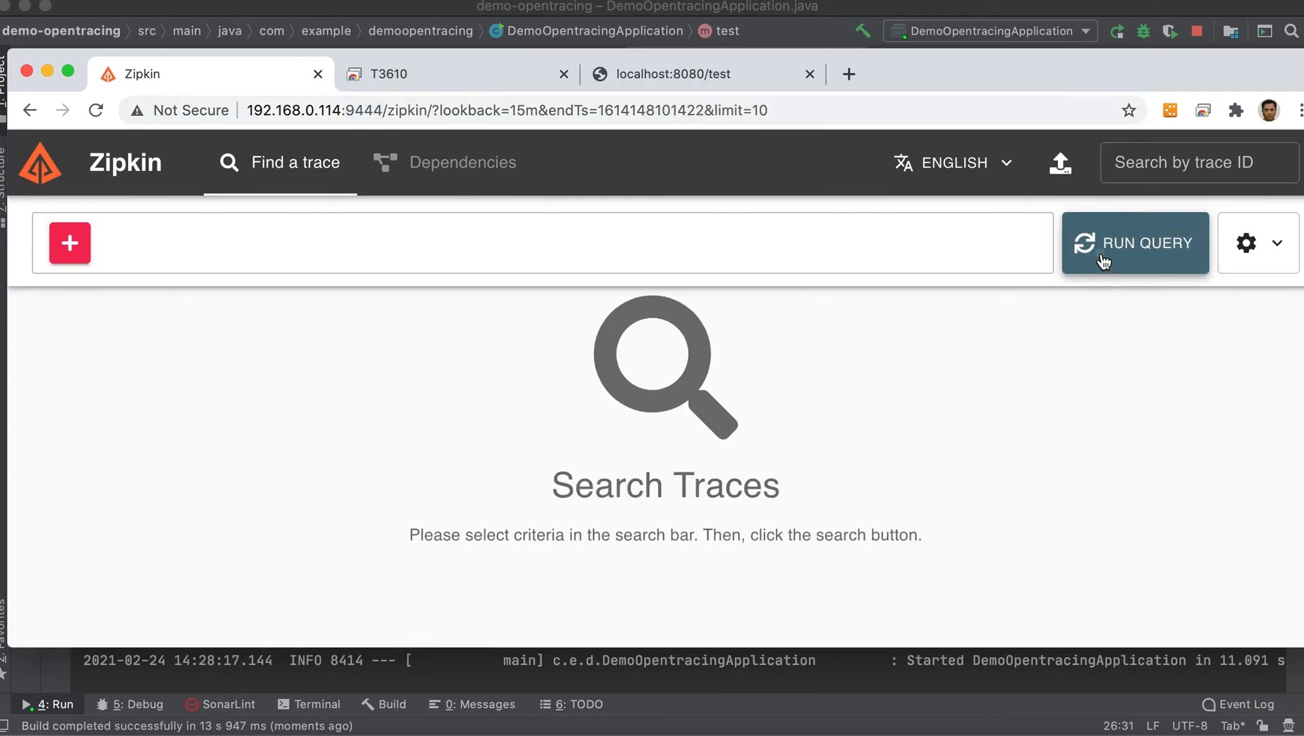
pyautogui.click(1133, 242)
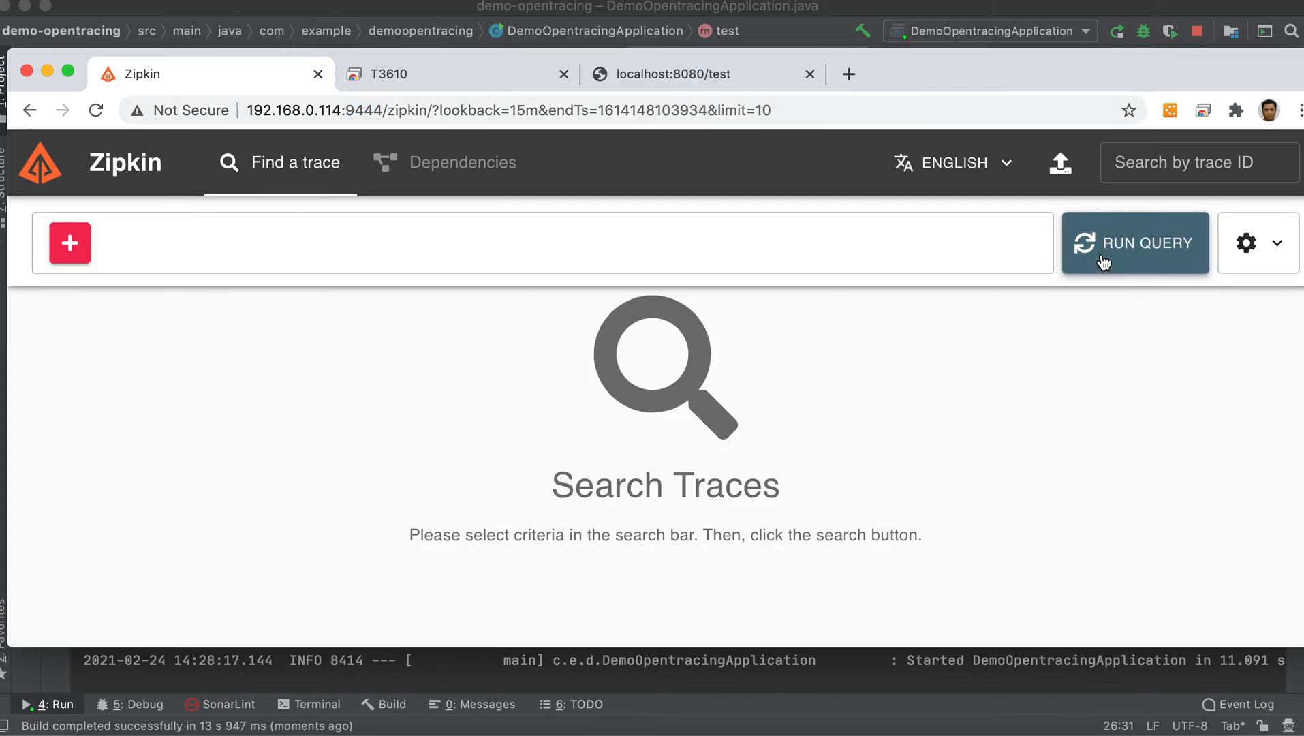
pyautogui.click(1134, 243)
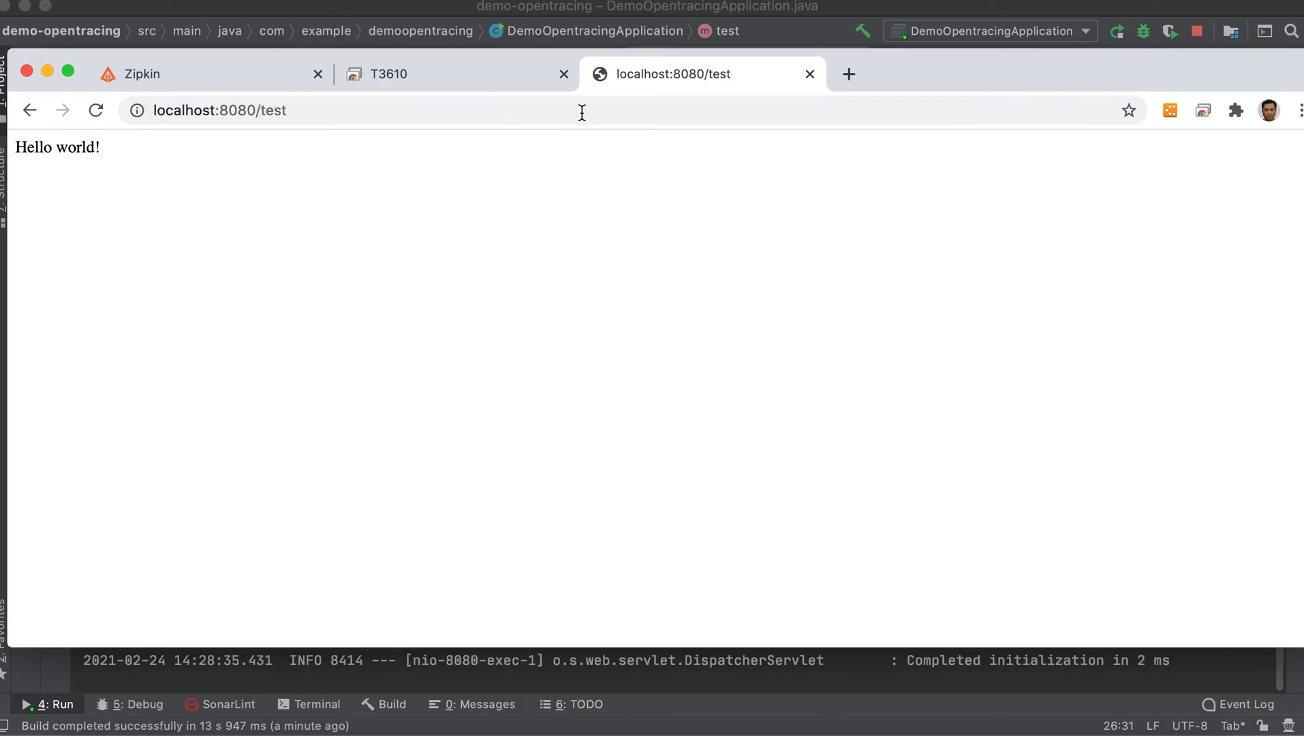
# - Reload localhost:8080/test to get Hello world! again
pyautogui.click(208, 73)
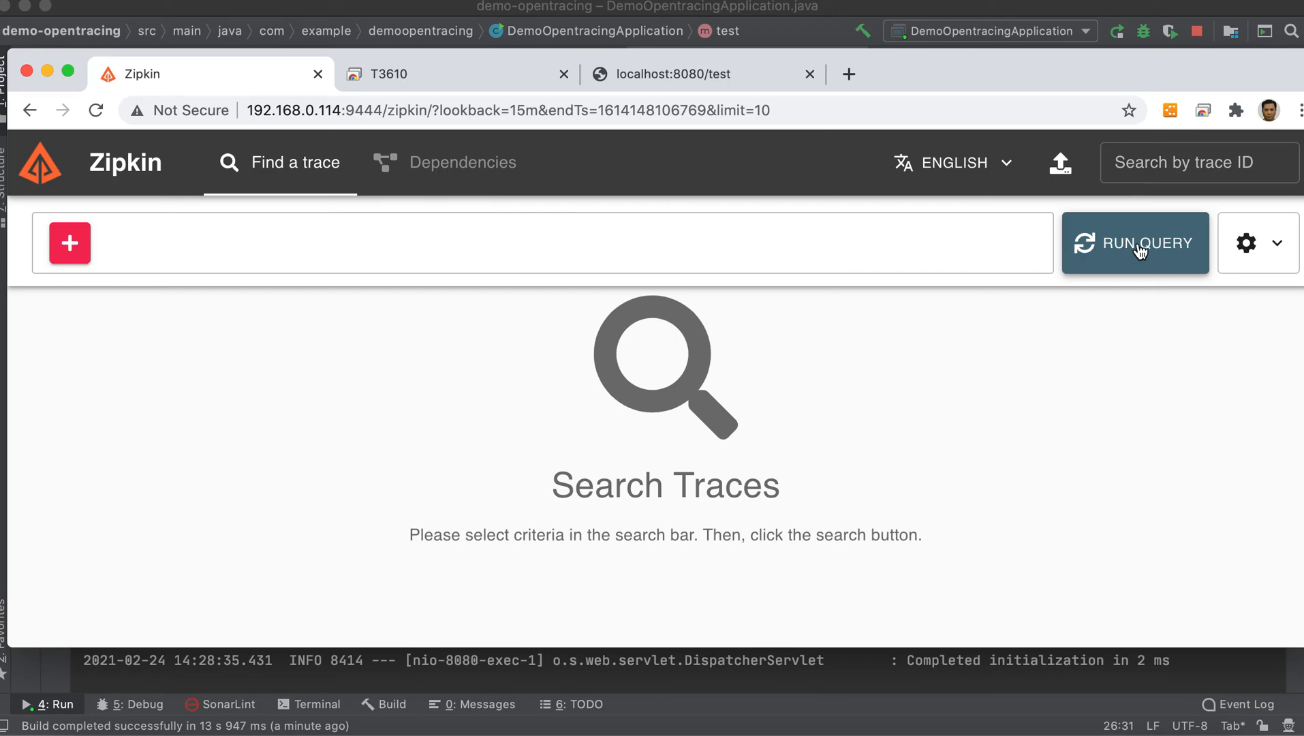
# - List the new zipkin-client-myspringboot123: get trace and select its service name
pyautogui.click(1134, 242)
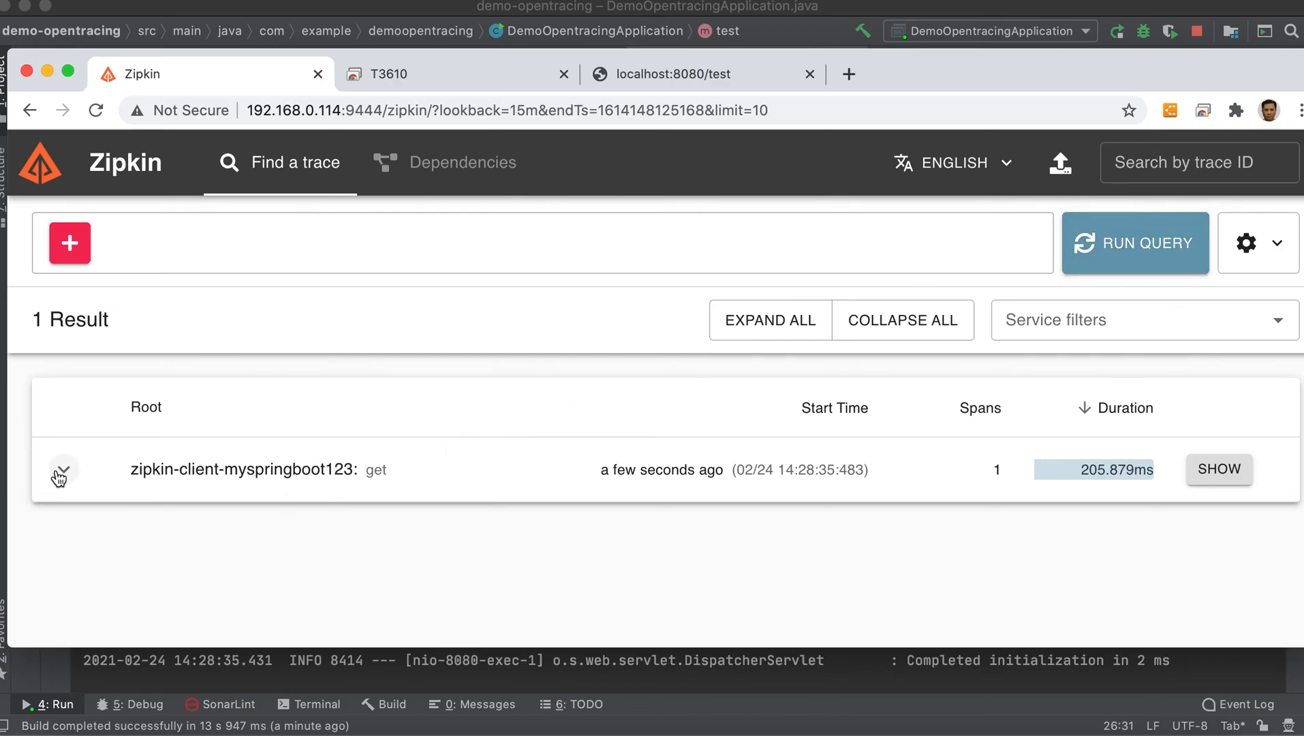
pyautogui.click(63, 469)
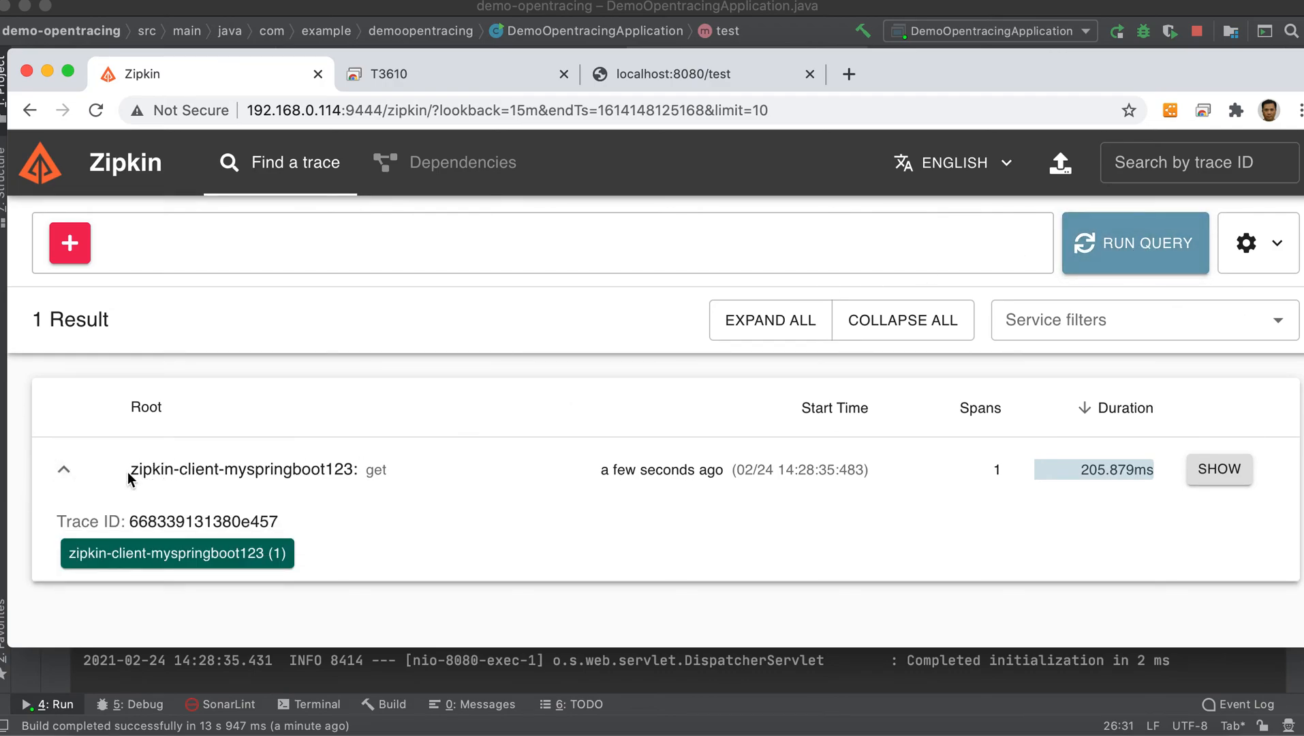
pyautogui.moveTo(131, 470); pyautogui.dragTo(257, 470)
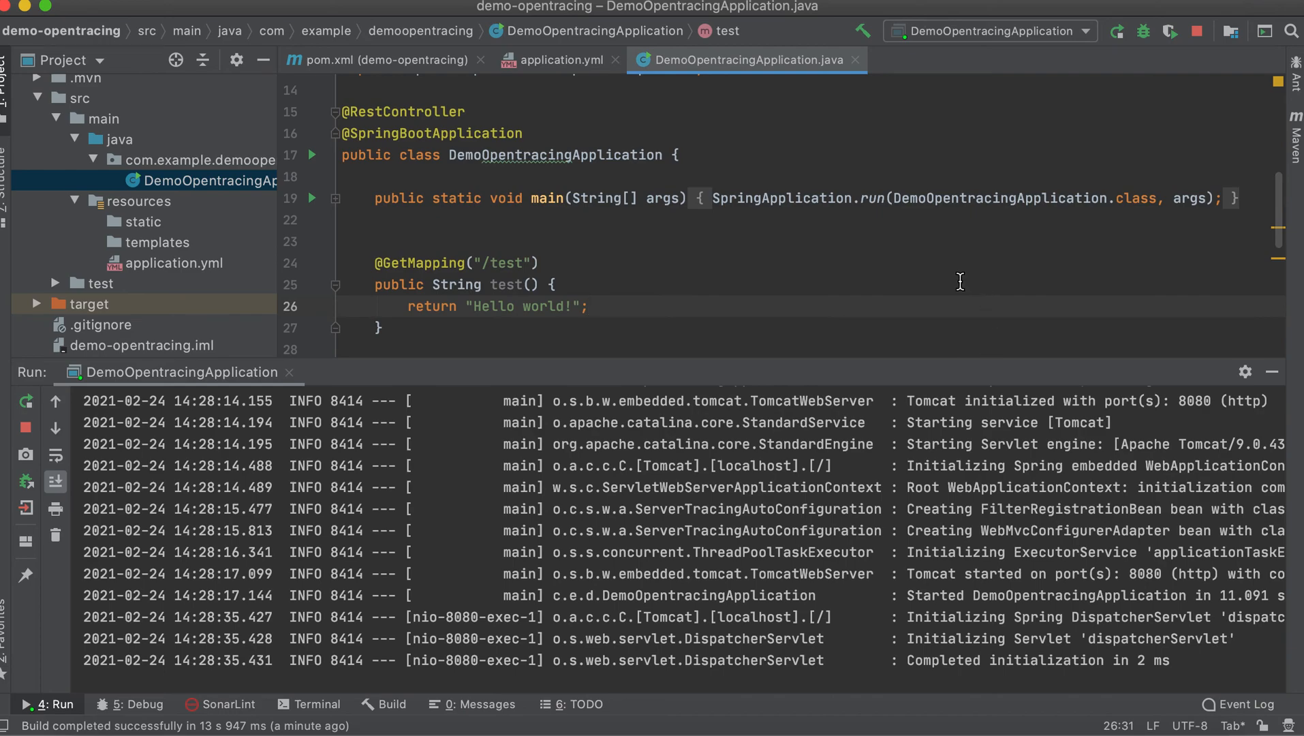
# - Select localServiceName zipkin-client-MySpringBoot123 in the bean to match the trace
pyautogui.scroll(-3)
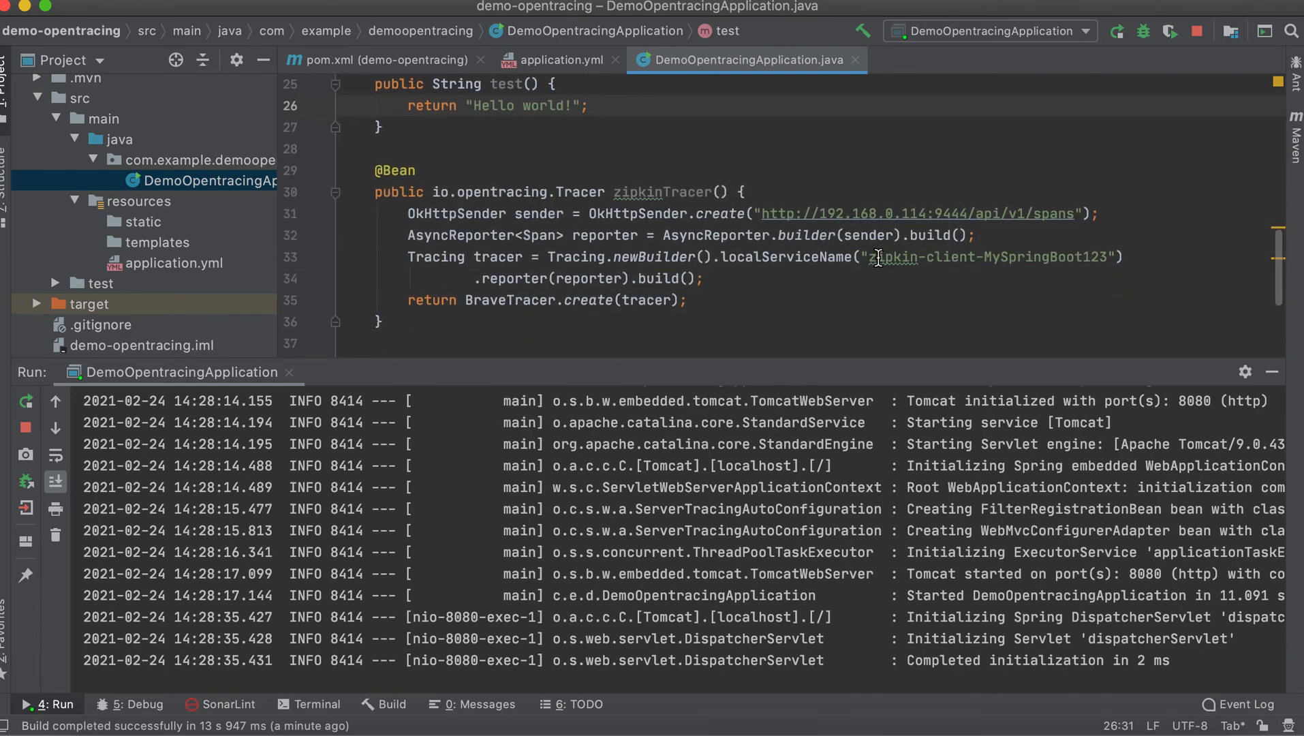
pyautogui.doubleClick(990, 258)
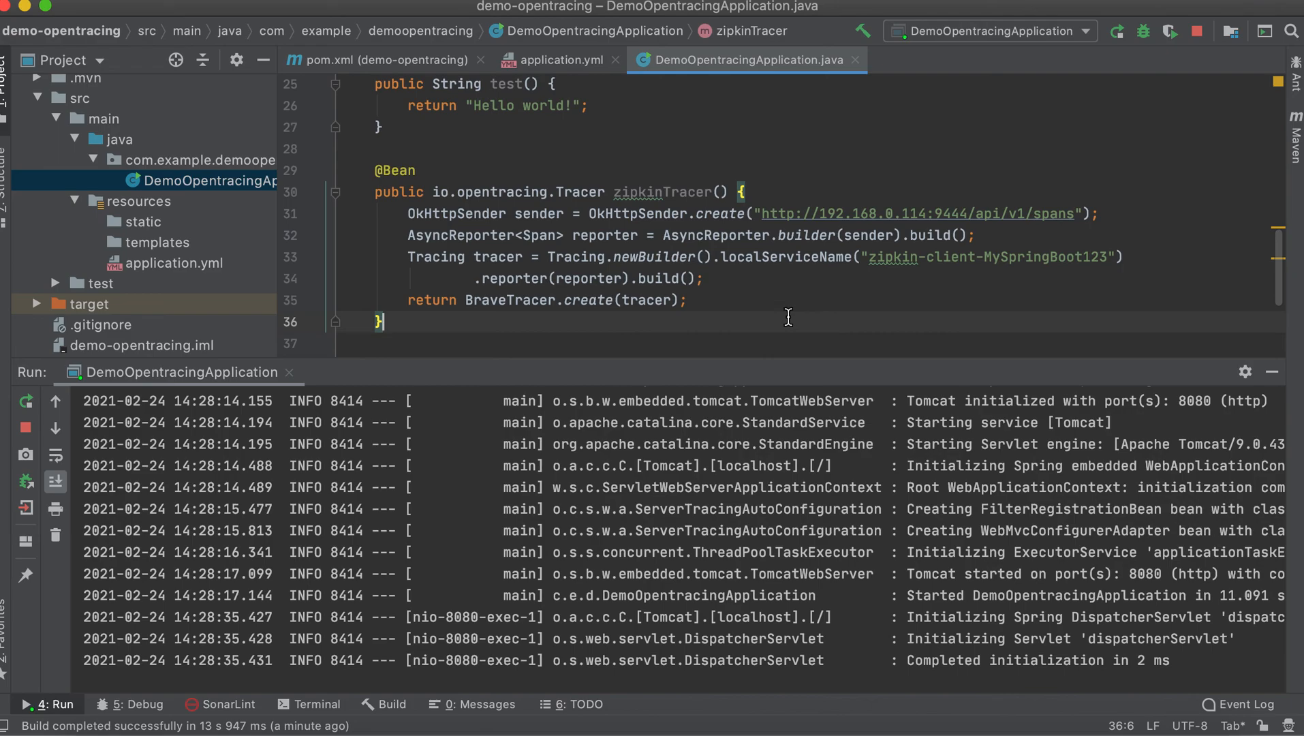
pyautogui.moveTo(598, 704)
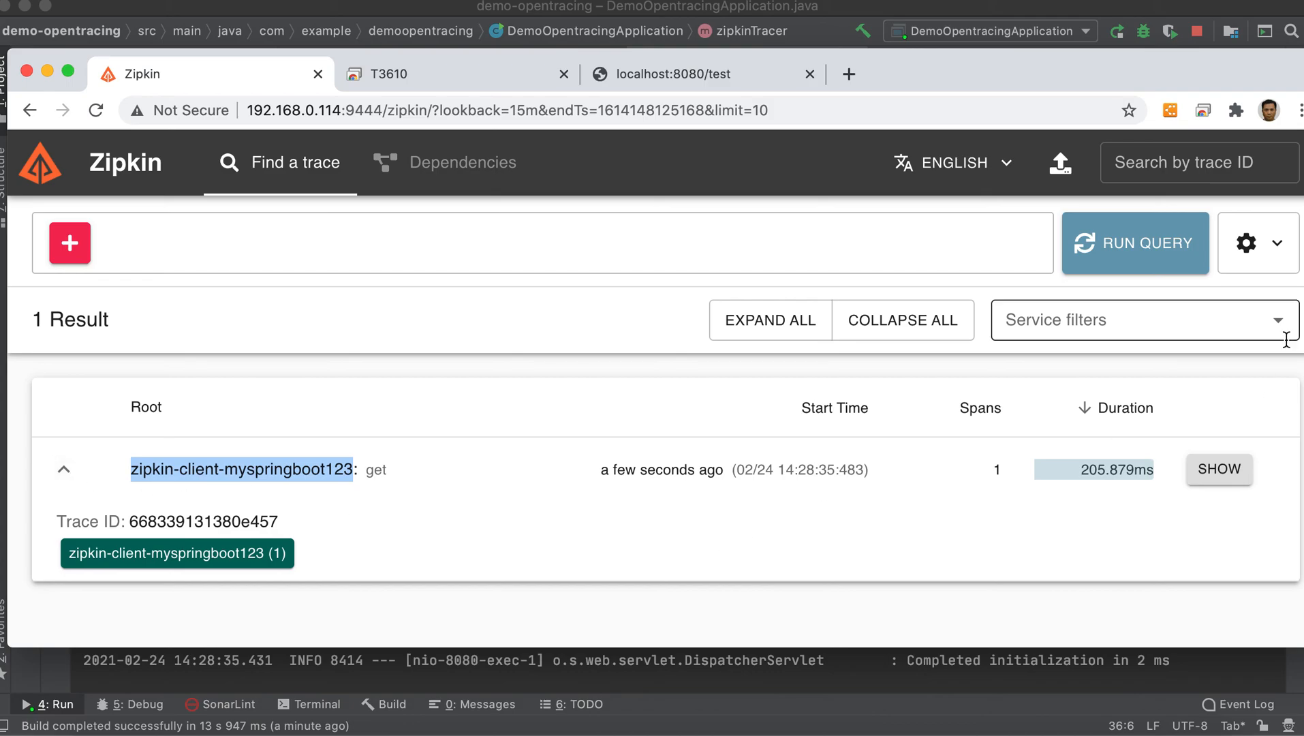
pyautogui.click(1218, 469)
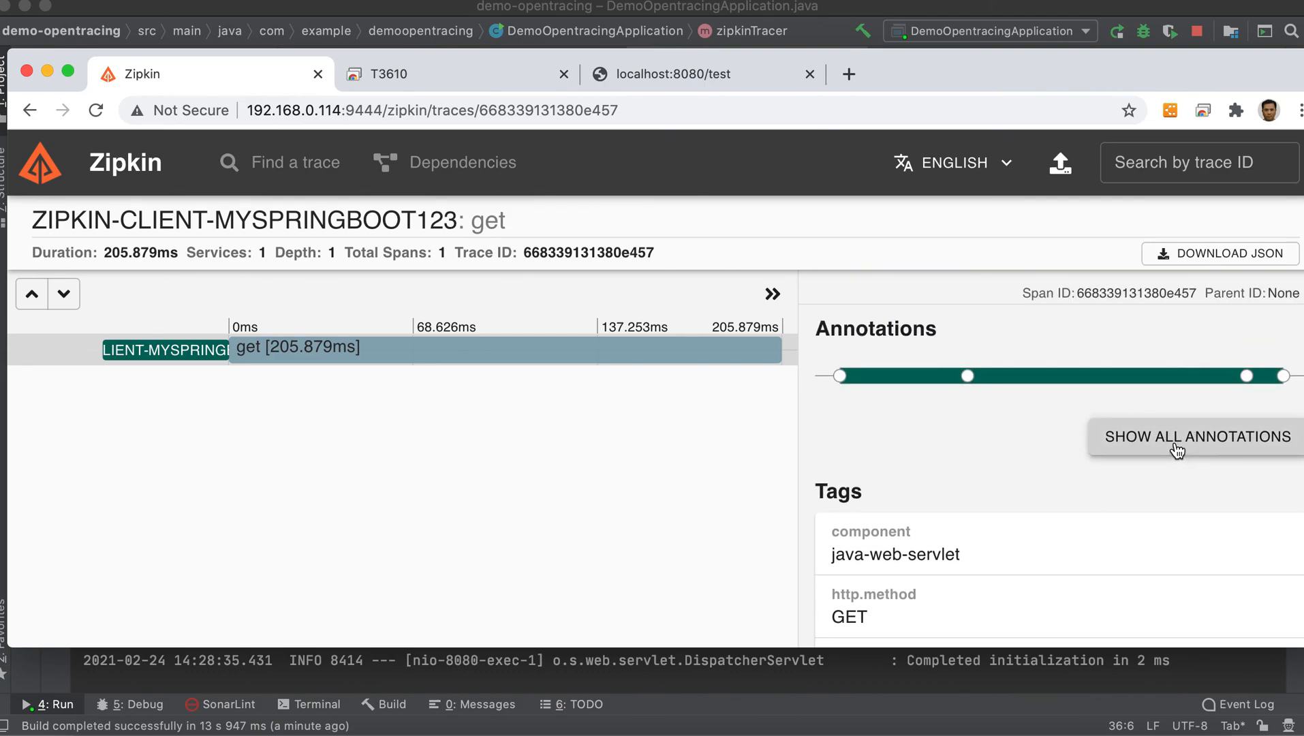
pyautogui.click(1195, 436)
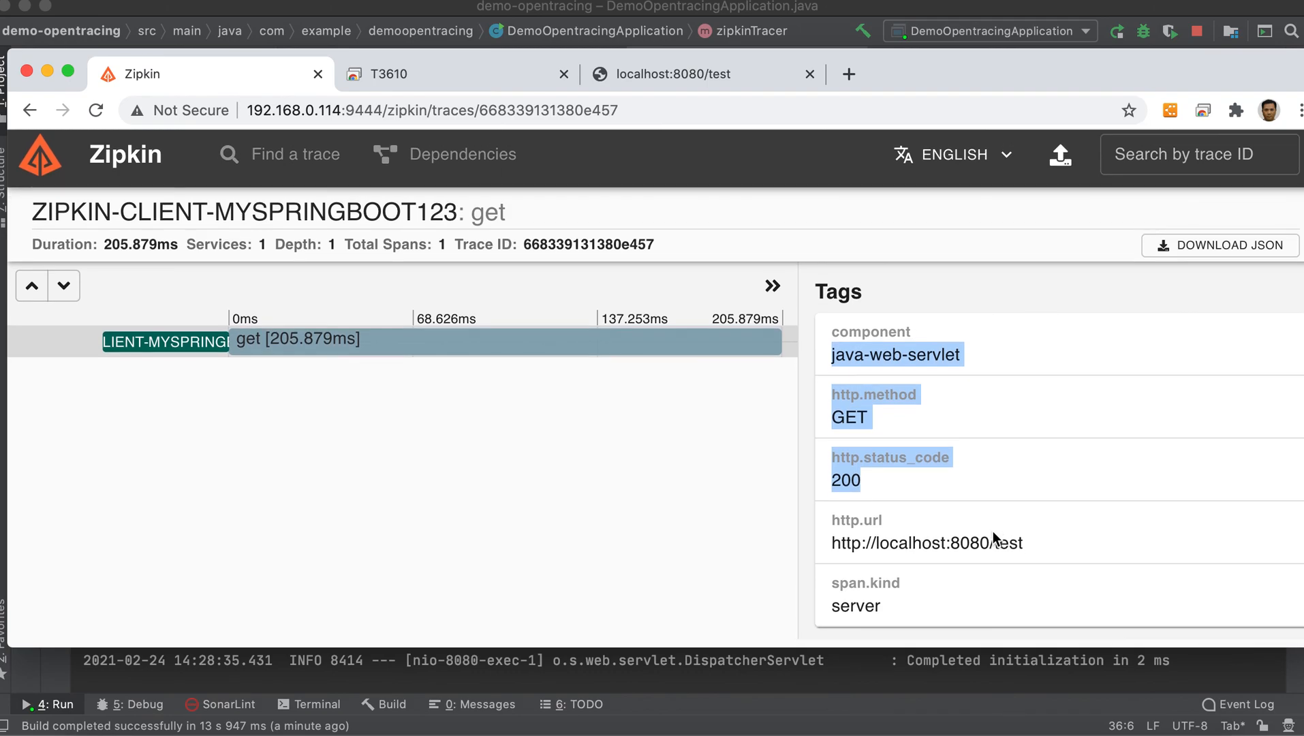
pyautogui.scroll(-3)
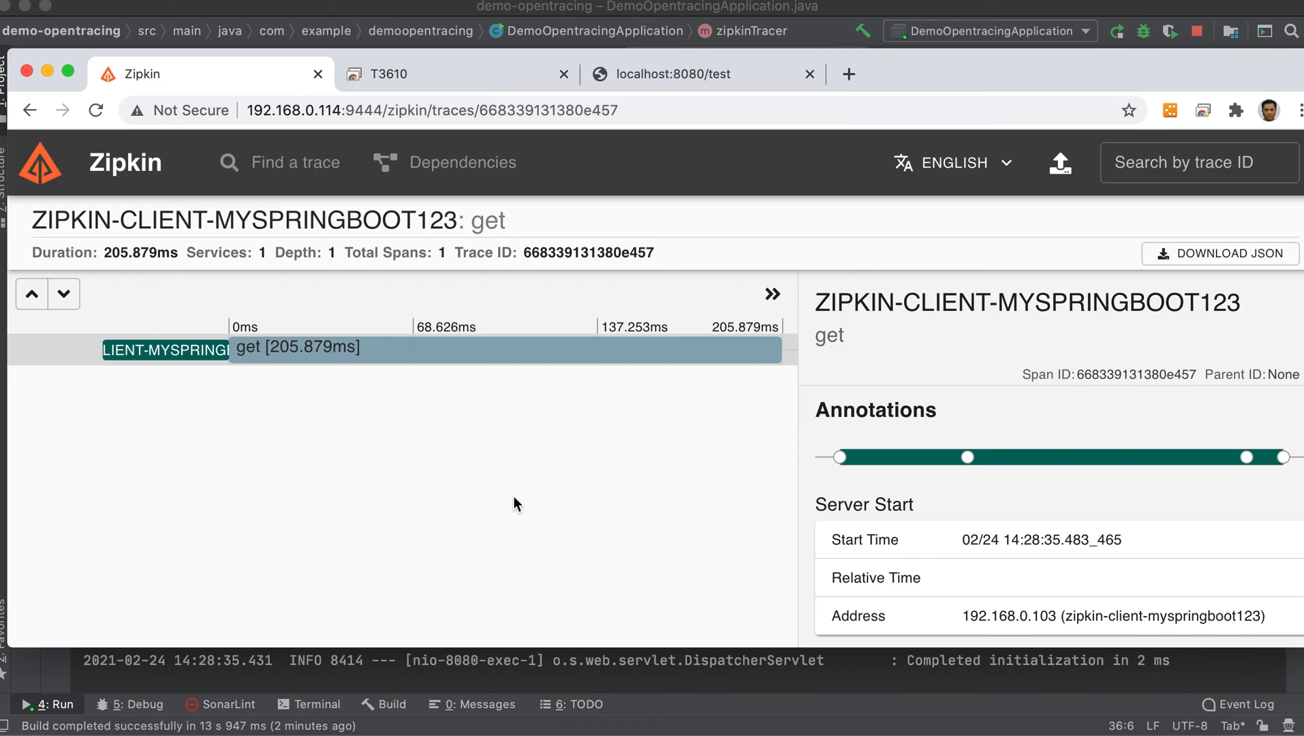
pyautogui.moveTo(586, 490)
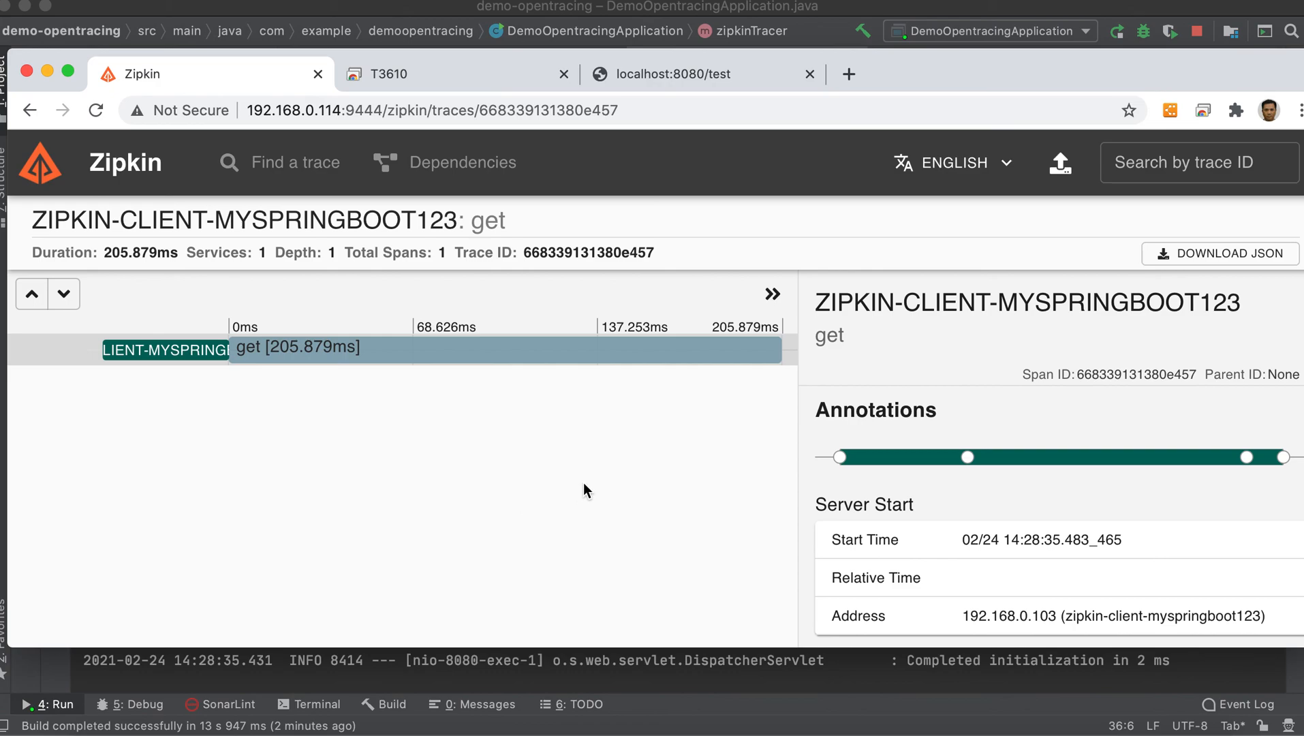
pyautogui.moveTo(586, 489)
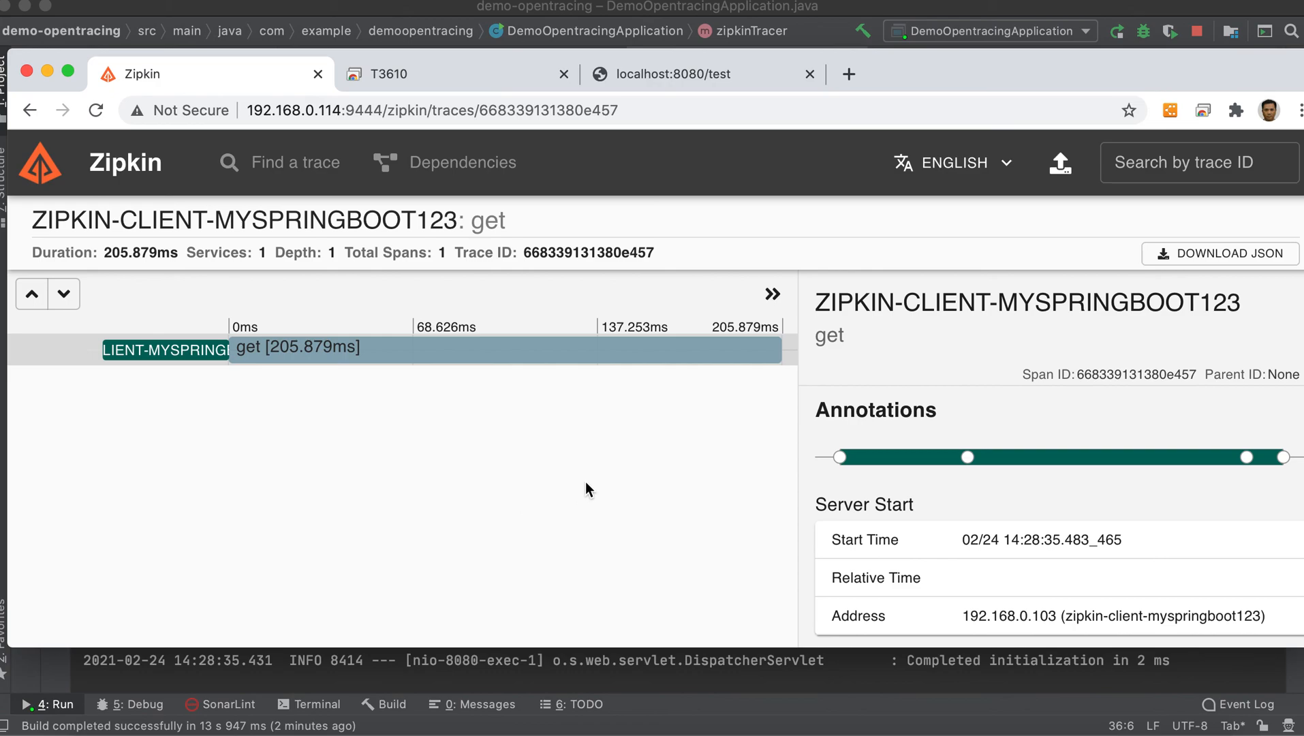